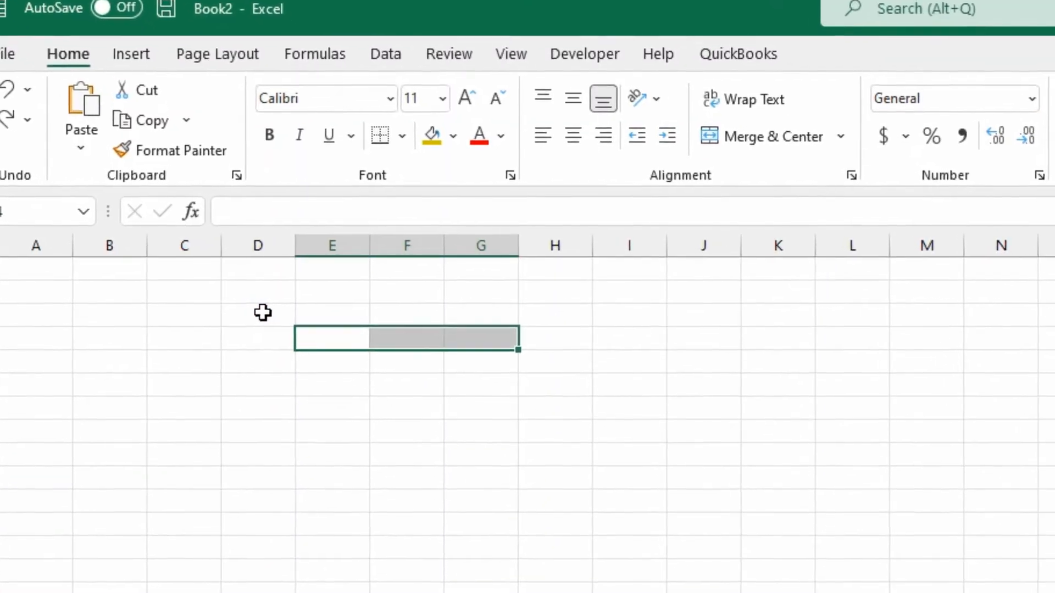
- Enter the SLOT MACHINE GAME title in D3 and a RAND column heading beneath it
type("S")
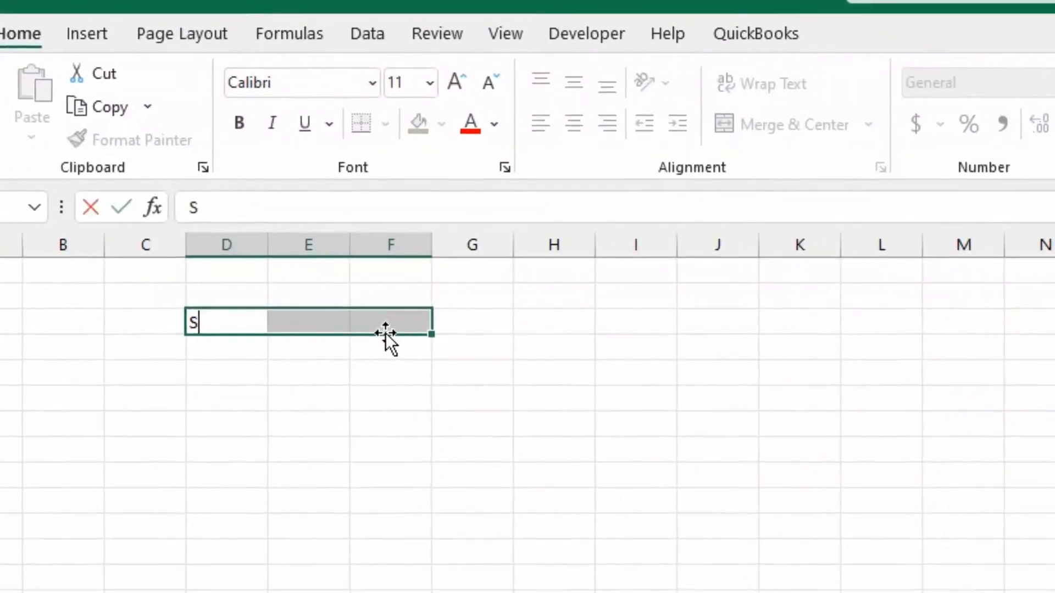
type("LOT MACHINE GAME")
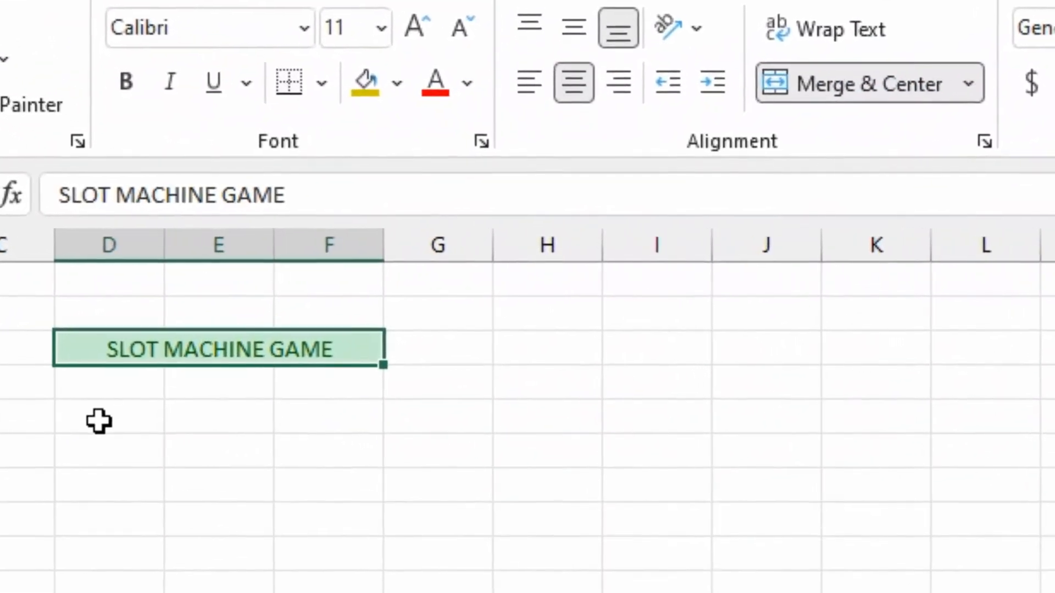
left_click(94, 424)
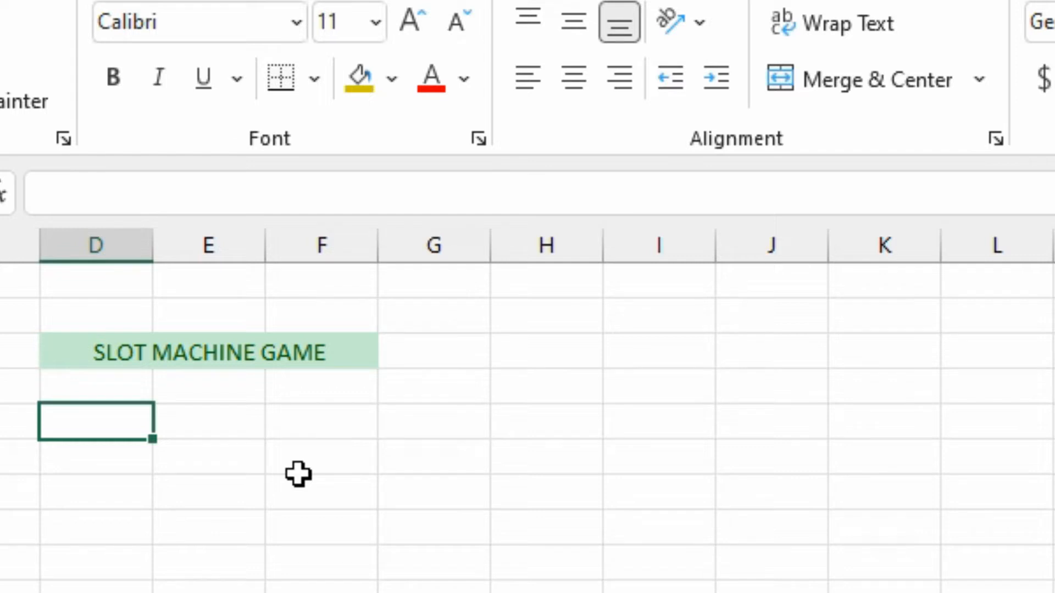
type("RAND 1")
left_click(209, 422)
type("RAND 2")
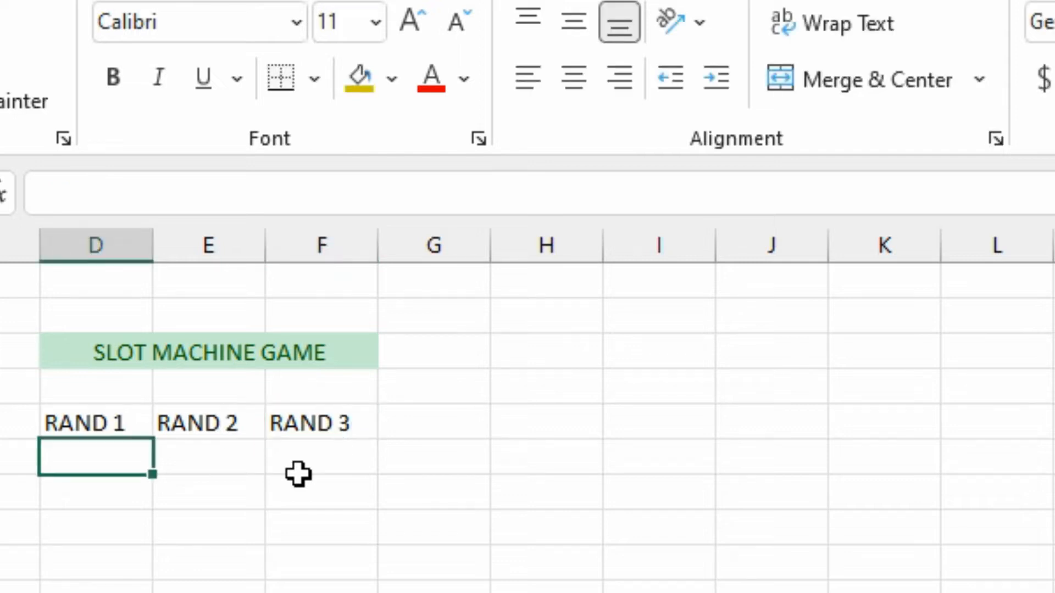
left_click(321, 461)
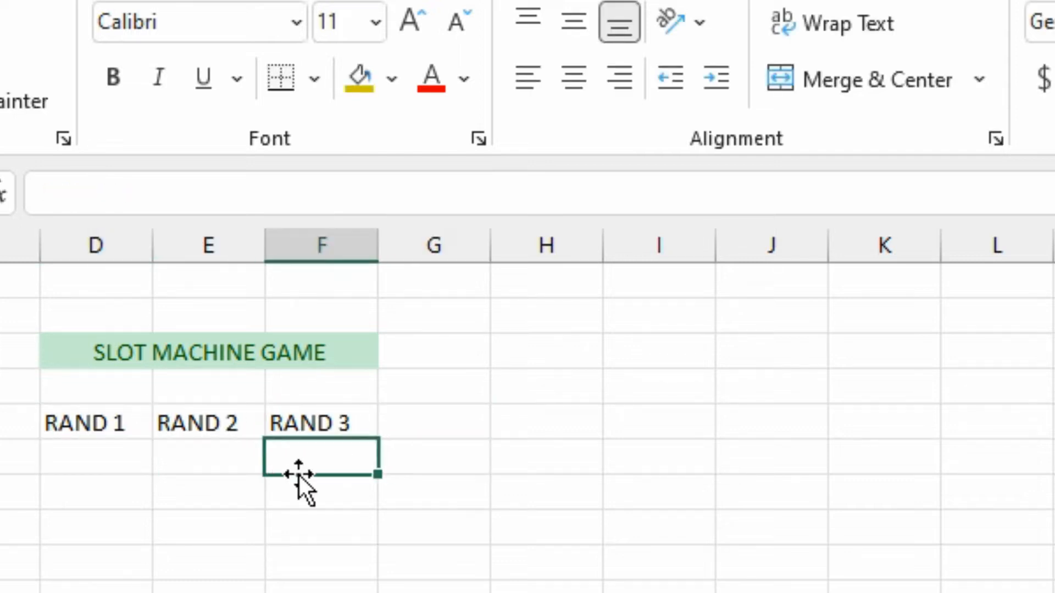
left_click(96, 456)
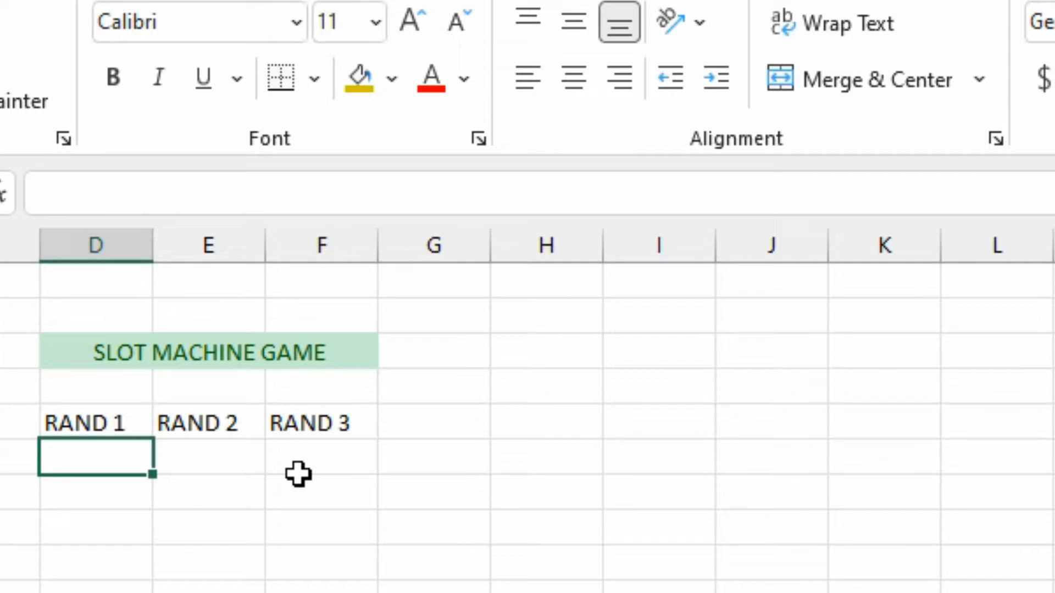
mouse_move(24, 330)
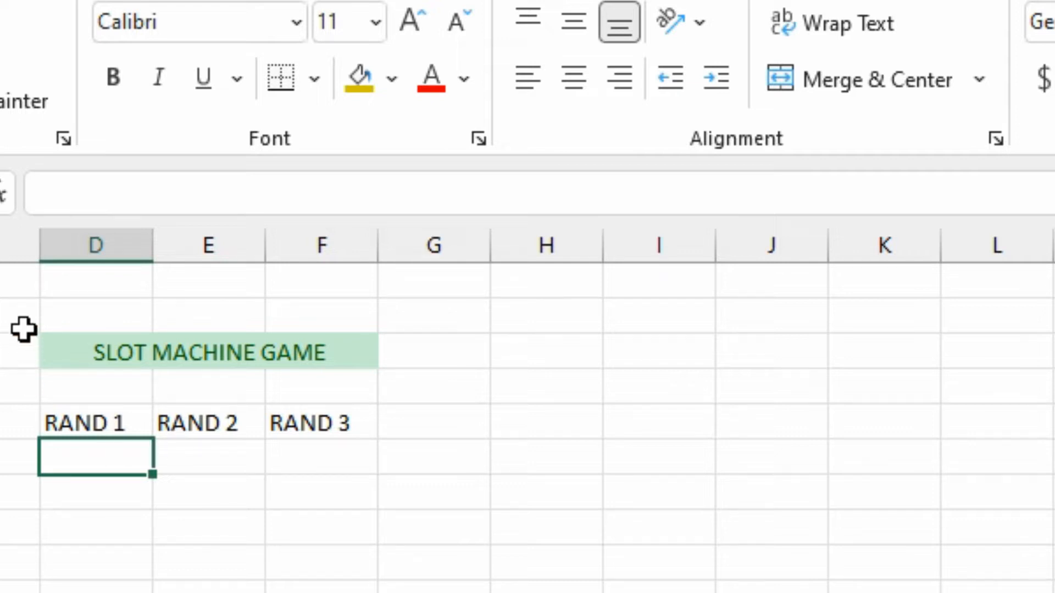
mouse_move(132, 504)
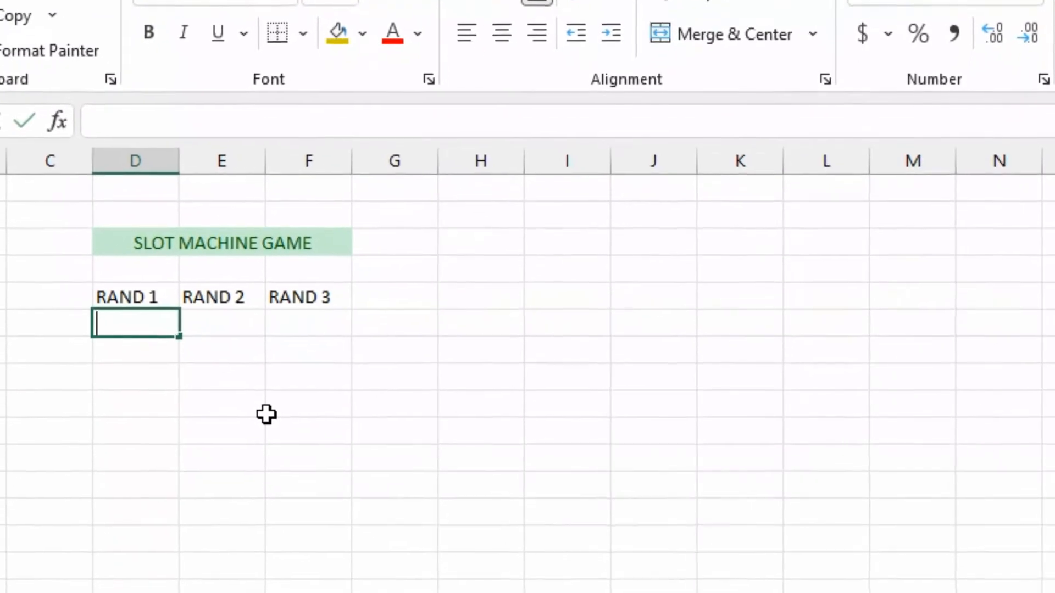
- Enter =RANDBETWEEN(1,3) in D6 and fill it across to F6
type("=")
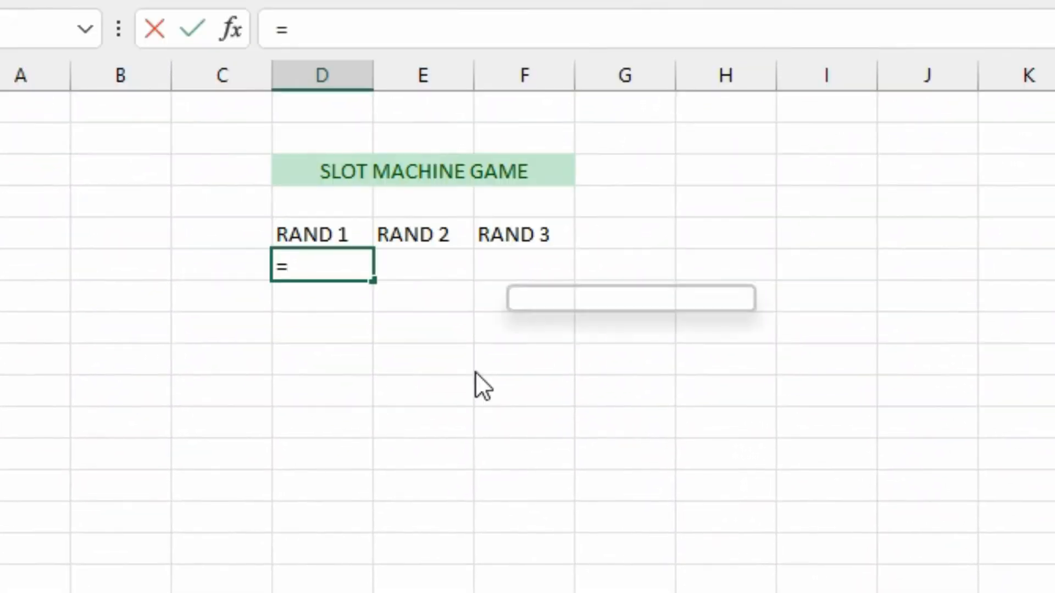
type("RAND")
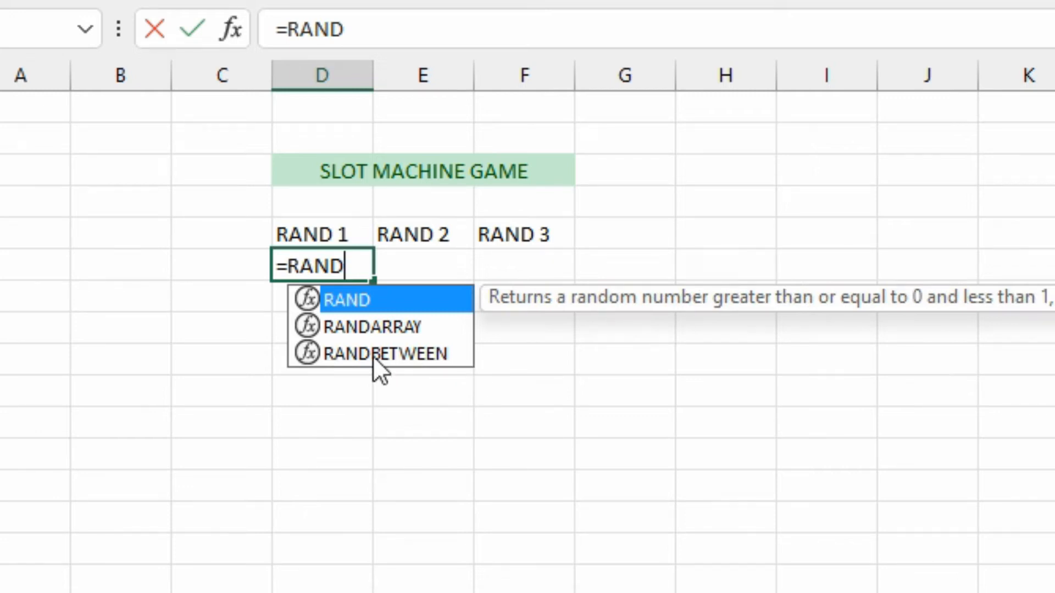
mouse_move(402, 363)
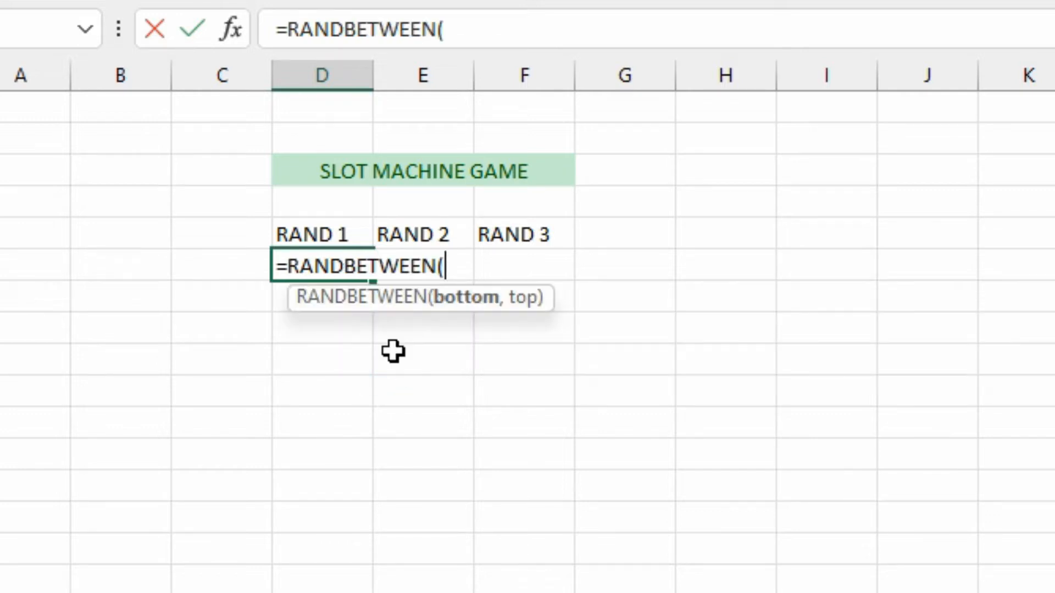
type("1")
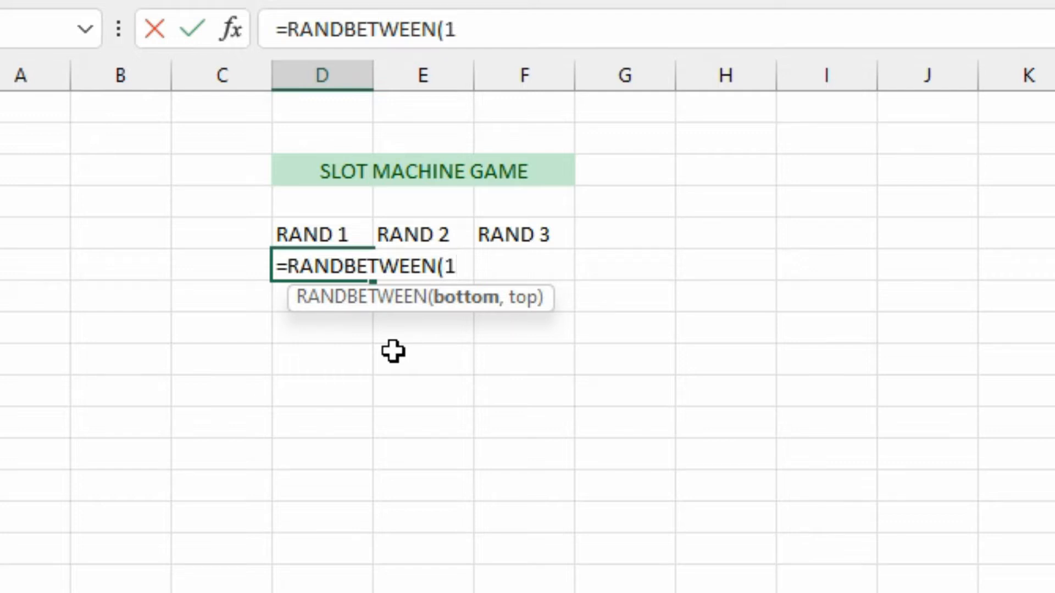
type(",3")
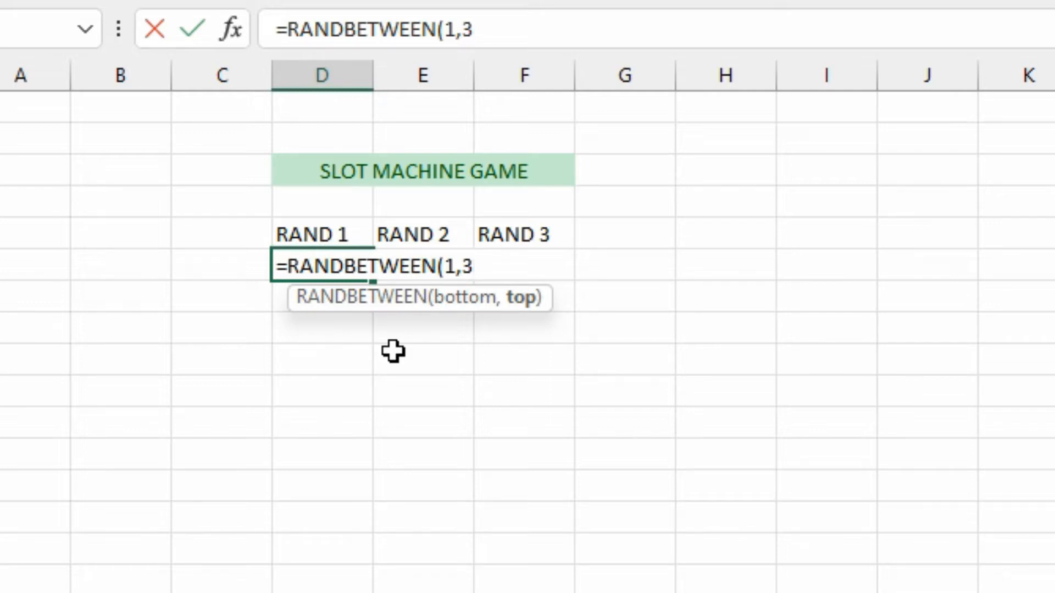
type(")")
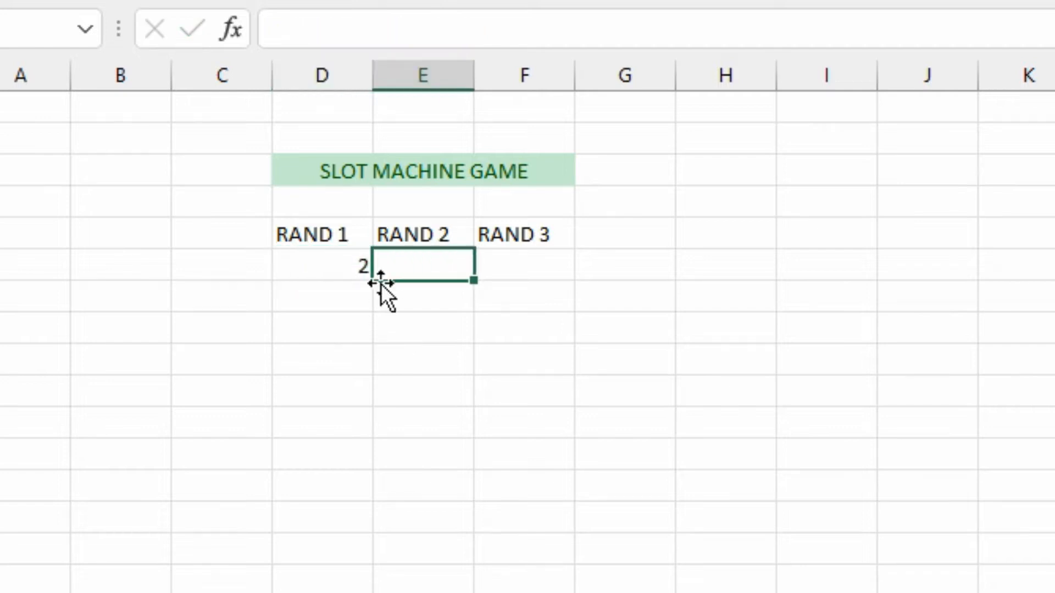
left_click(321, 263)
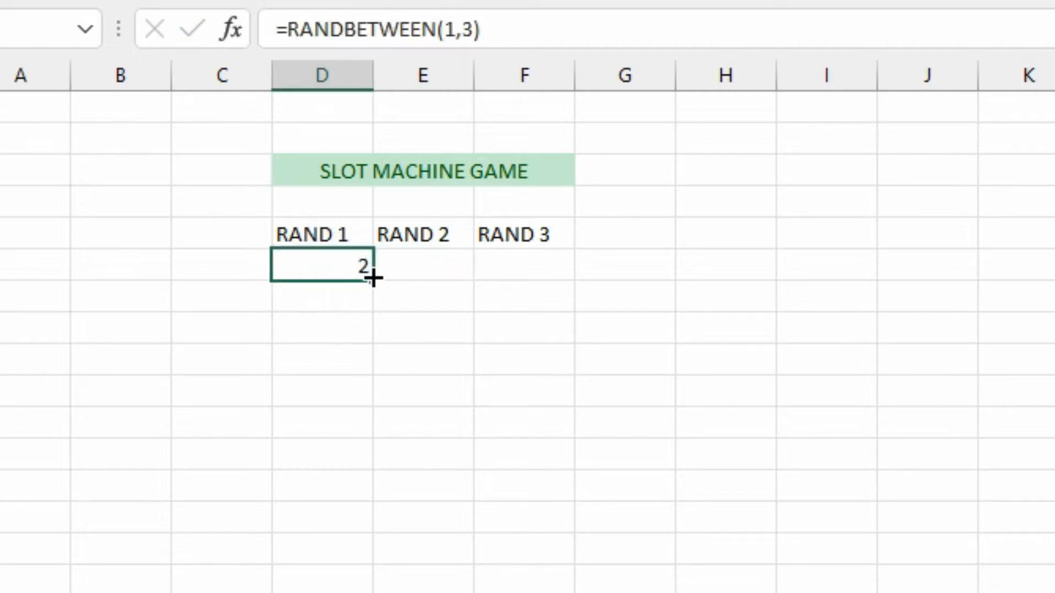
left_click_drag(371, 278, 572, 267)
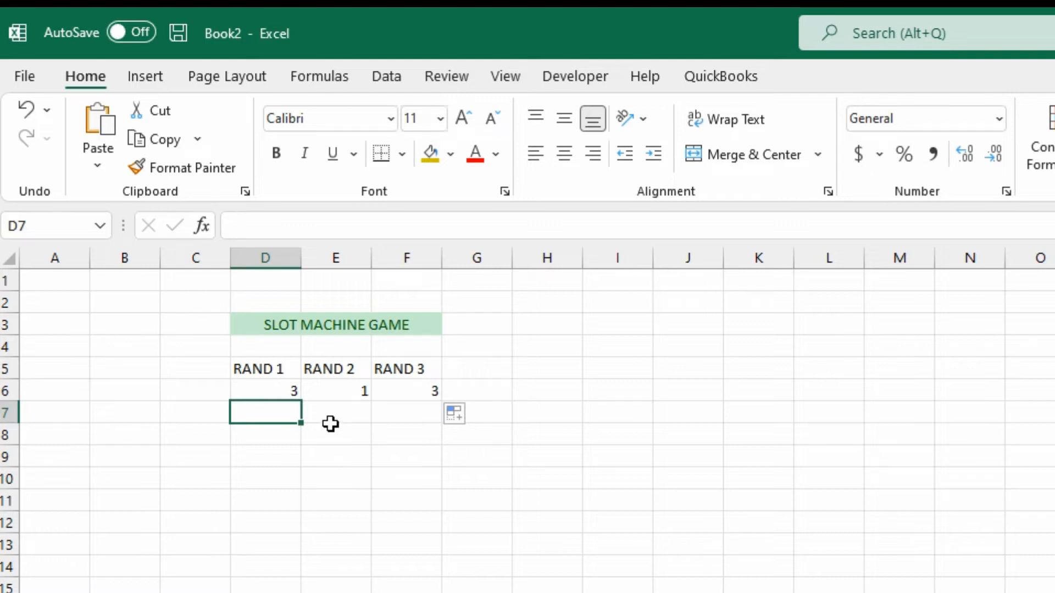
left_click(335, 434)
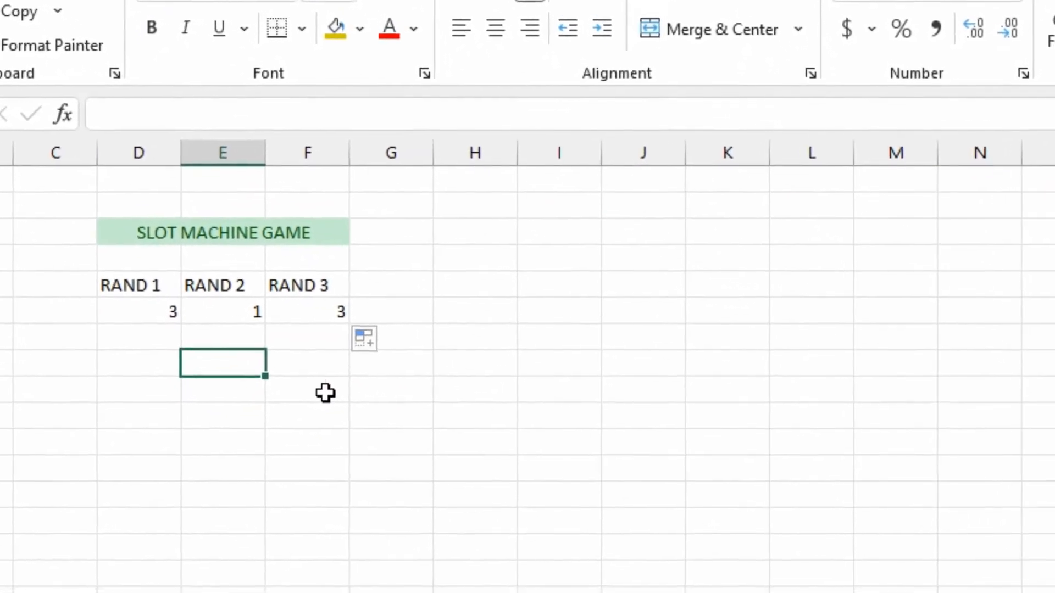
- Start E8's formula with an IF(AND(...)) test that D6, E6 and F6 match
type("=")
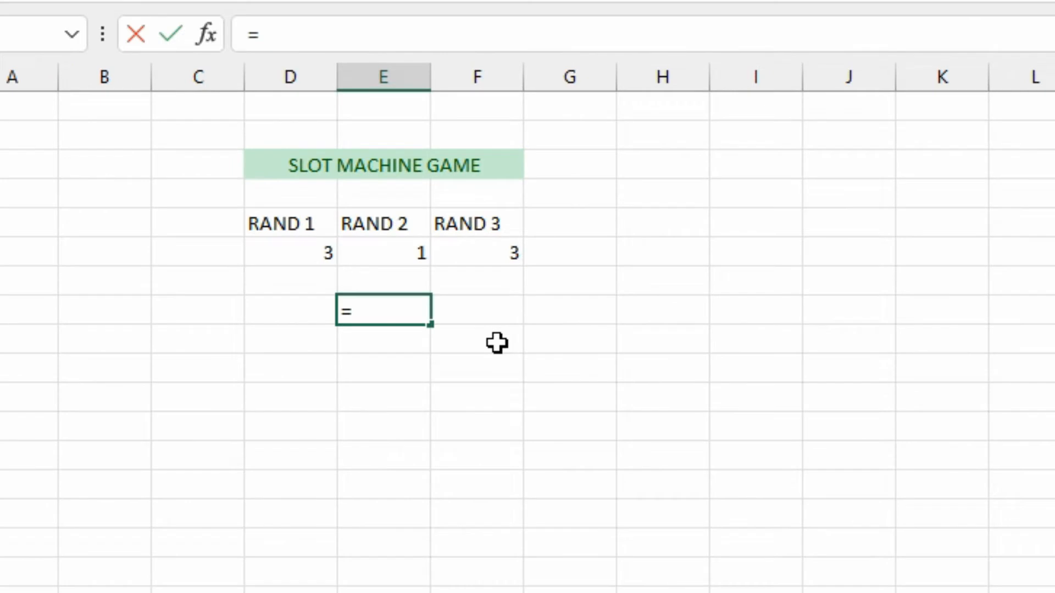
type("IF(")
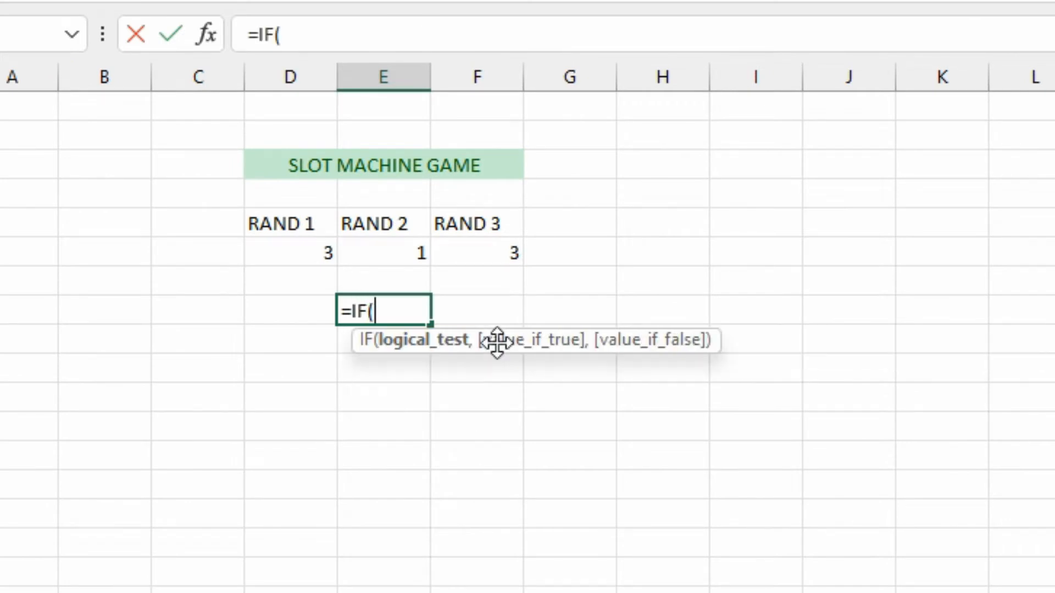
type("AND(")
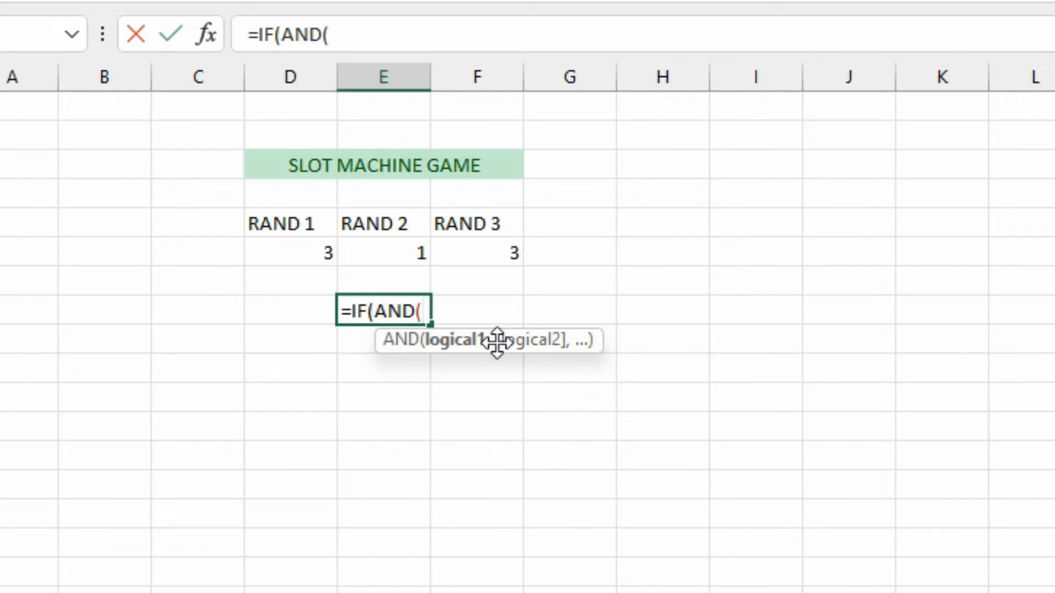
type("D6")
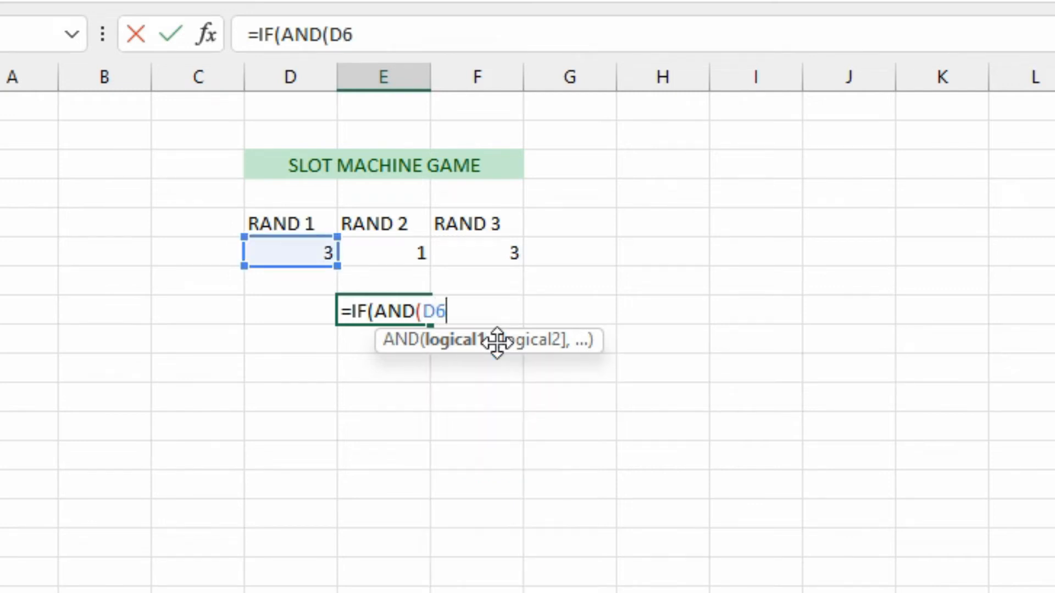
type("=")
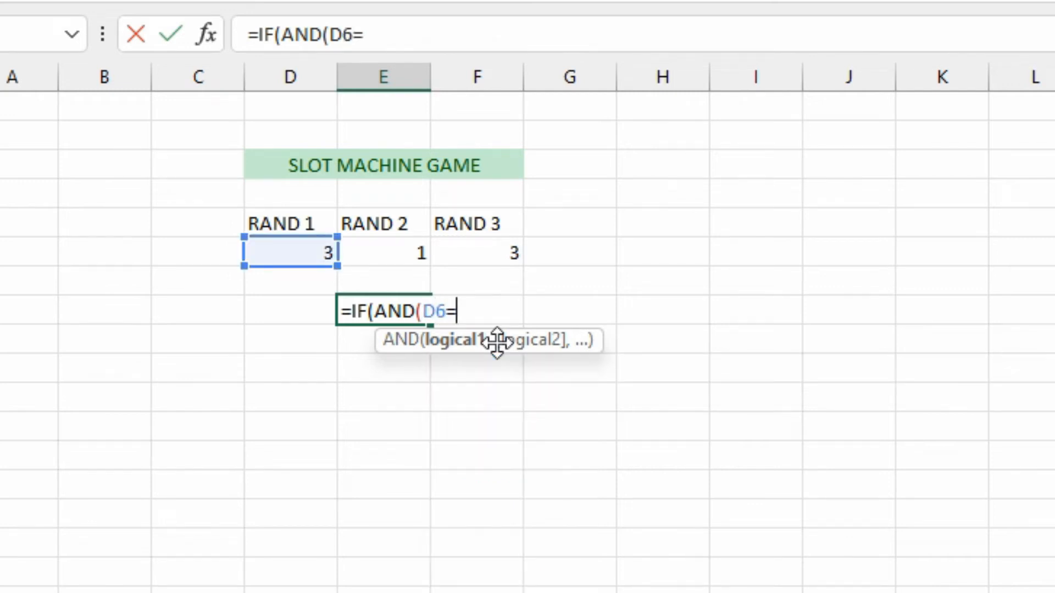
left_click(383, 252)
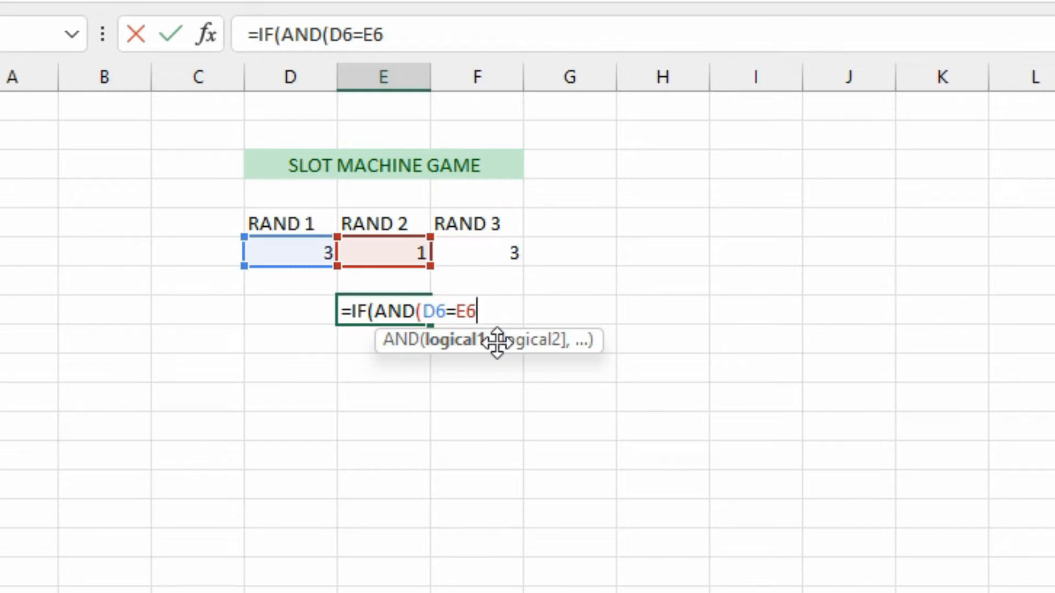
type(",D6=F6")
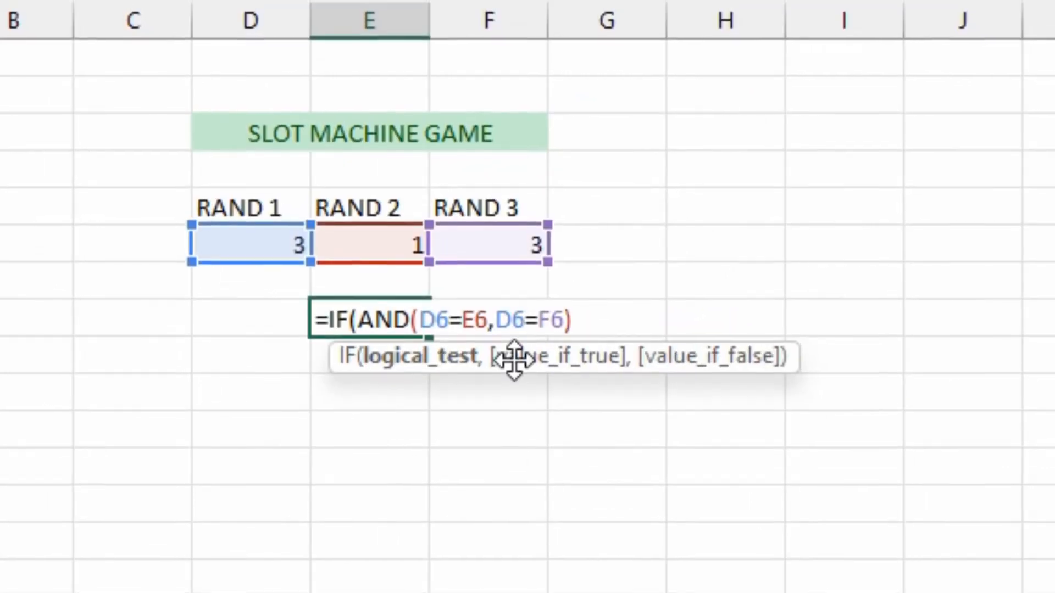
type("),")
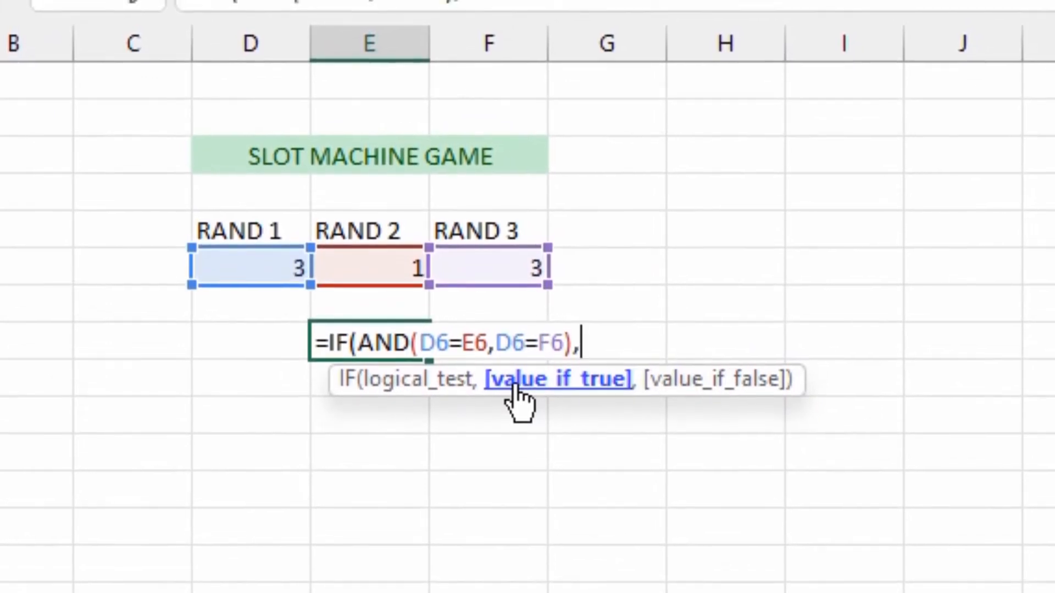
- Complete the formula with "WINNER" and "LOSER" as the results
type("W")
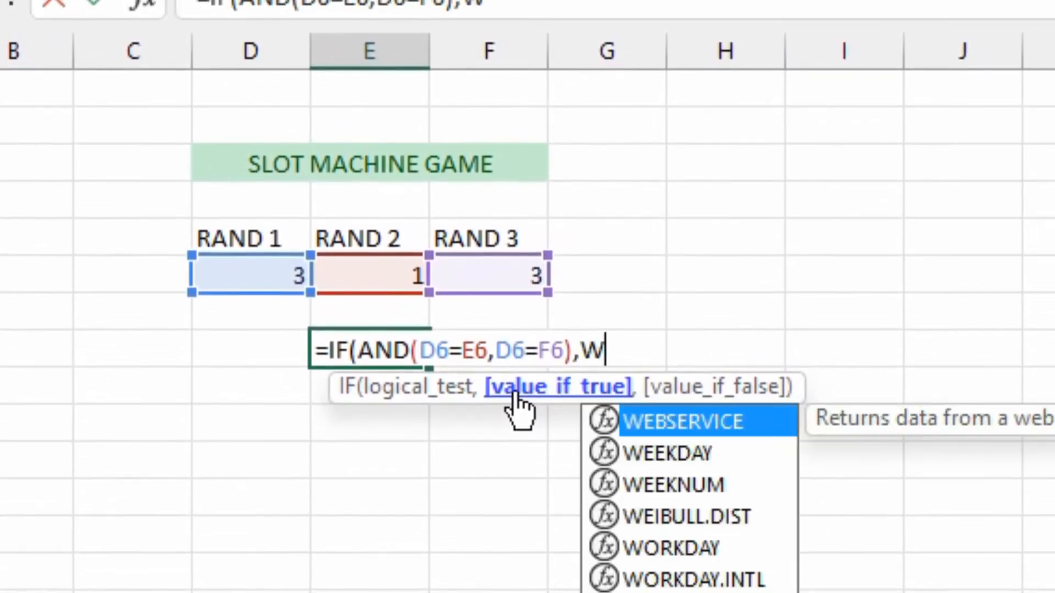
type("INNER")
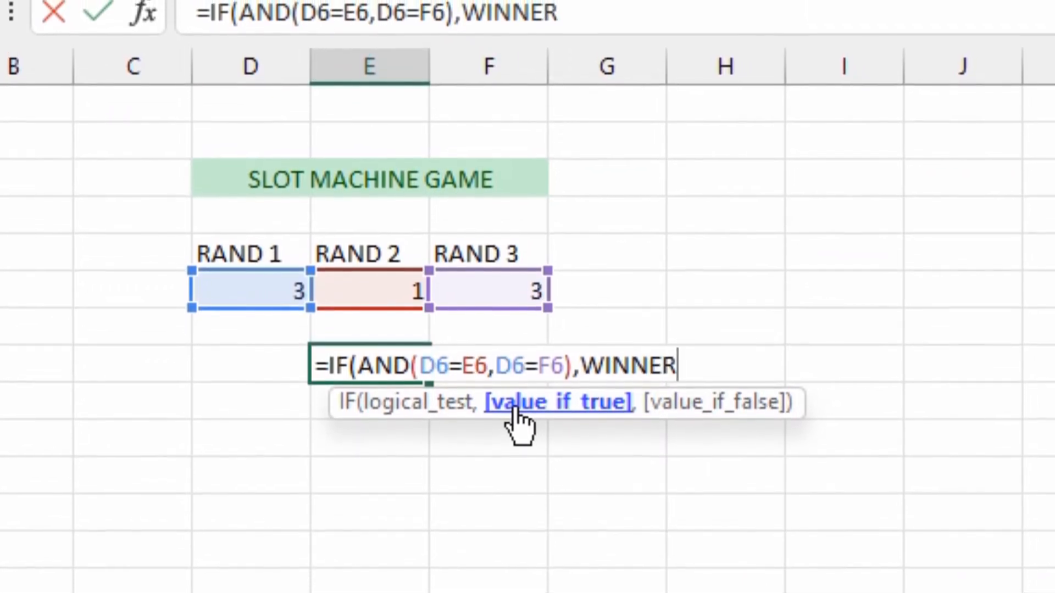
type(",")
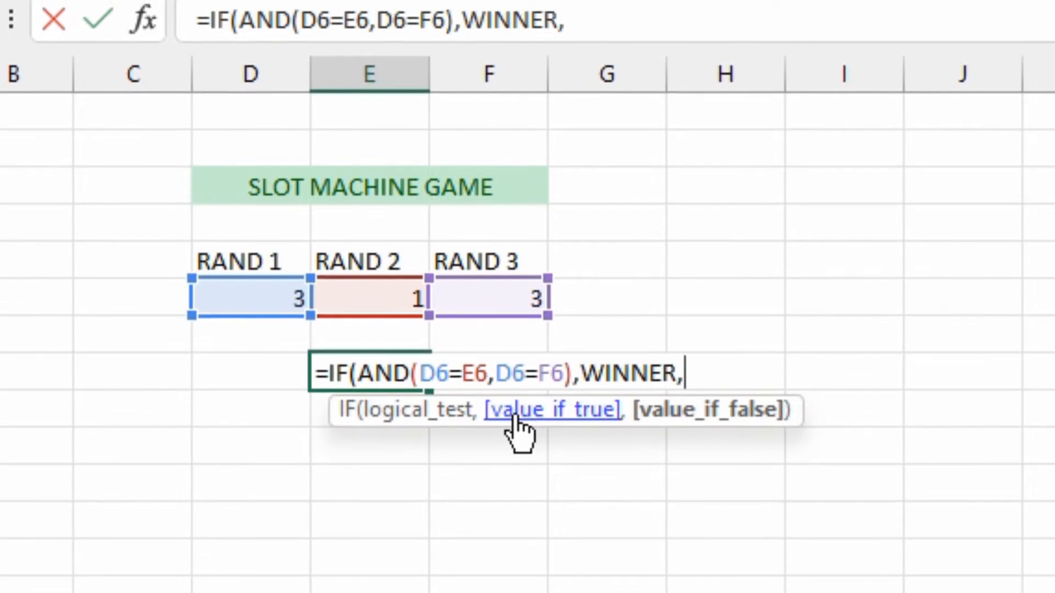
type("LOSER)")
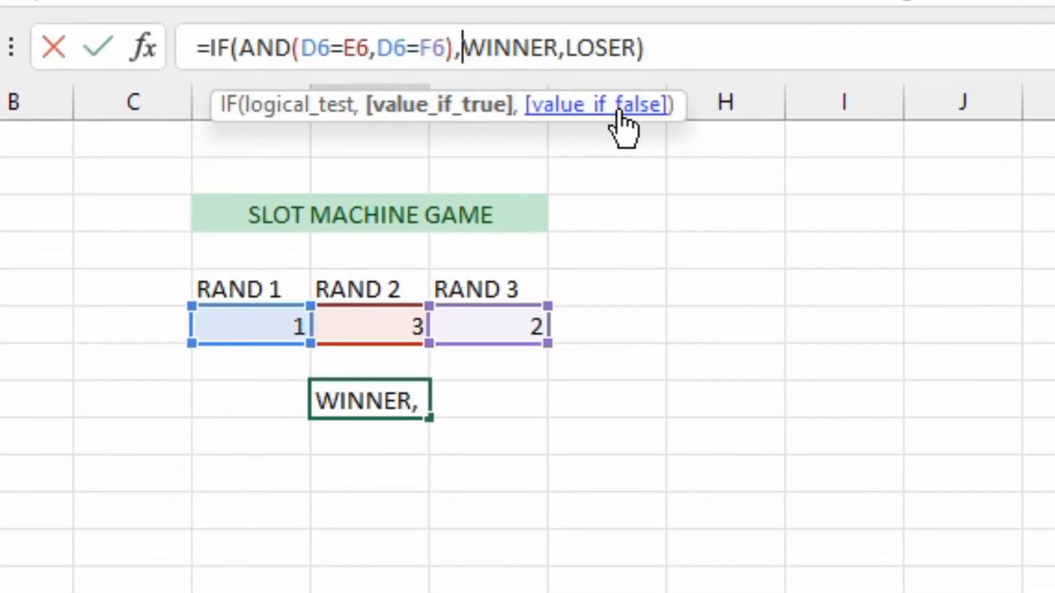
type("\"")
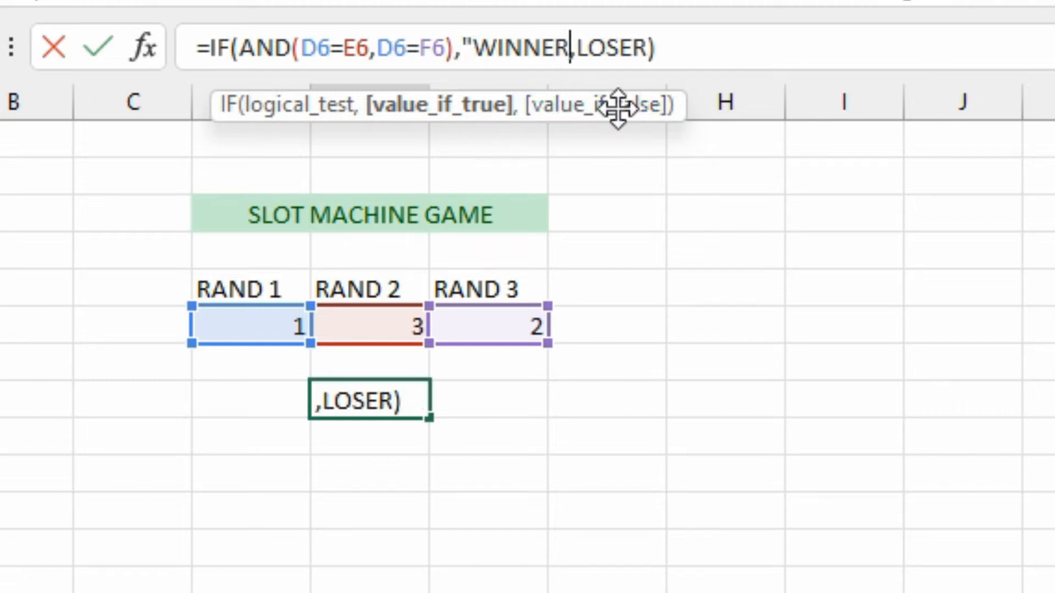
type("\"")
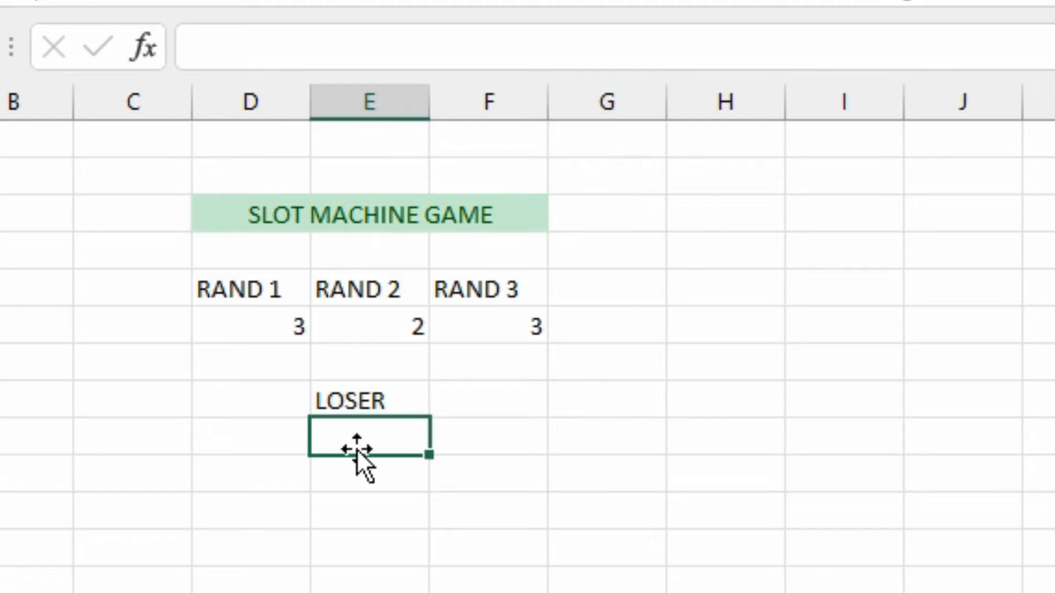
left_click(368, 401)
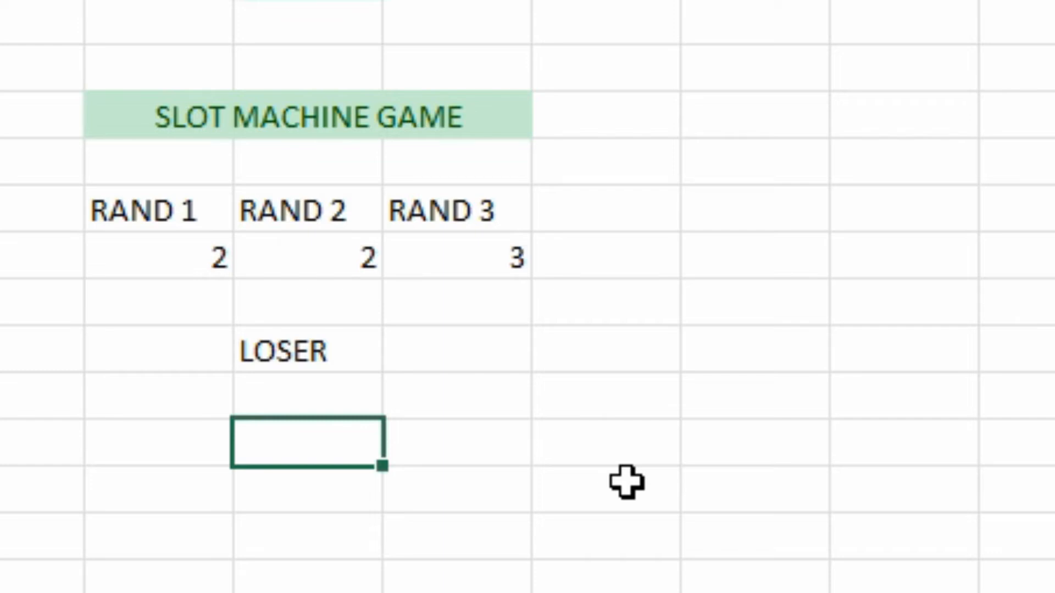
mouse_move(257, 451)
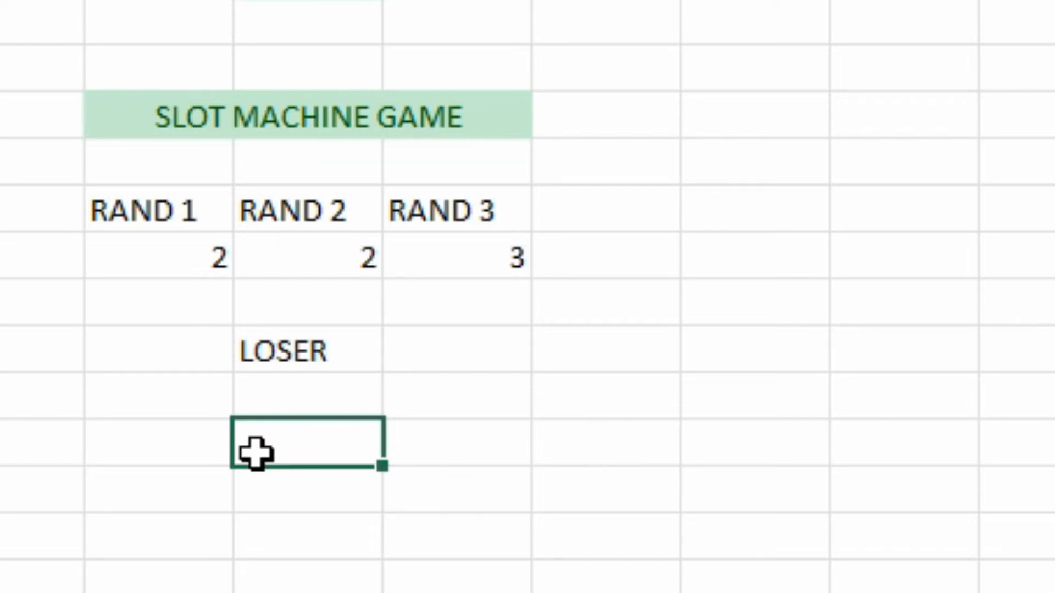
mouse_move(289, 450)
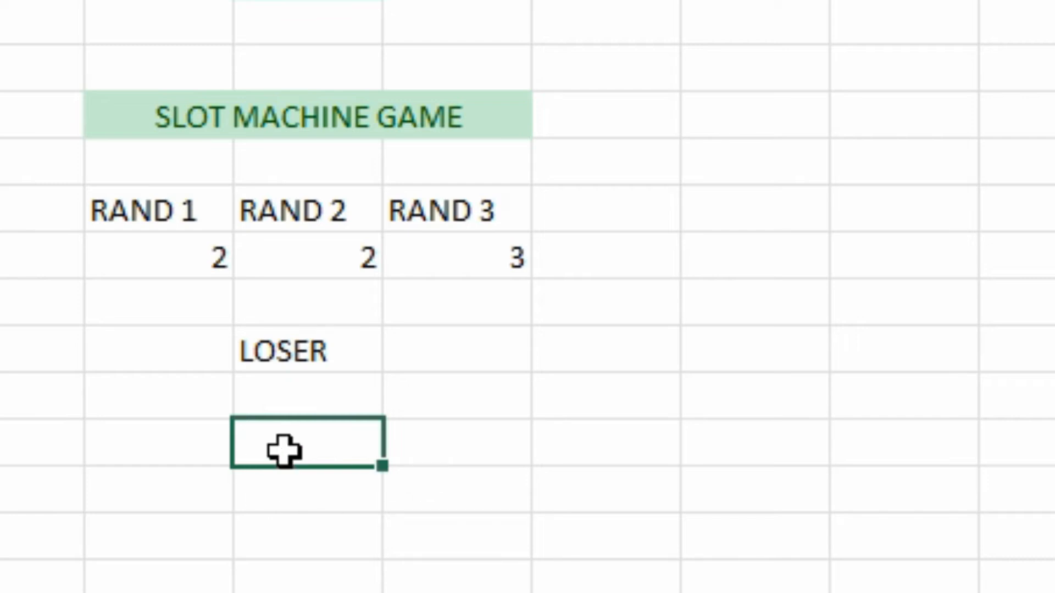
mouse_move(314, 301)
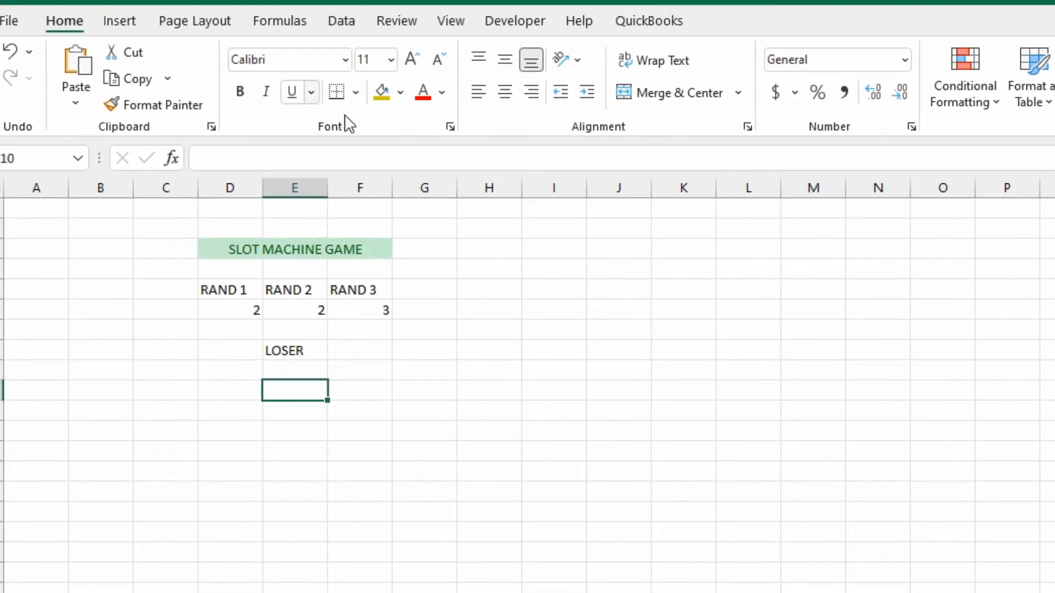
mouse_move(514, 21)
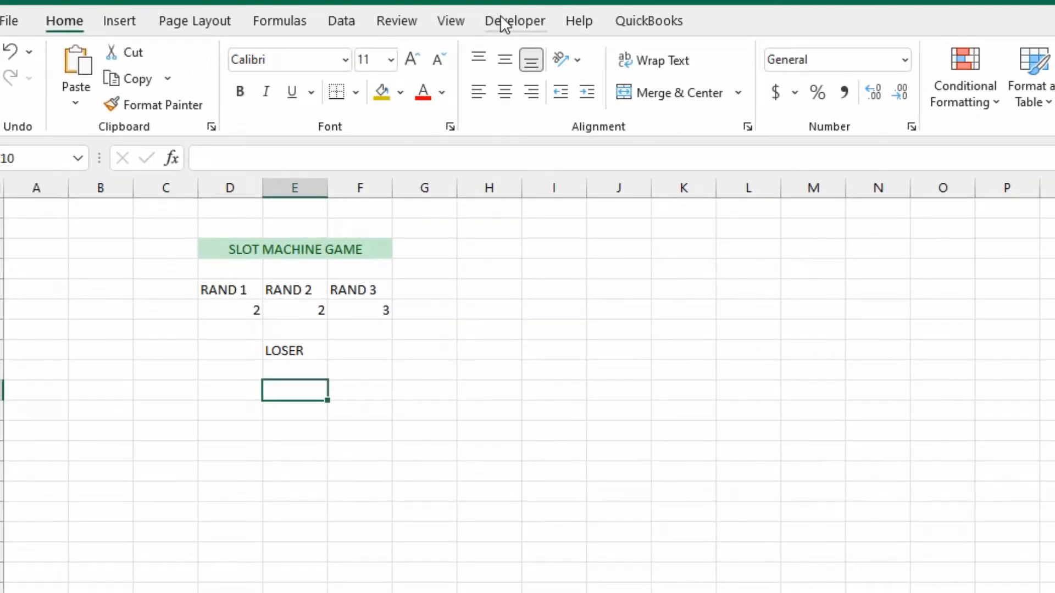
- Tick Developer under Customize the Ribbon and confirm
left_click(515, 21)
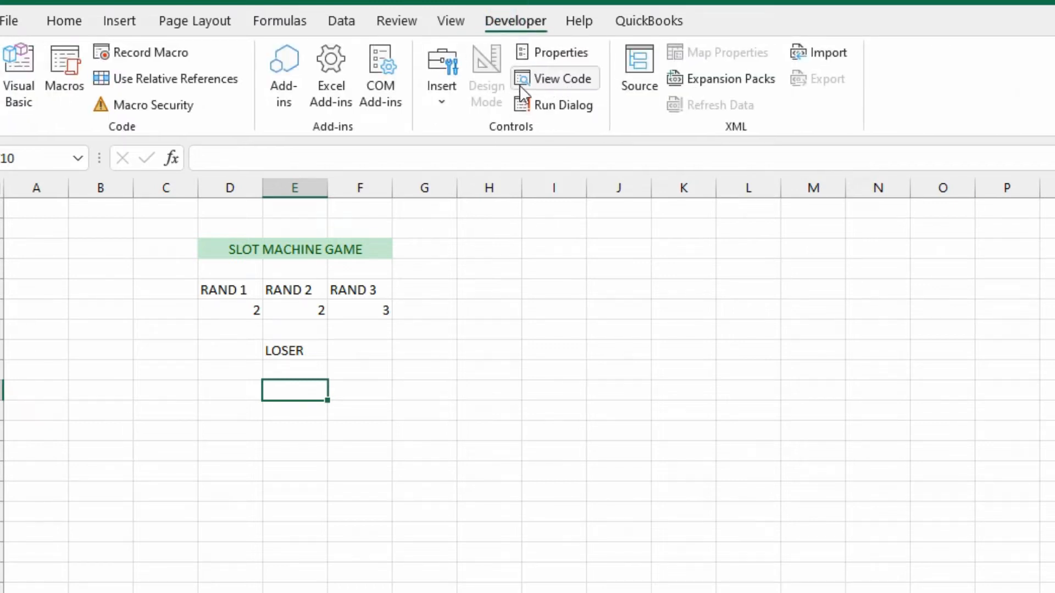
right_click(381, 64)
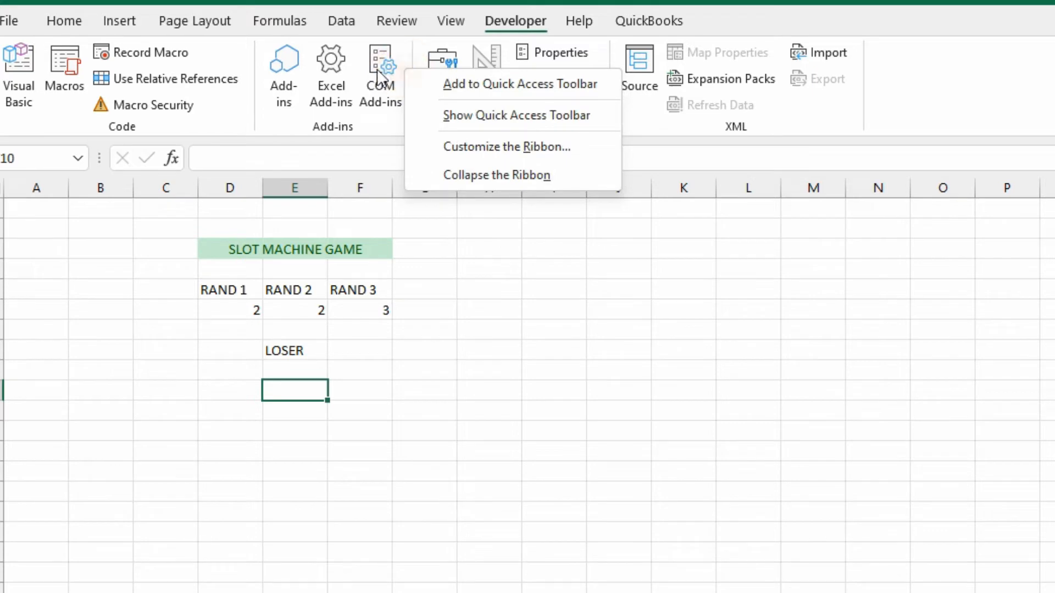
left_click(497, 150)
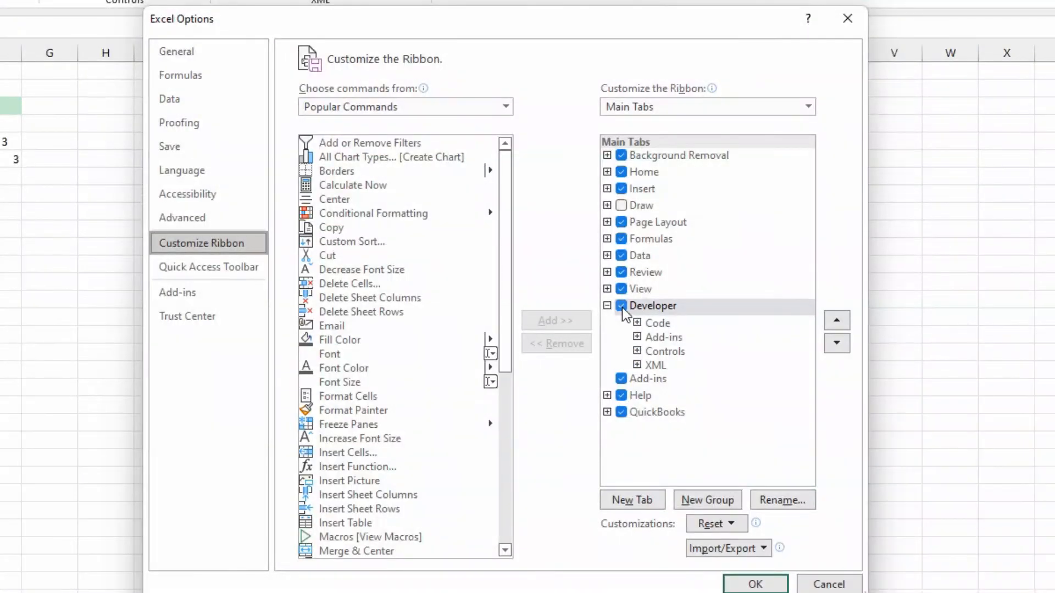
left_click(621, 306)
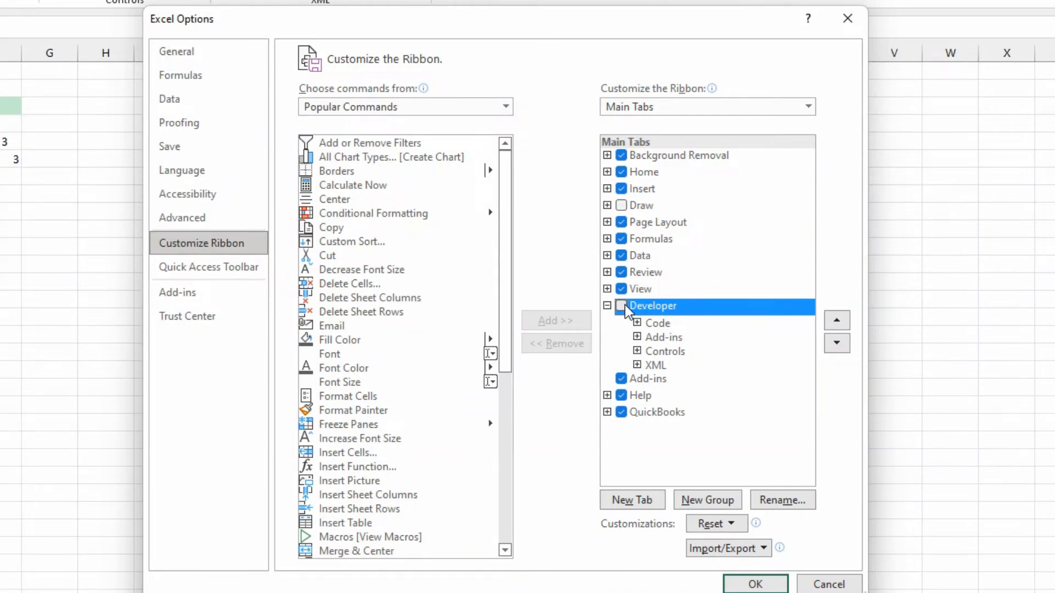
left_click(621, 305)
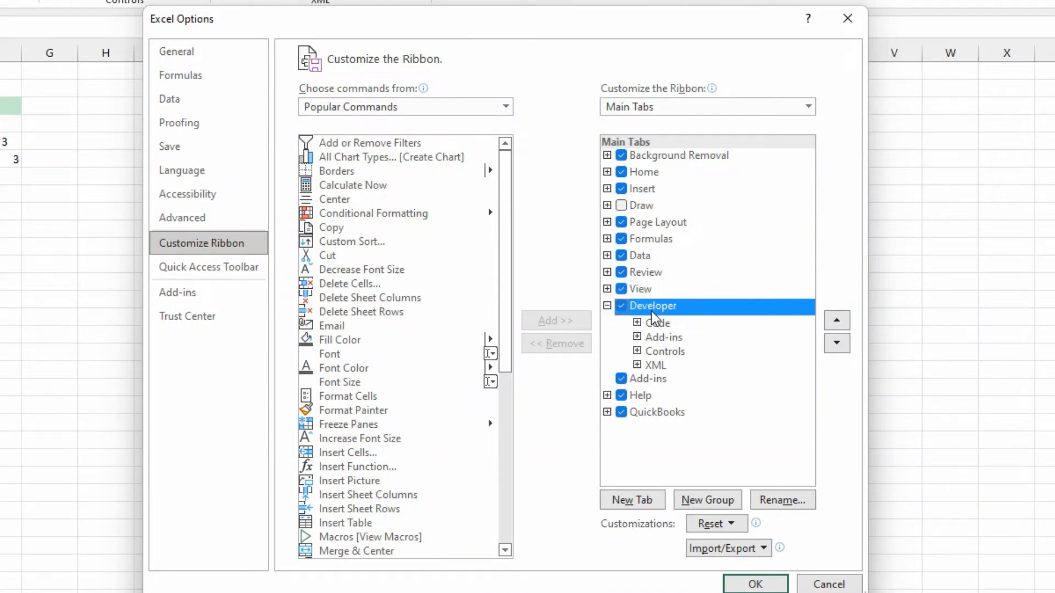
left_click(754, 584)
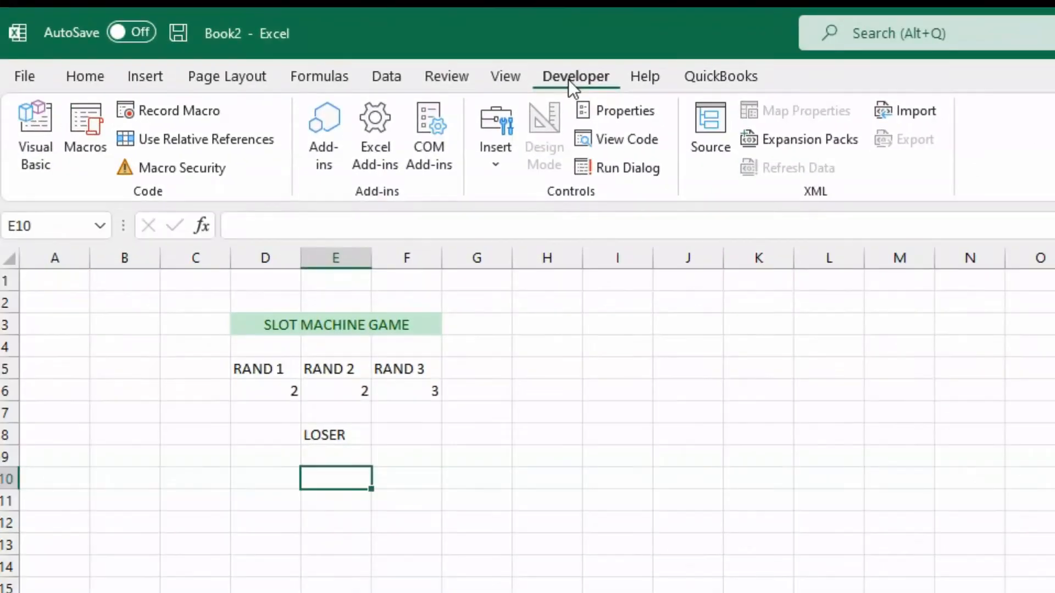
- Insert a Form Control button and record a new SPIN macro for it
left_click(495, 134)
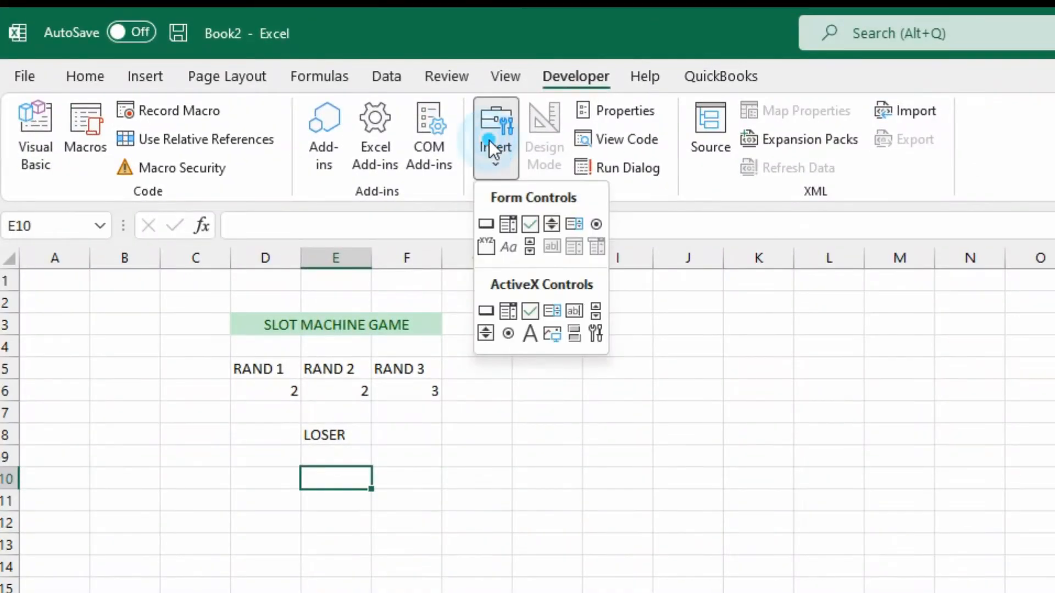
mouse_move(485, 224)
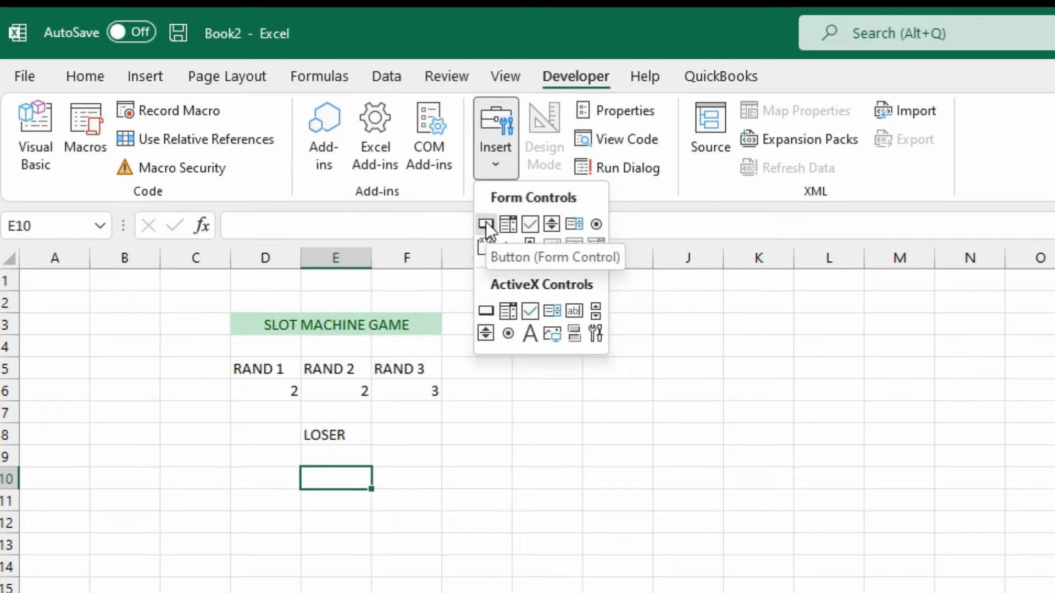
left_click(486, 224)
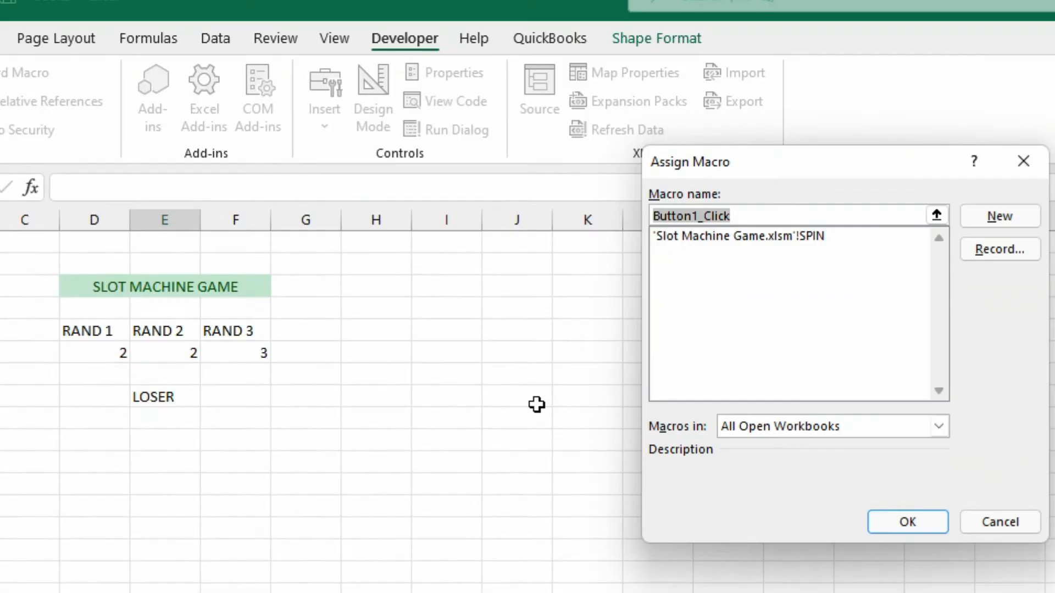
type("SPIN")
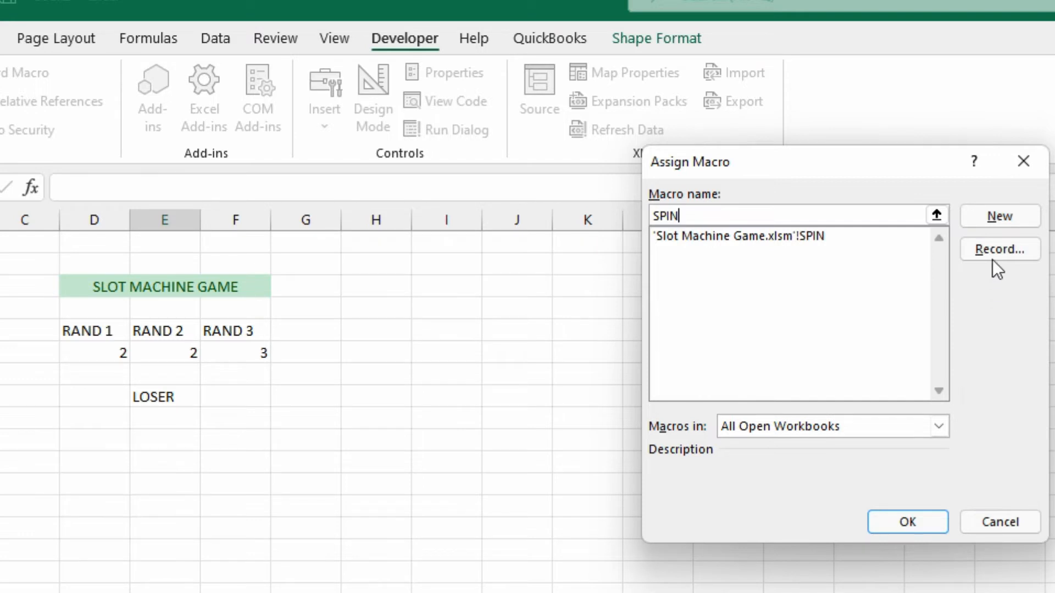
left_click(999, 249)
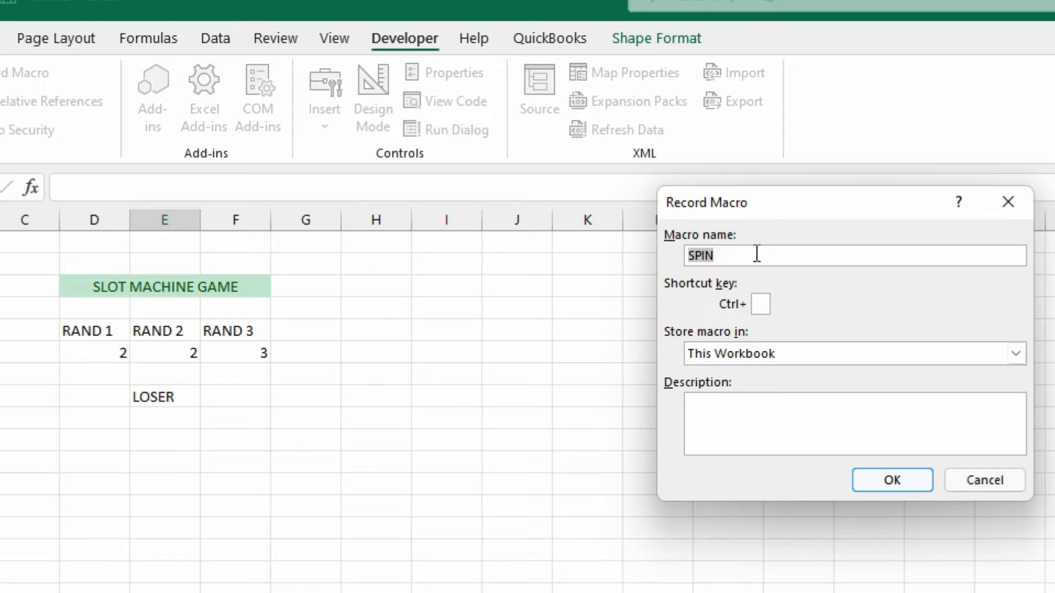
left_click(891, 480)
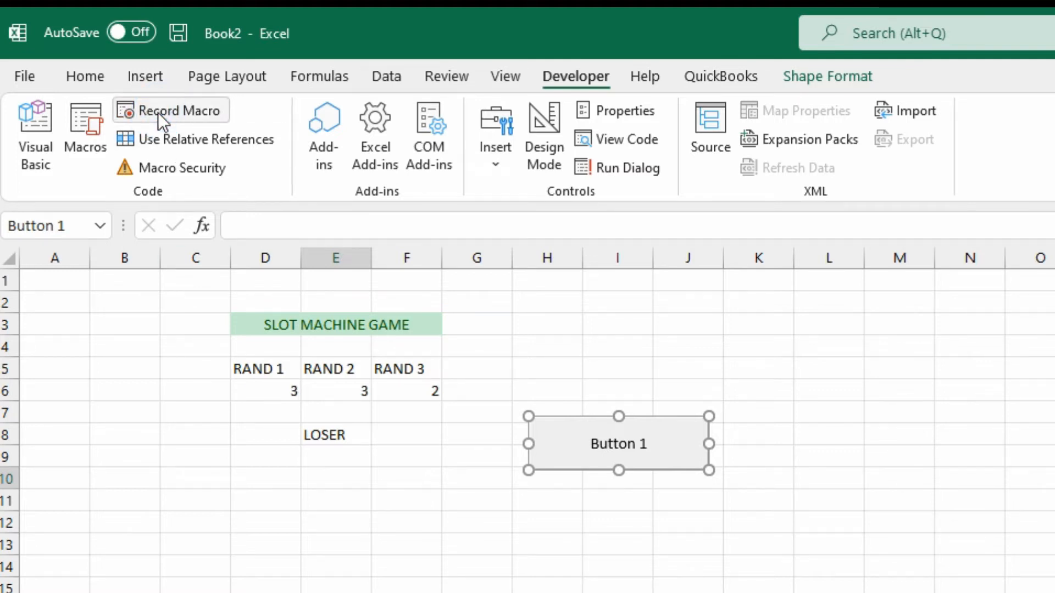
mouse_move(461, 397)
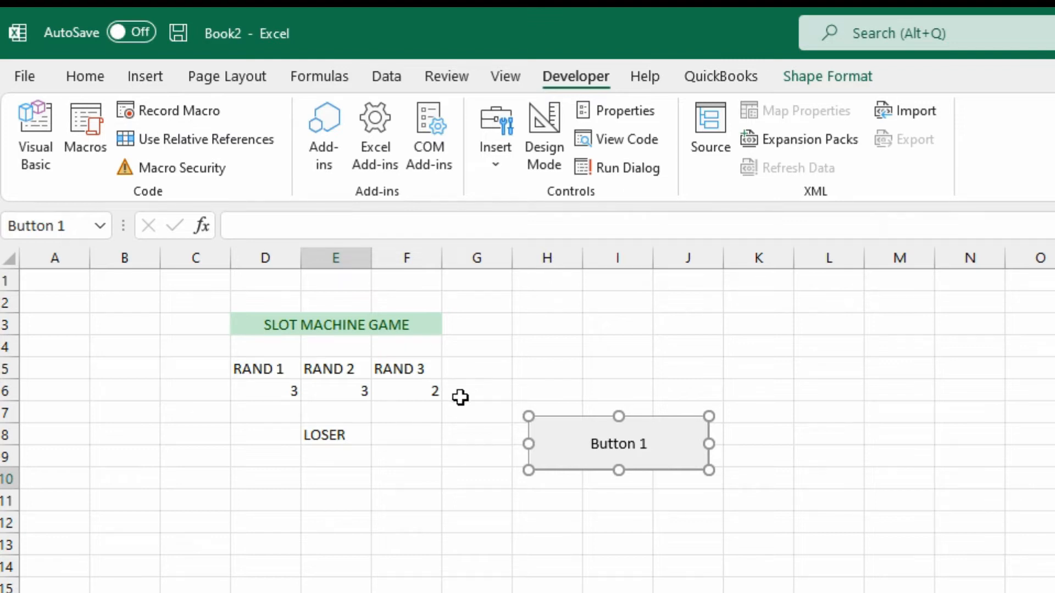
mouse_move(467, 439)
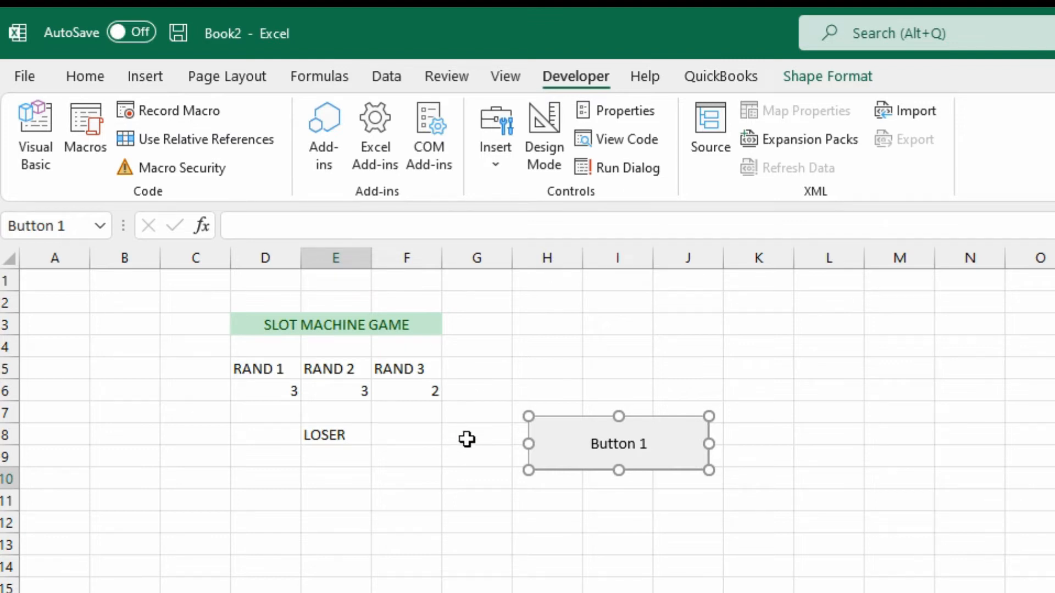
- Click Button 1 repeatedly to regenerate the three random numbers
left_click(477, 456)
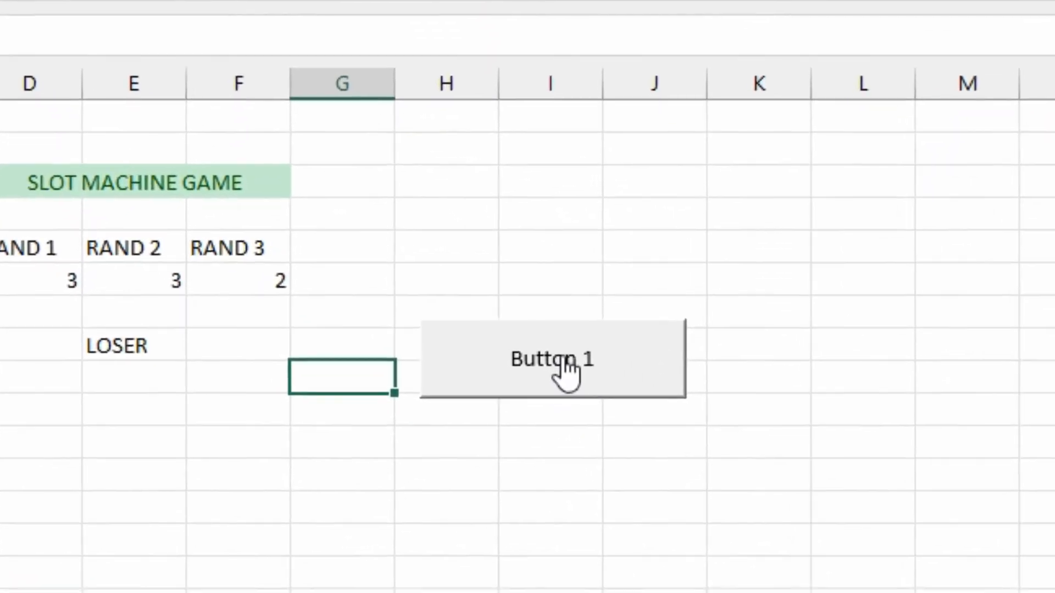
left_click(554, 358)
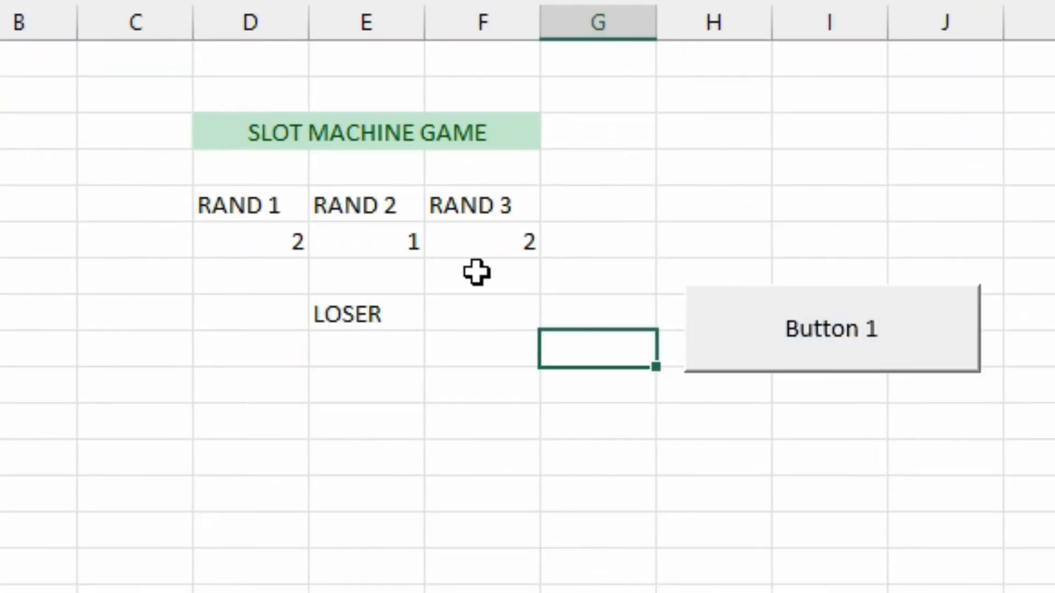
left_click(831, 329)
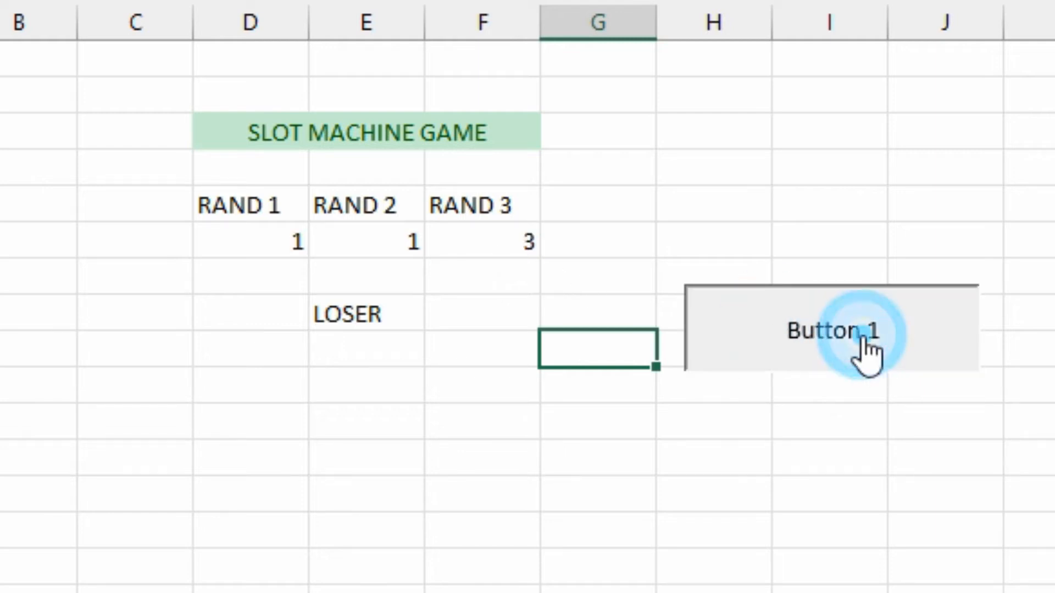
left_click(832, 331)
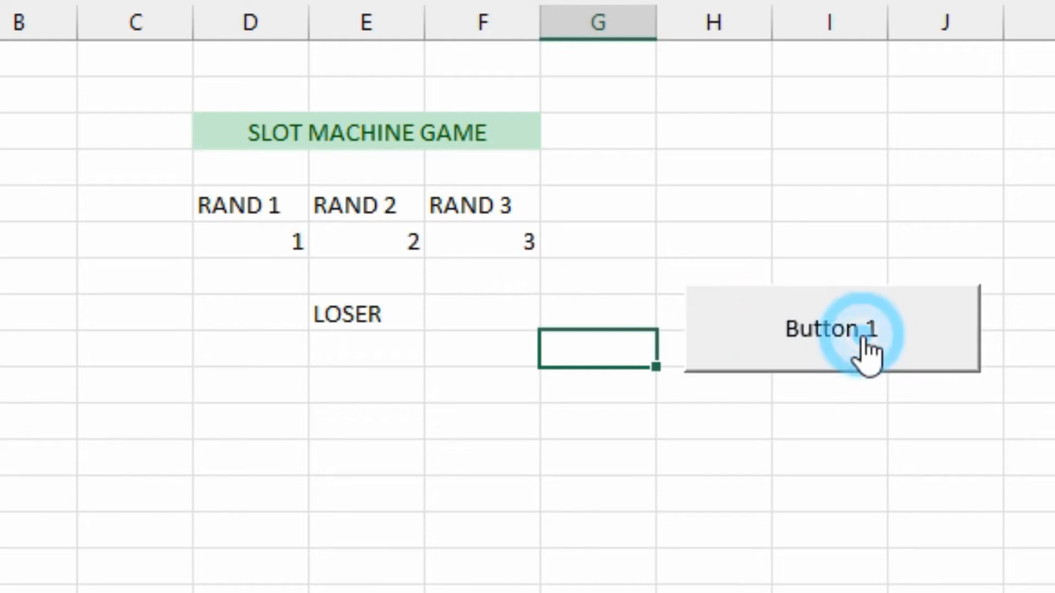
left_click(833, 329)
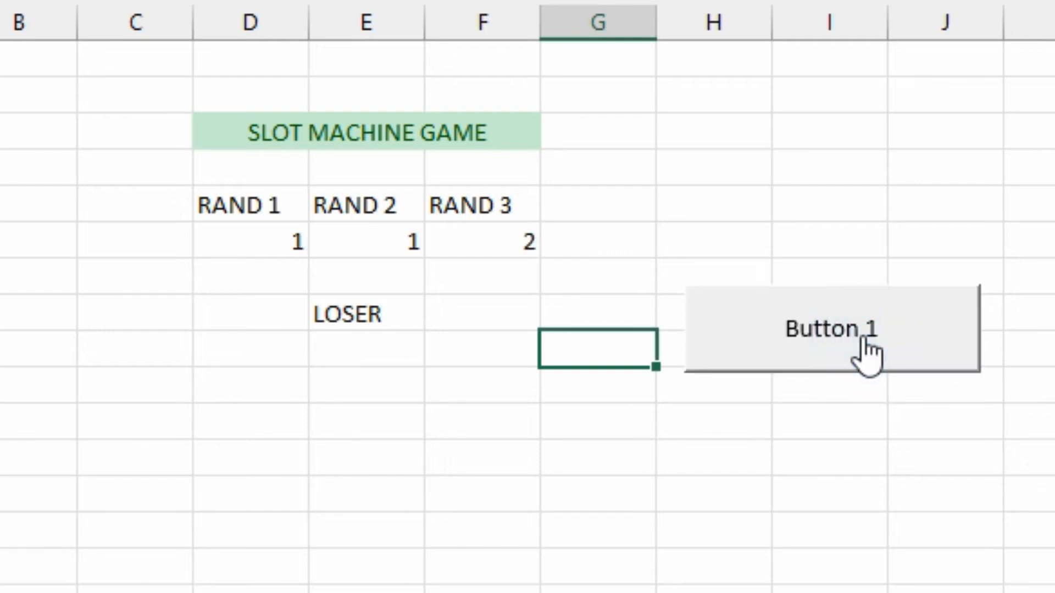
left_click(832, 329)
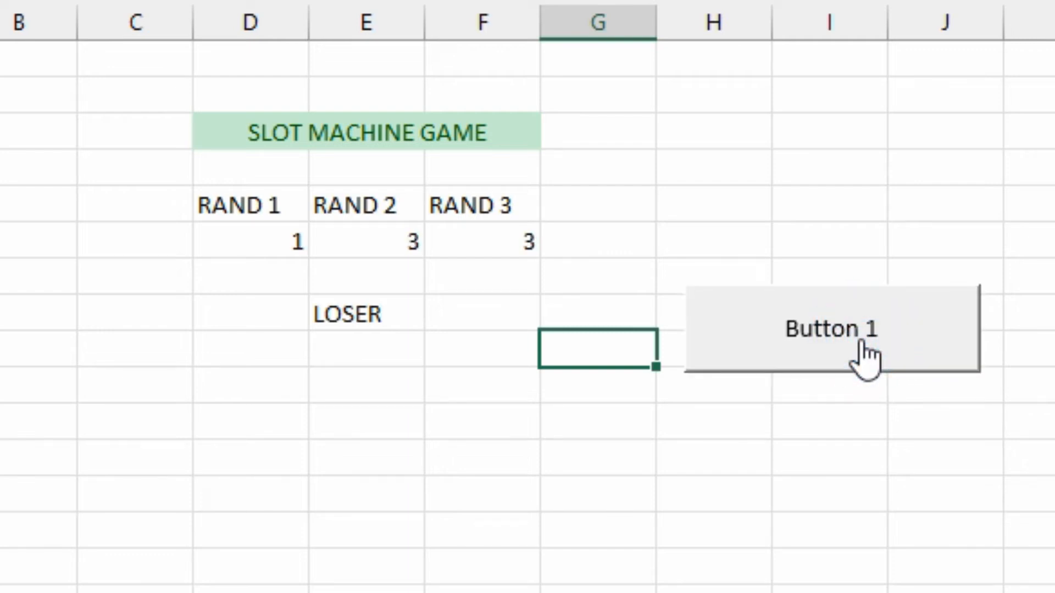
mouse_move(754, 340)
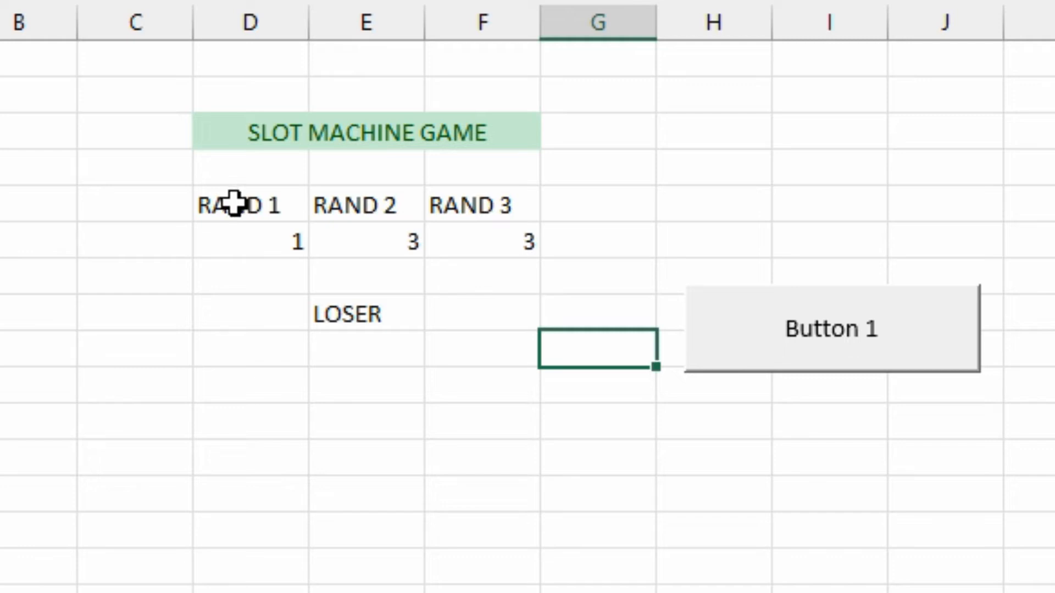
mouse_move(363, 310)
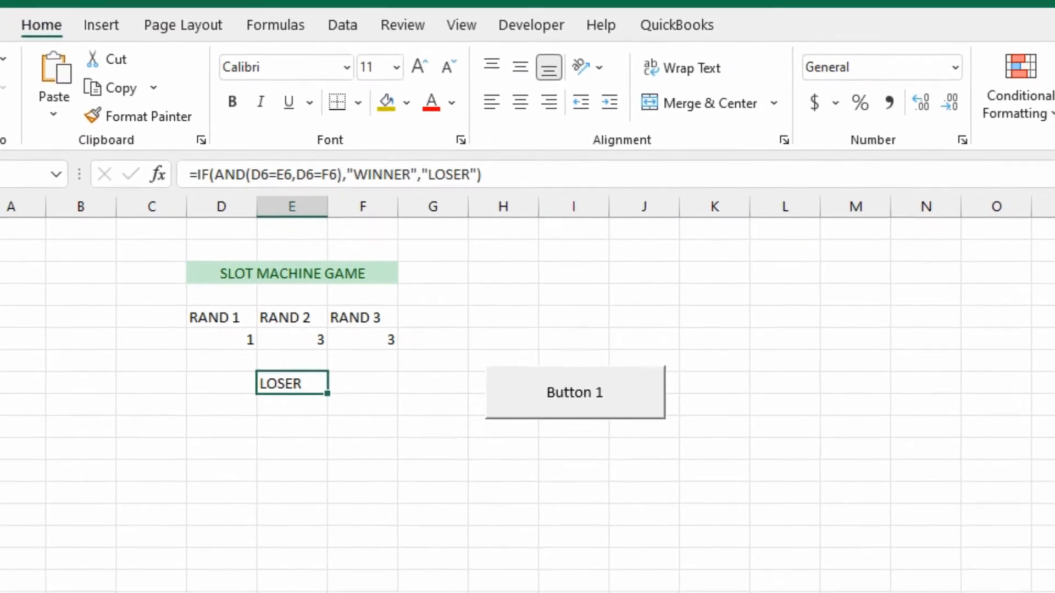
- Create a conditional formatting rule for cells equal to LOSER
left_click(549, 36)
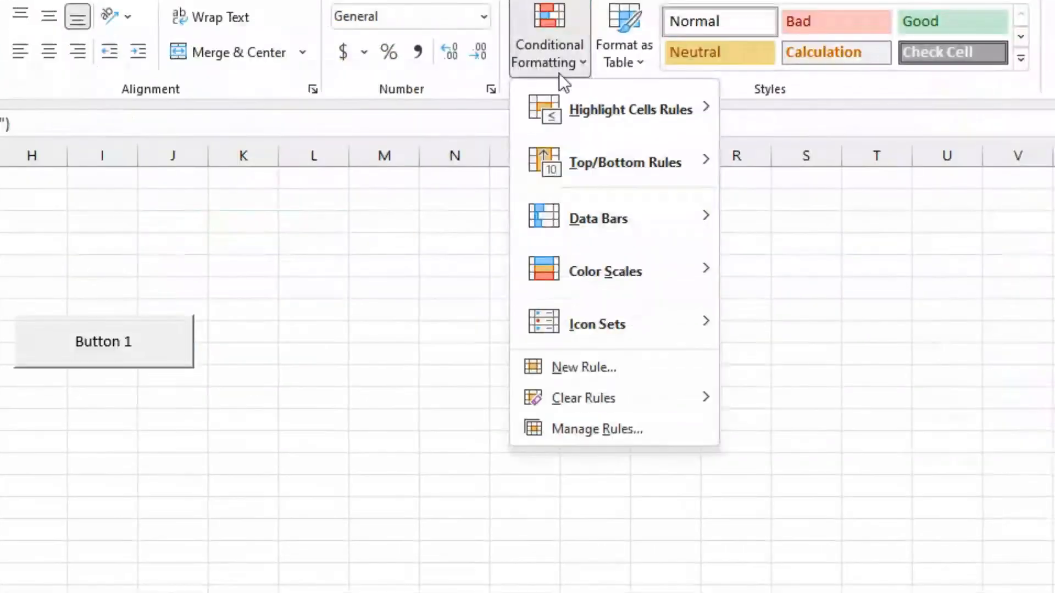
left_click(599, 428)
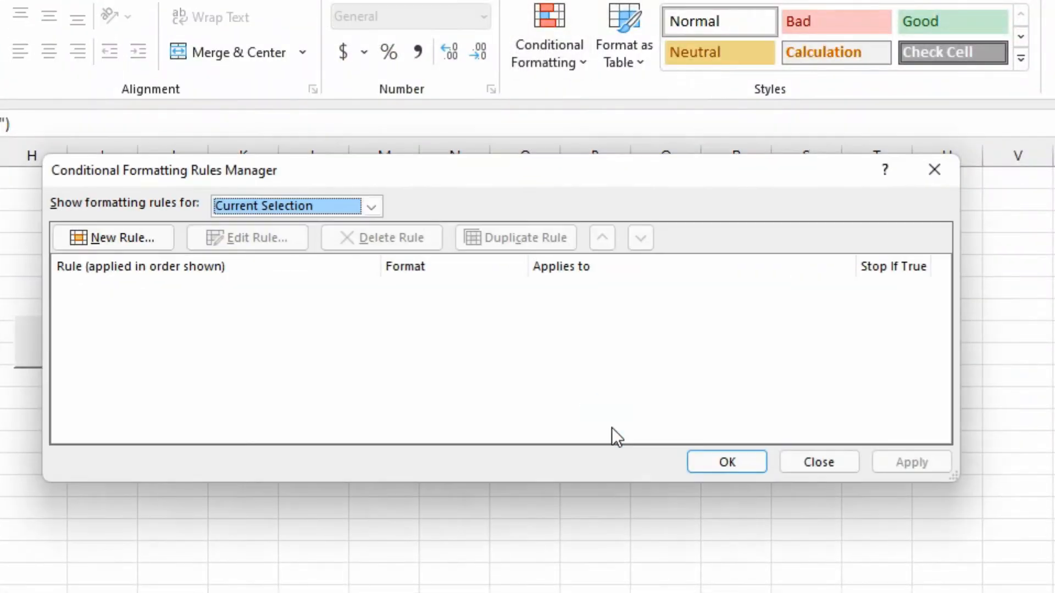
left_click(113, 237)
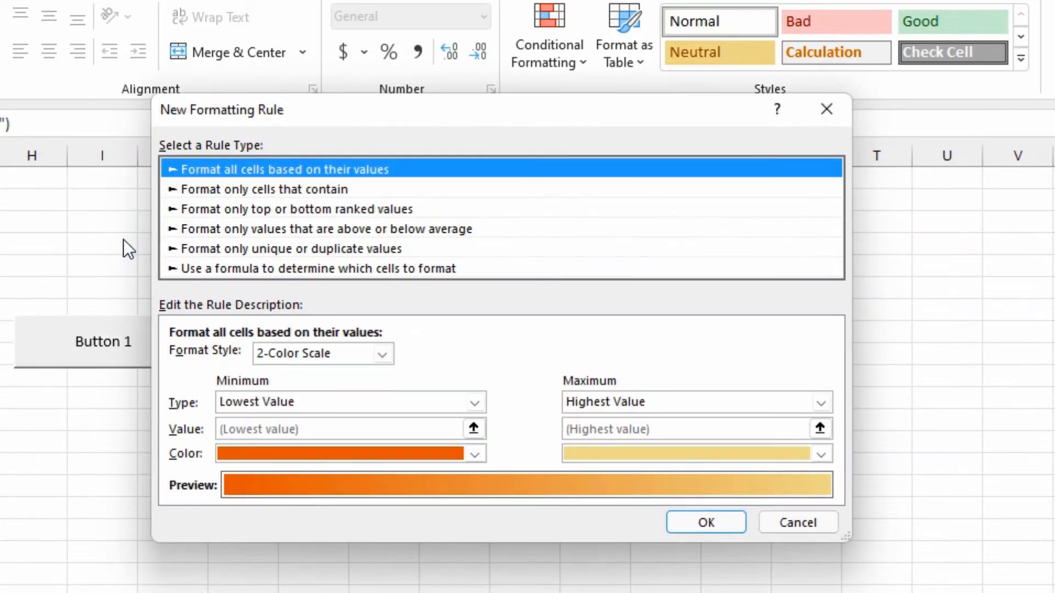
left_click(264, 189)
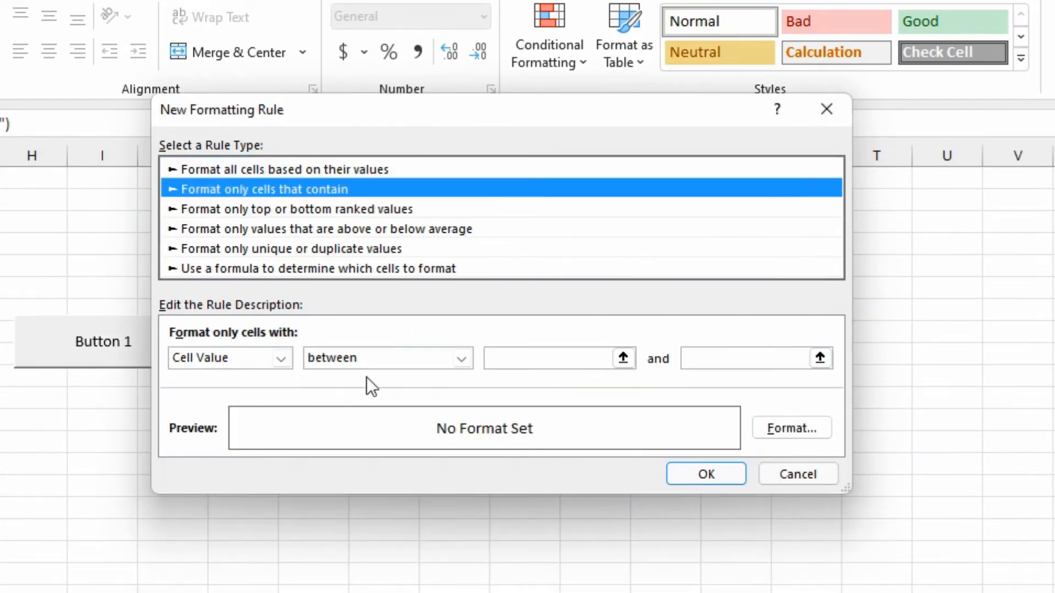
left_click(386, 358)
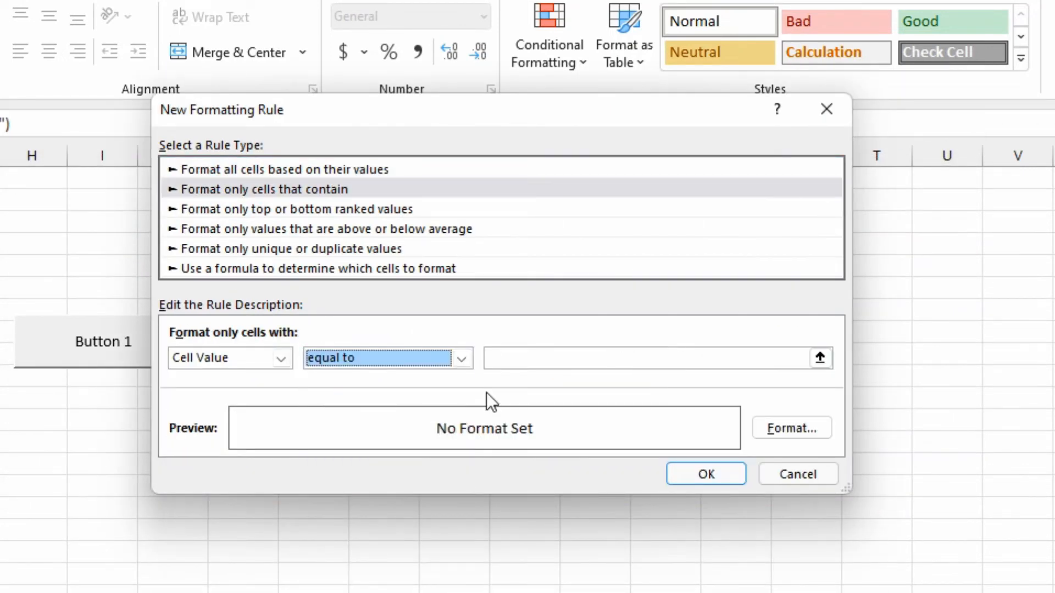
left_click(656, 358)
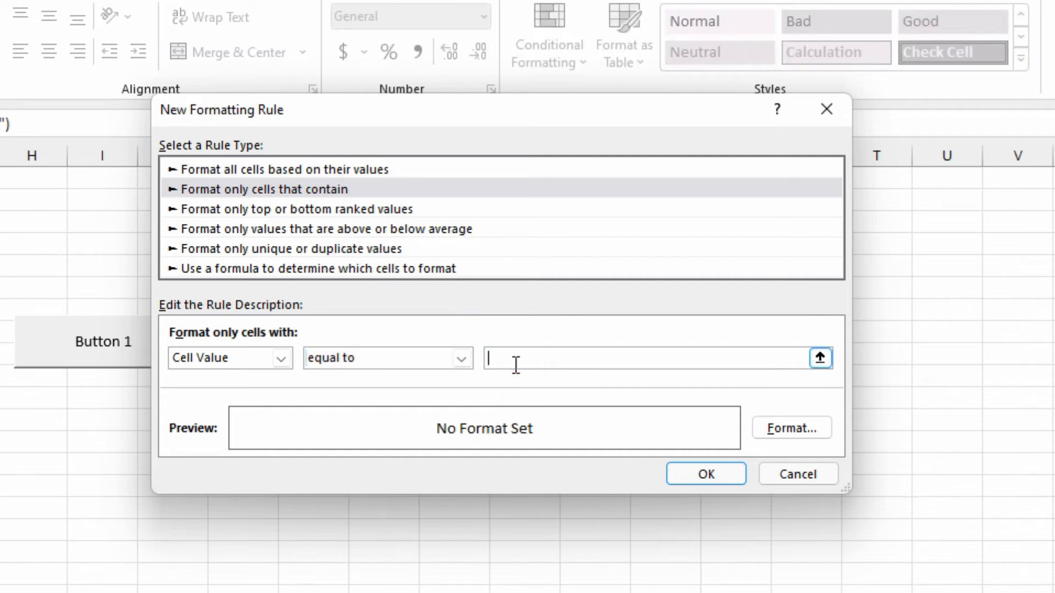
type("LOSER")
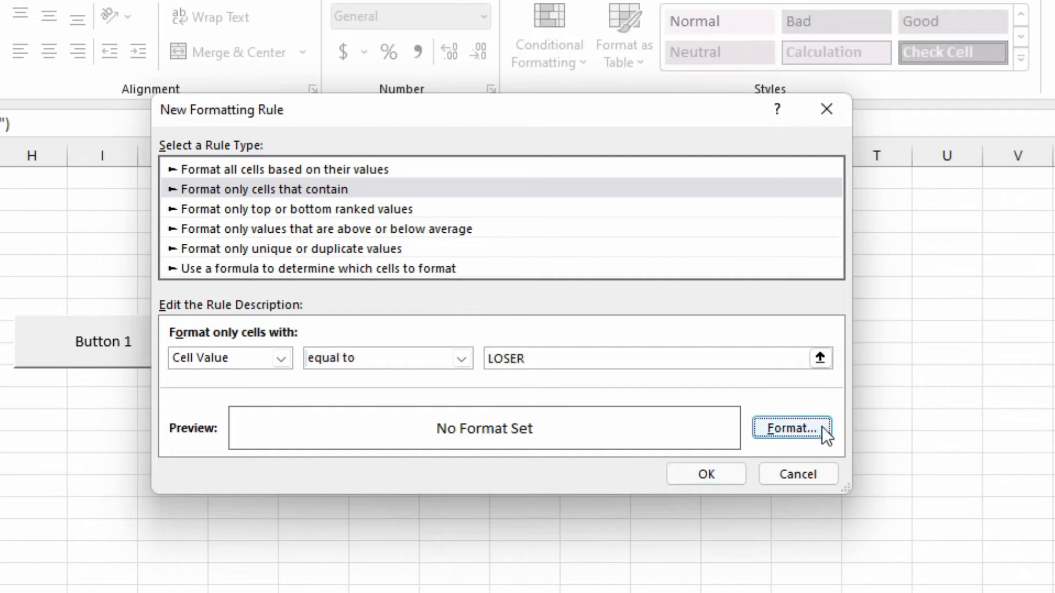
- Give the LOSER rule a red fill and italic text, and apply it
left_click(792, 428)
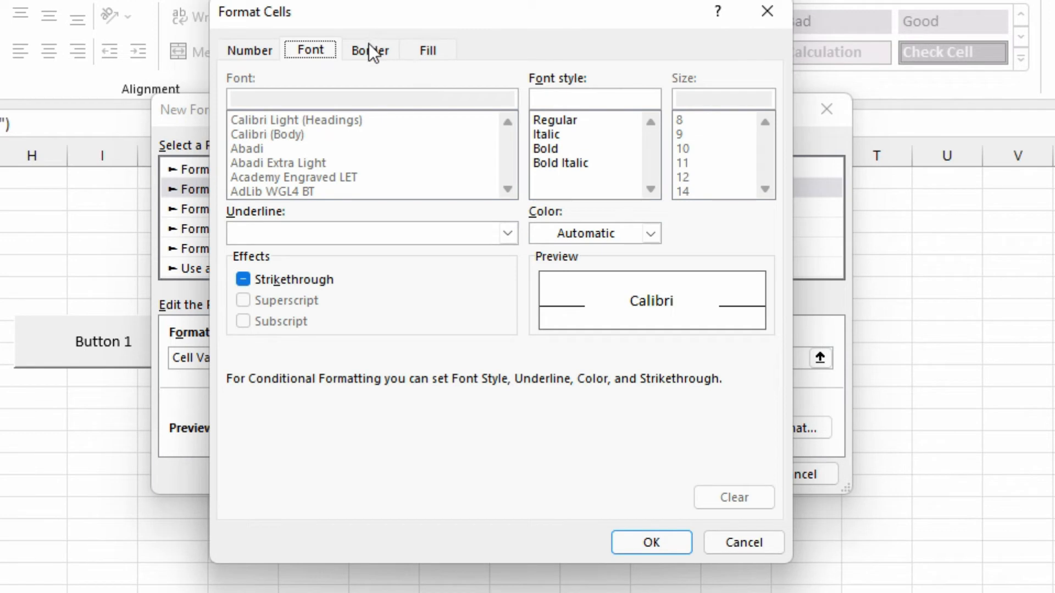
left_click(428, 50)
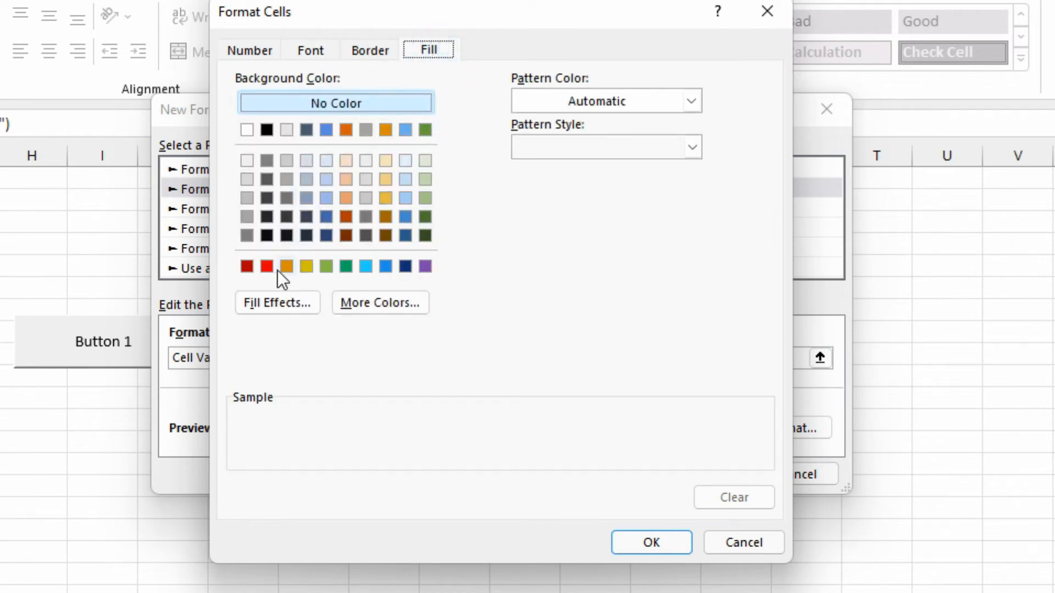
left_click(310, 50)
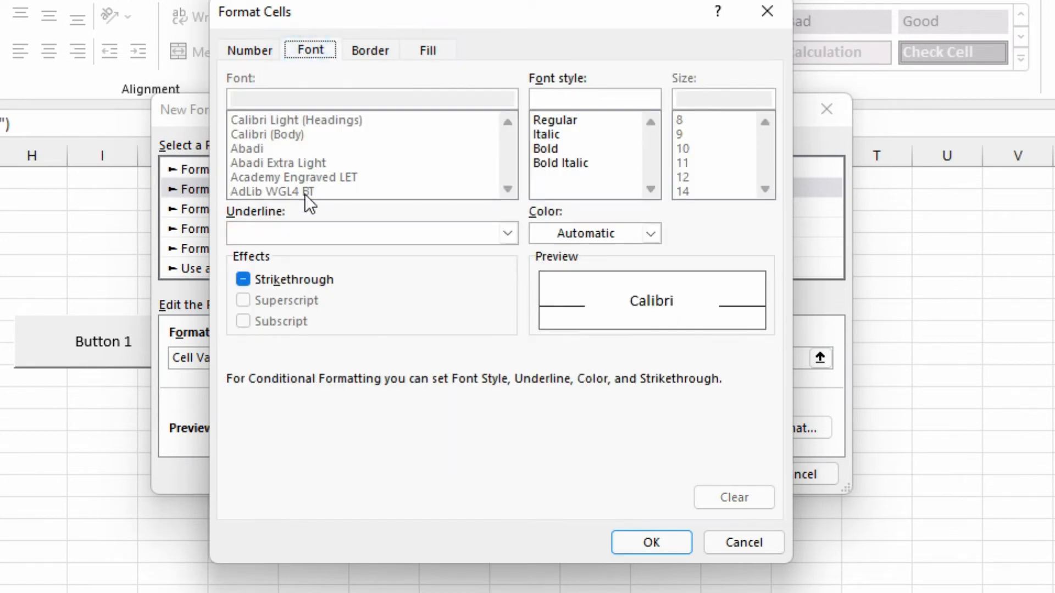
left_click(649, 233)
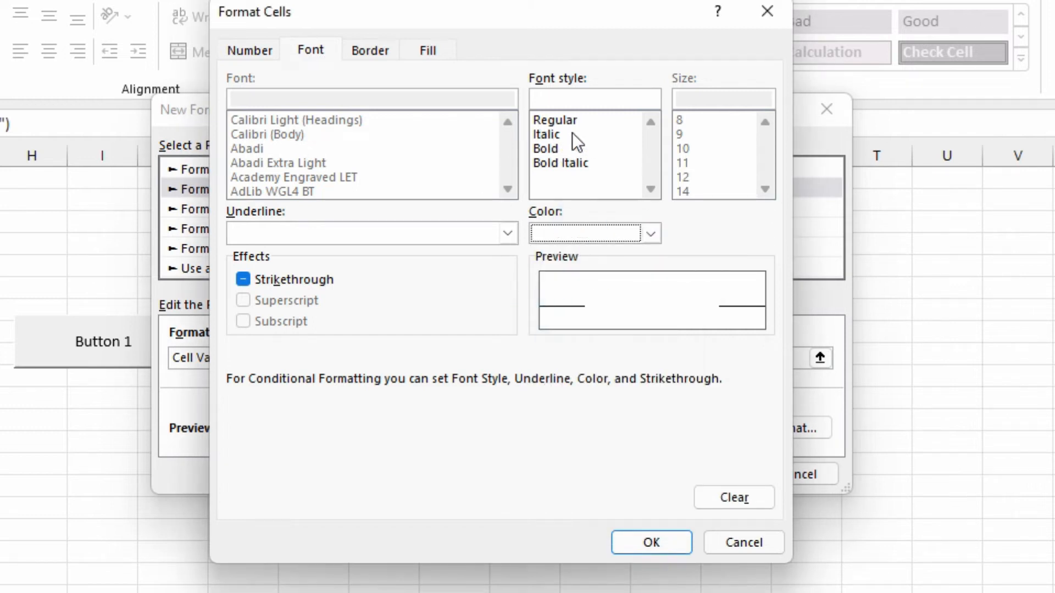
left_click(546, 134)
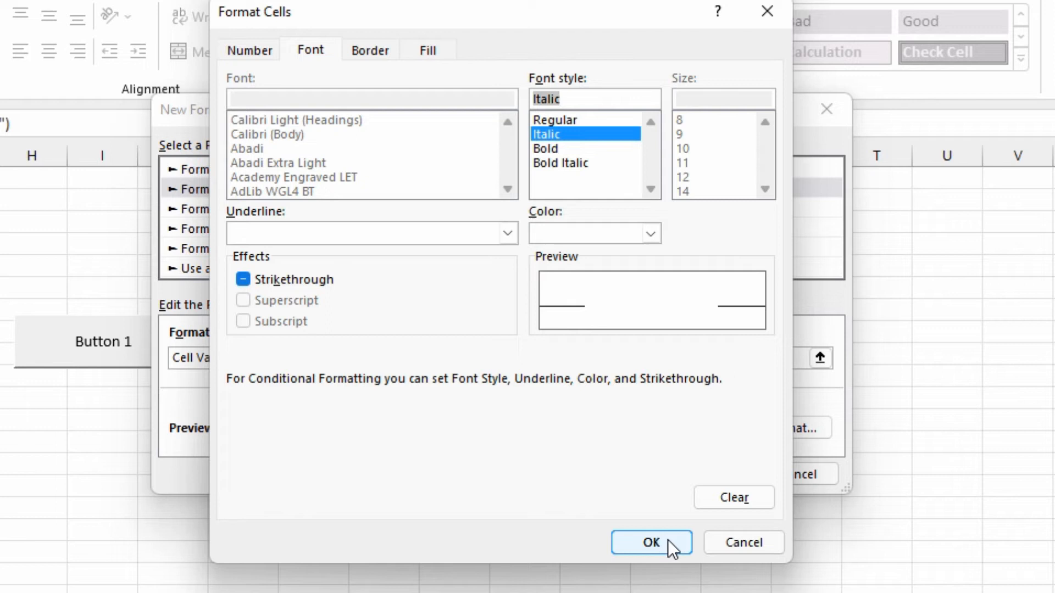
left_click(650, 542)
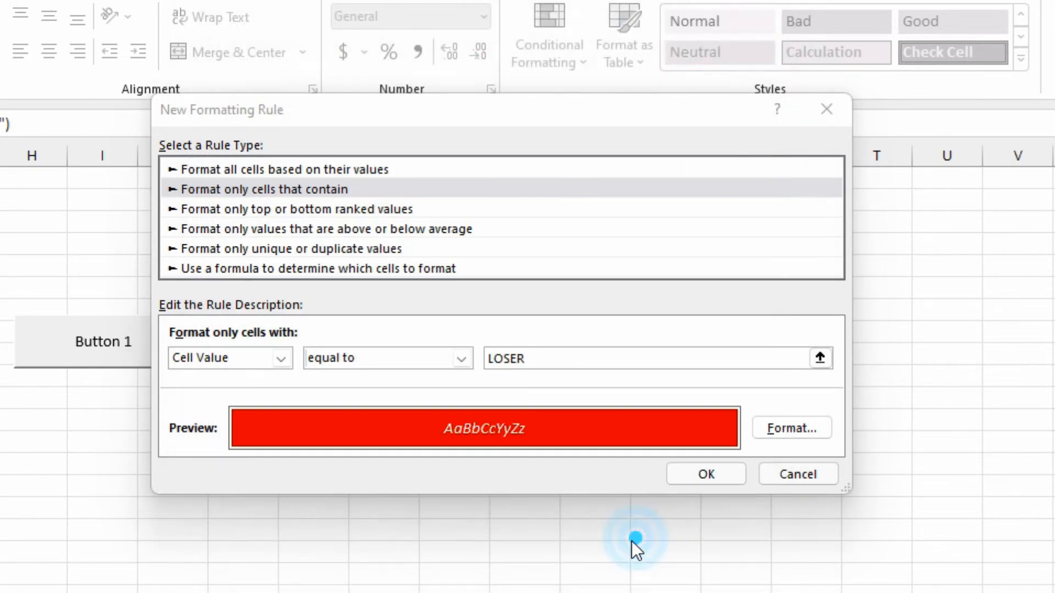
left_click(704, 473)
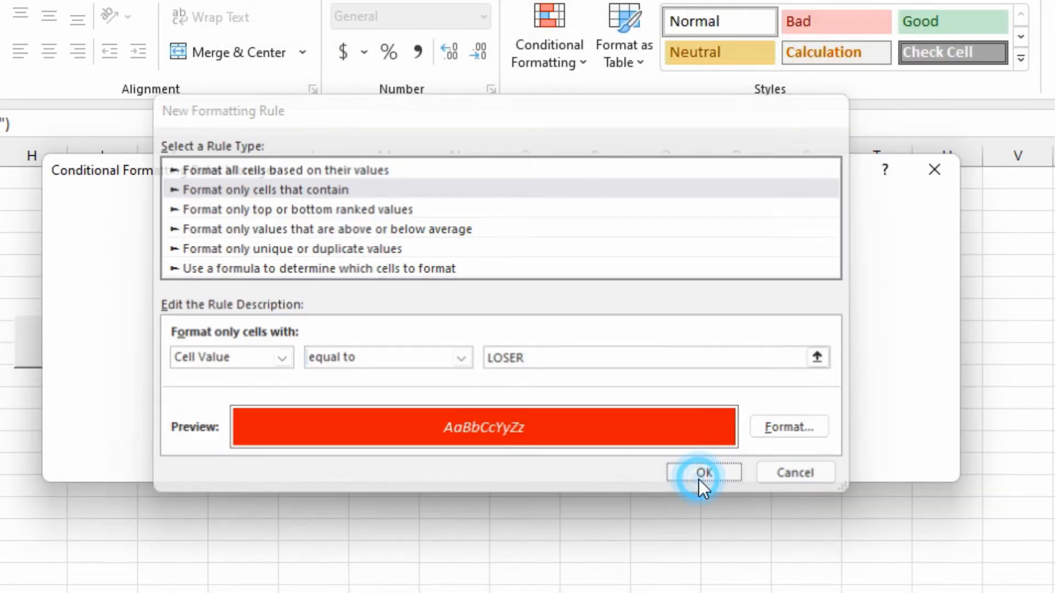
left_click(704, 472)
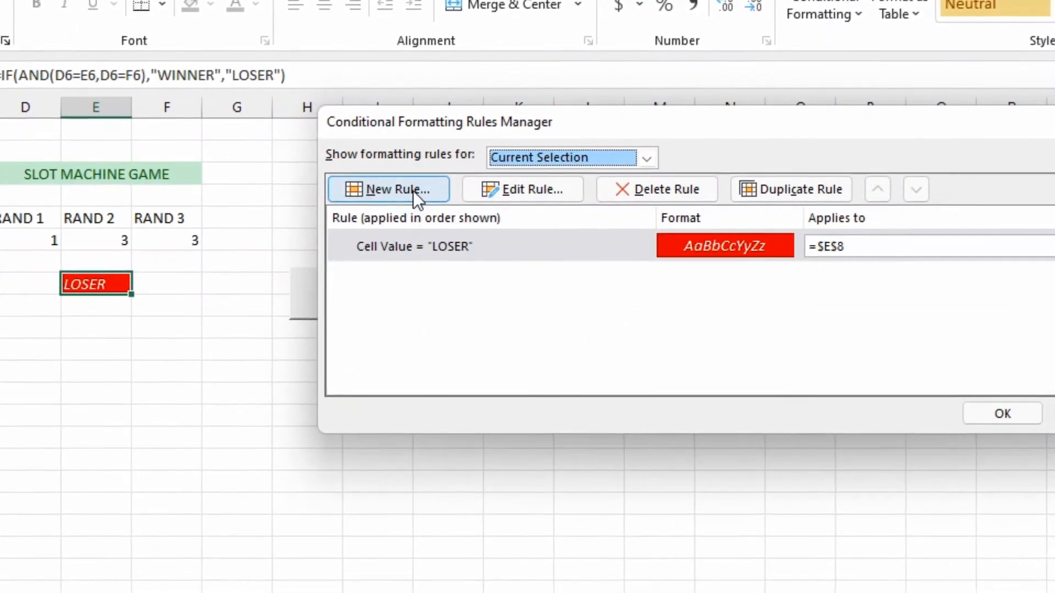
- Add a WINNER rule with green fill and bold italic text
left_click(387, 189)
type("WIN")
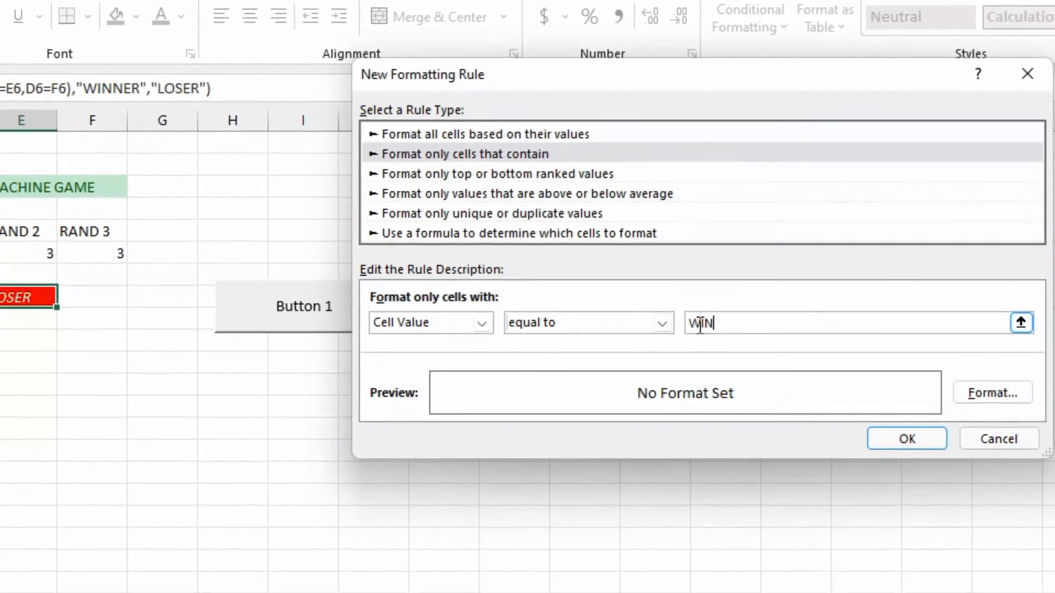
left_click(991, 393)
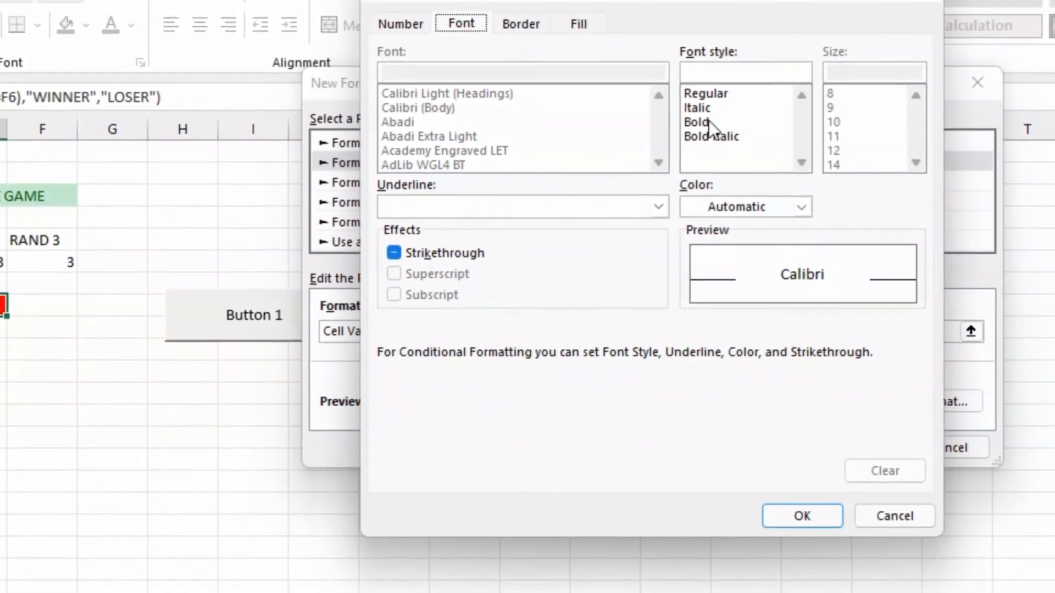
left_click(711, 135)
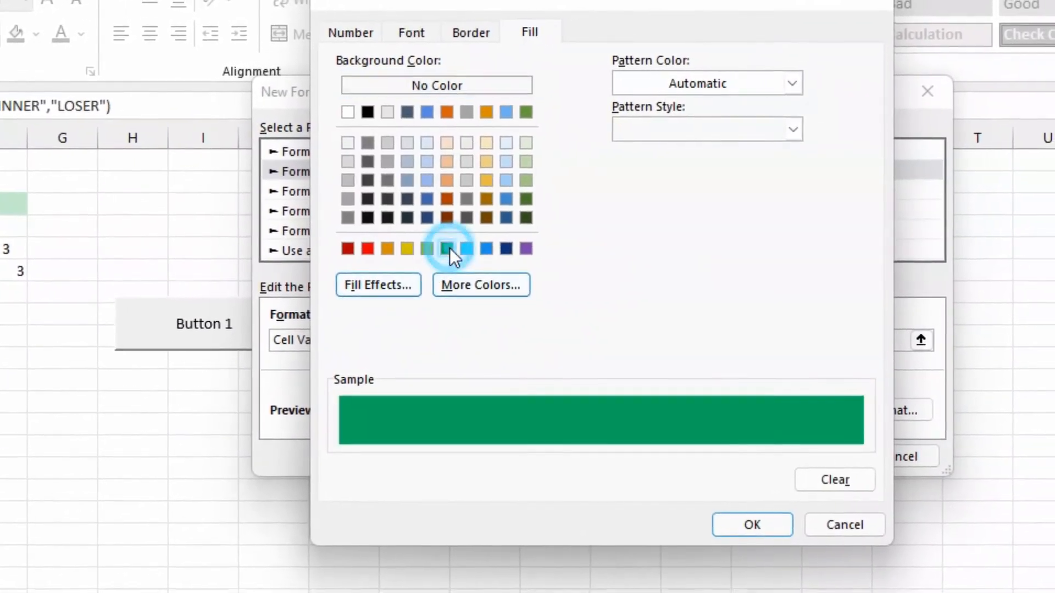
left_click(411, 32)
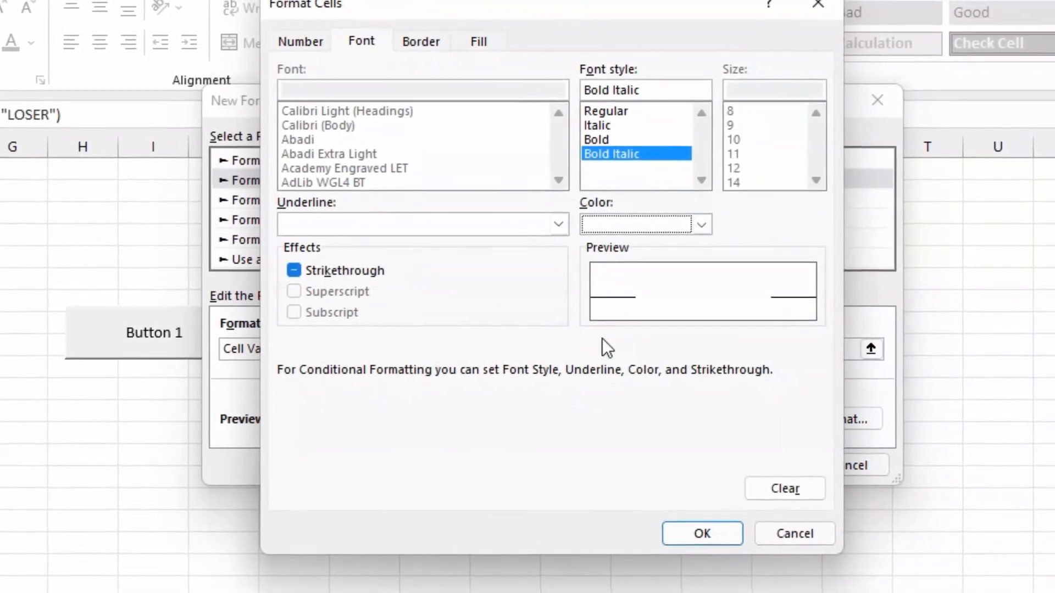
left_click(702, 534)
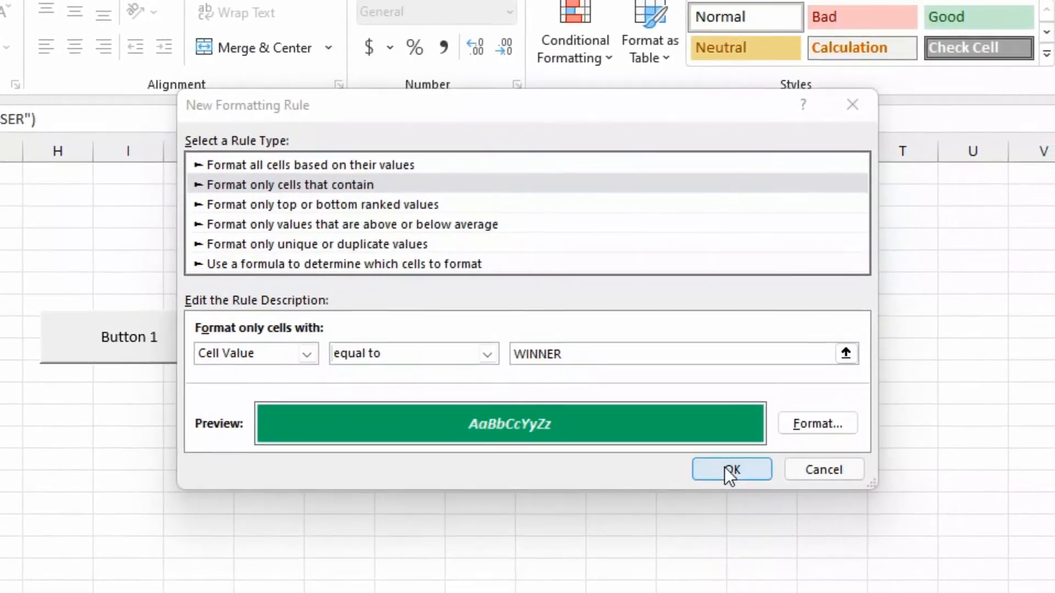
left_click(731, 469)
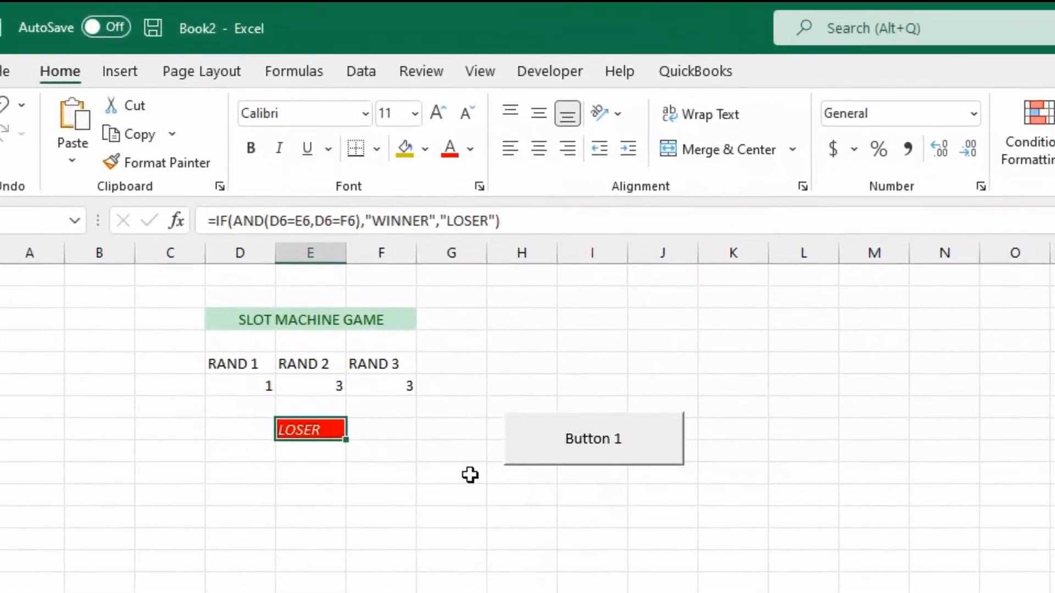
- Spin Button 1 until three matching 3s produce a green WINNER
left_click(593, 437)
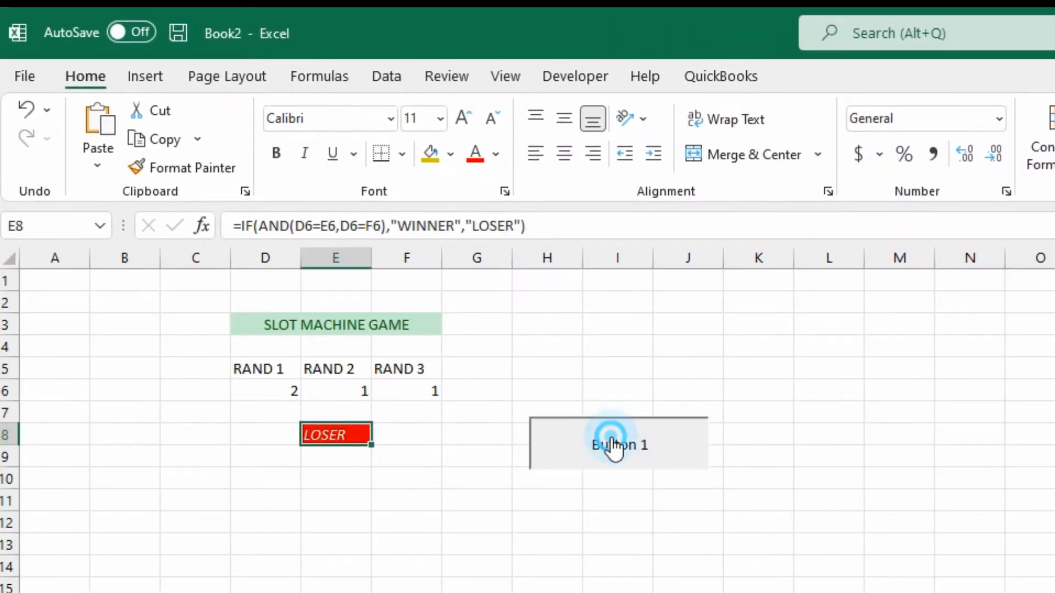
left_click(617, 444)
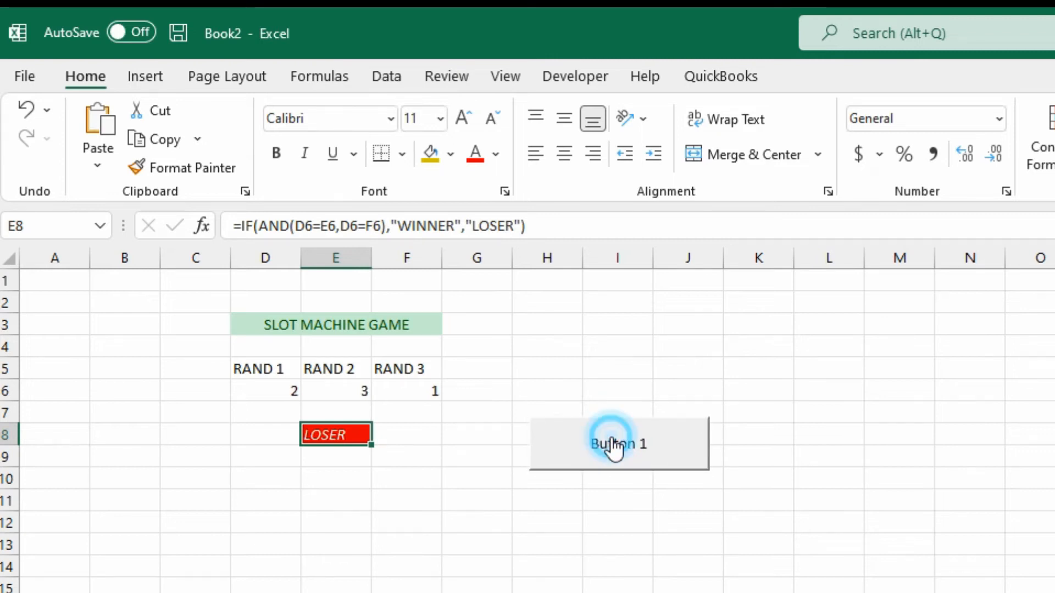
left_click(617, 443)
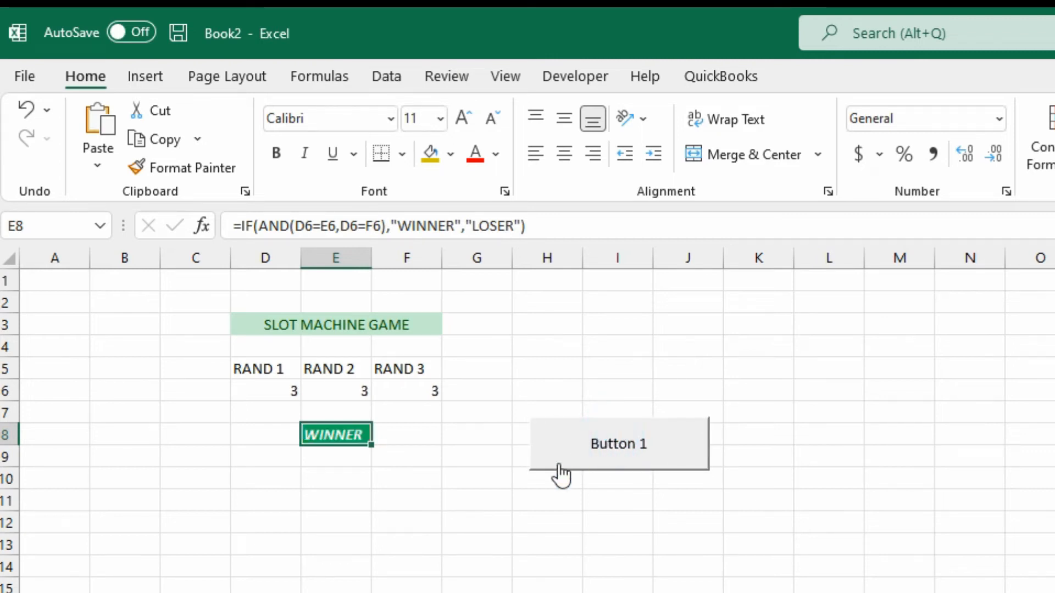
mouse_move(384, 512)
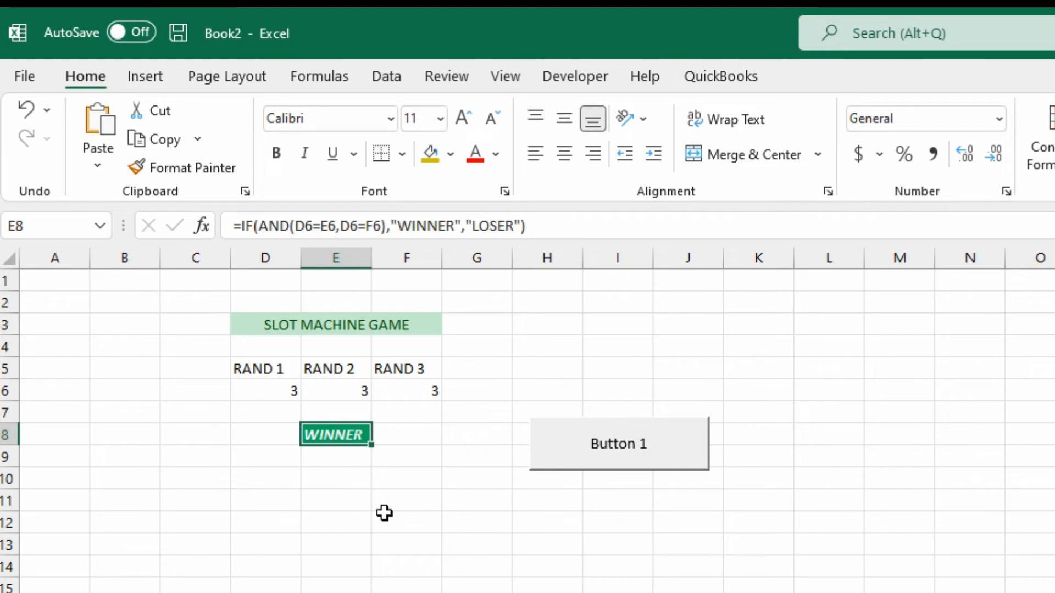
left_click(406, 522)
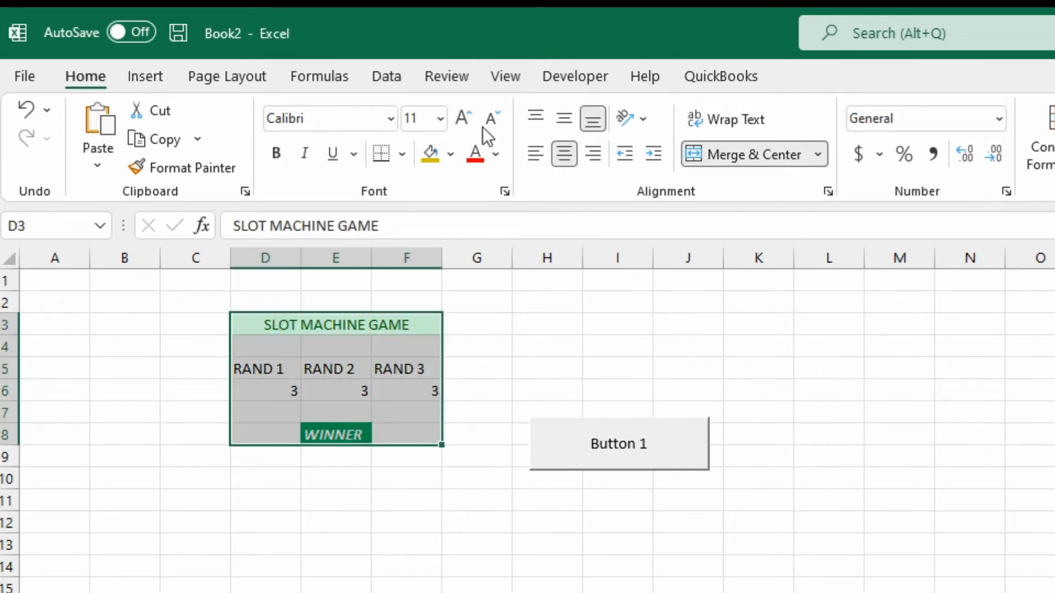
- Increase the font size of the slot machine's title, headings, numbers and result
left_click(441, 119)
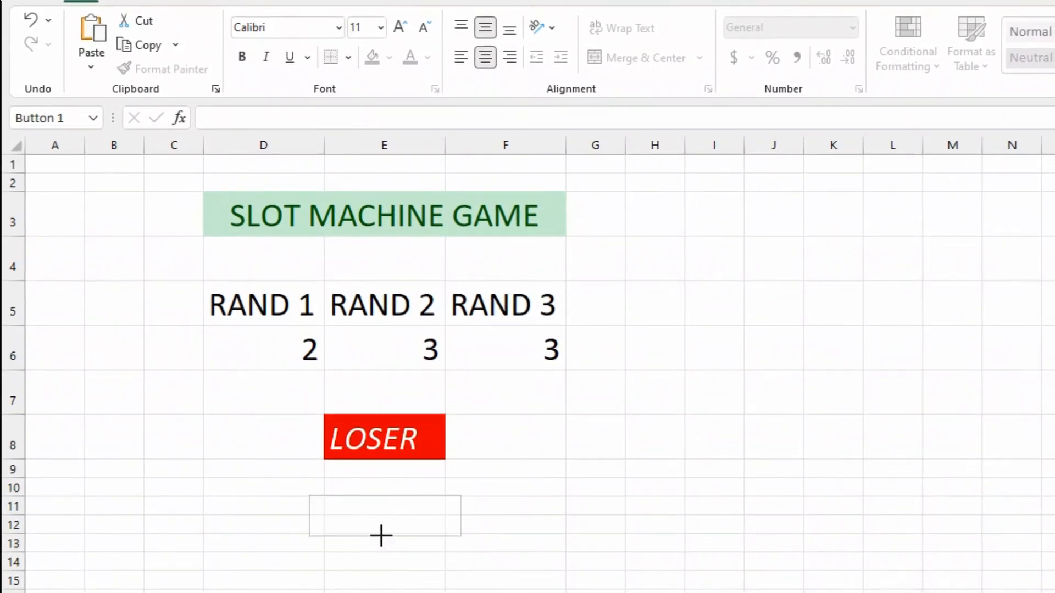
- Place a Form Control button below the E8 indicator and relabel it SPIN
left_click(384, 516)
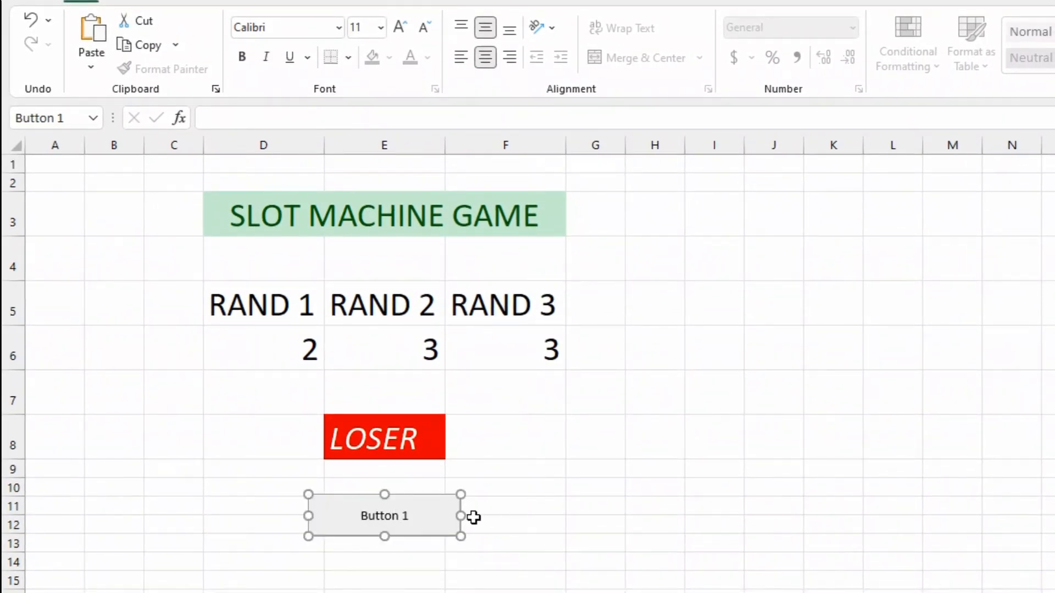
right_click(384, 516)
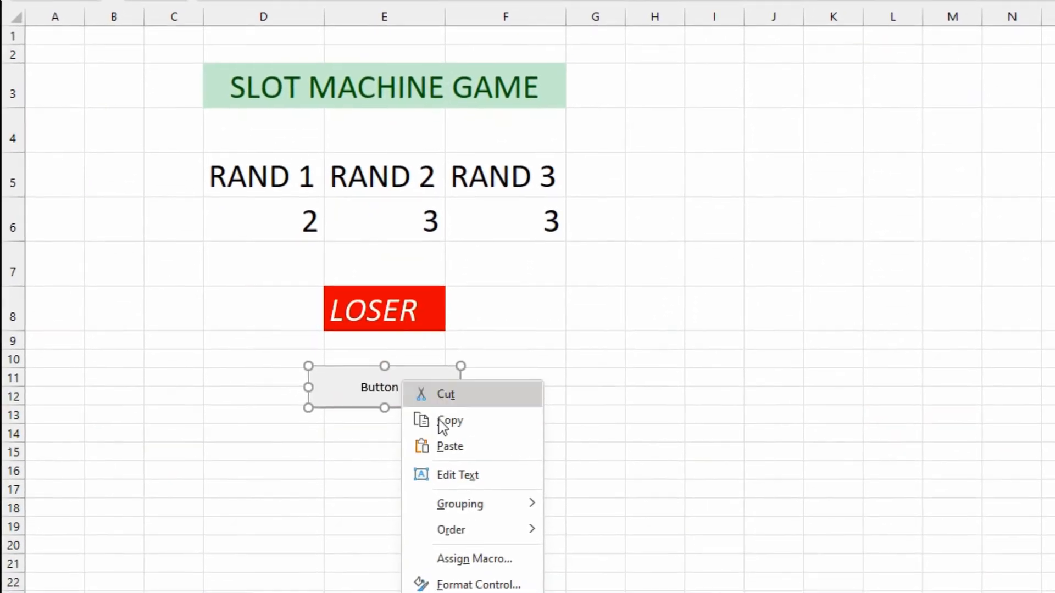
left_click(456, 475)
type("s")
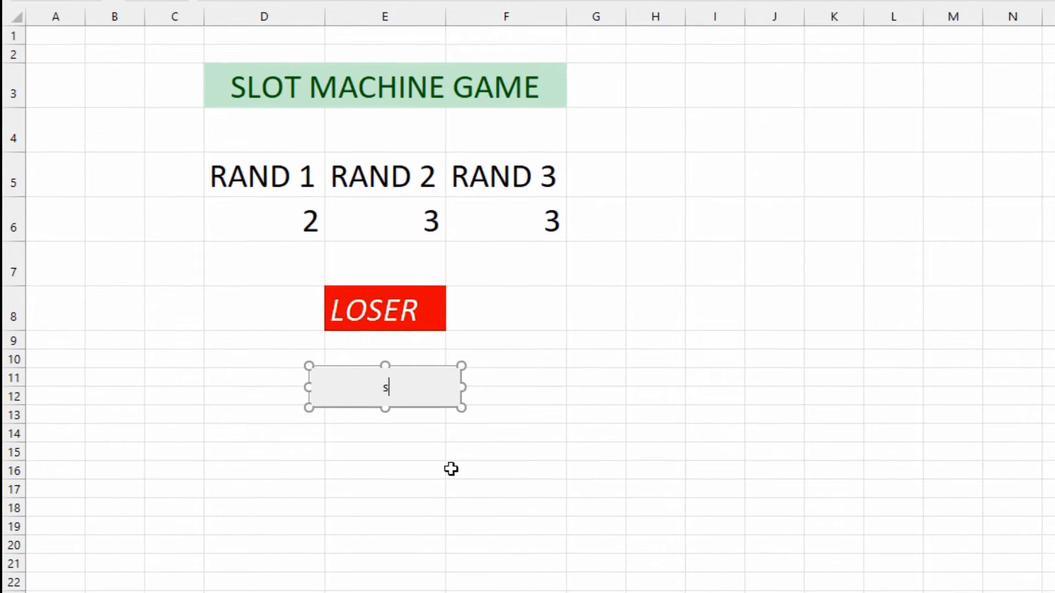
type("PIN")
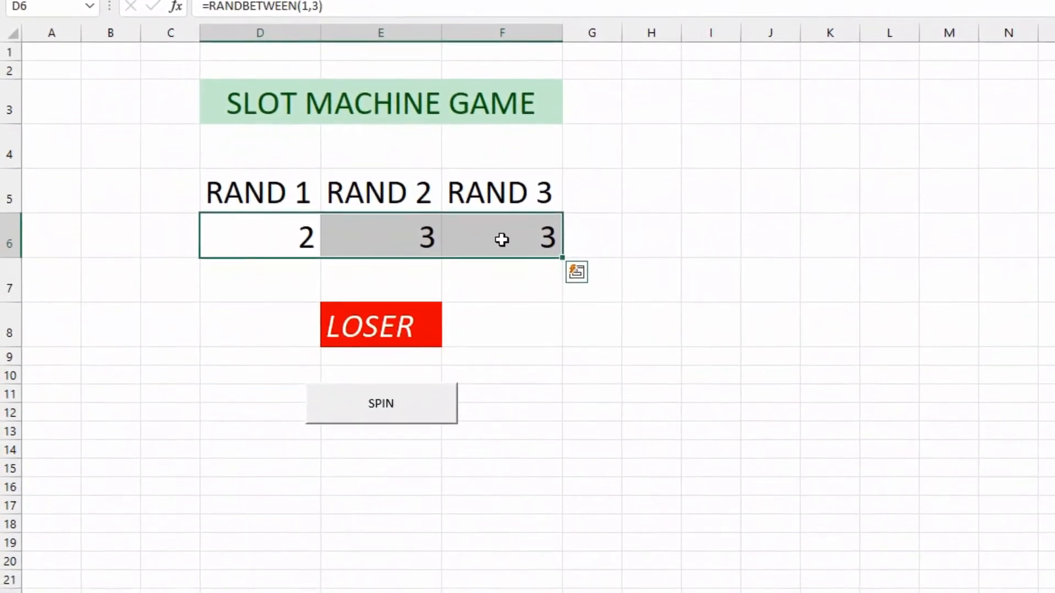
- Format reel cells D6:F6 with the Wingdings 2 font so they show symbols
right_click(501, 240)
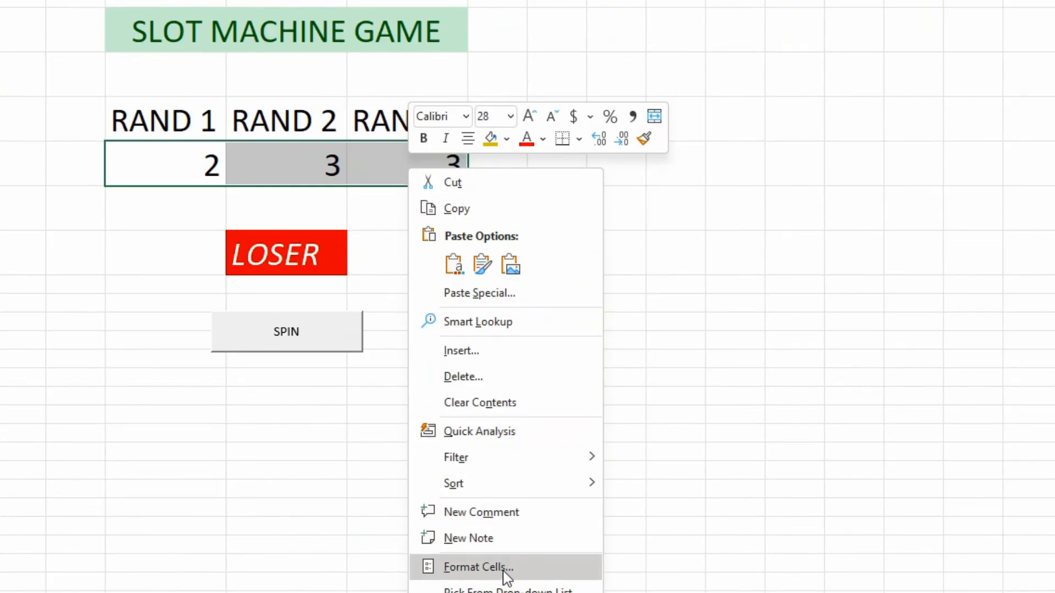
left_click(478, 567)
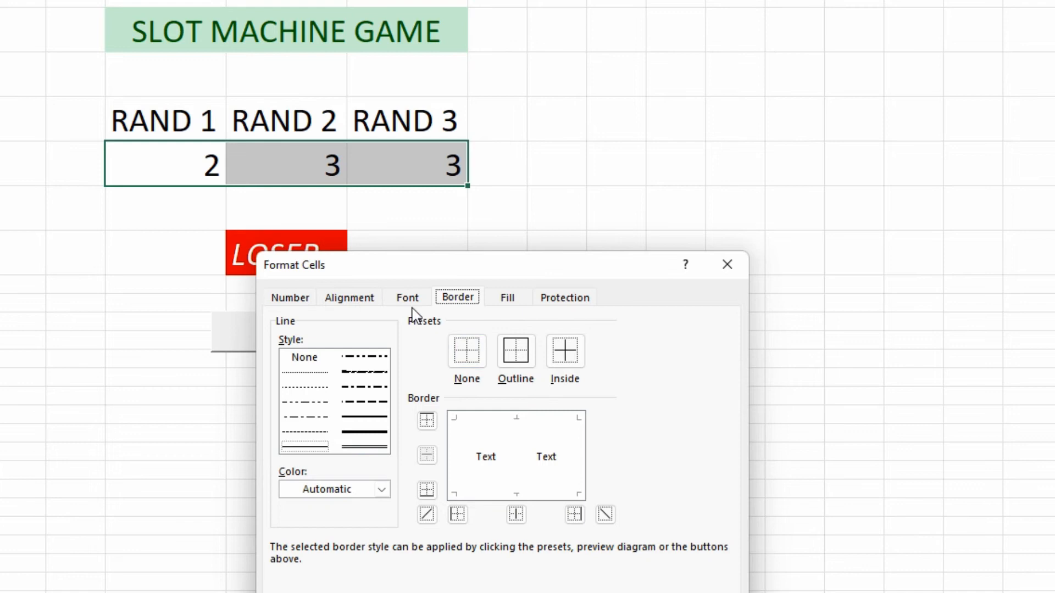
left_click(407, 298)
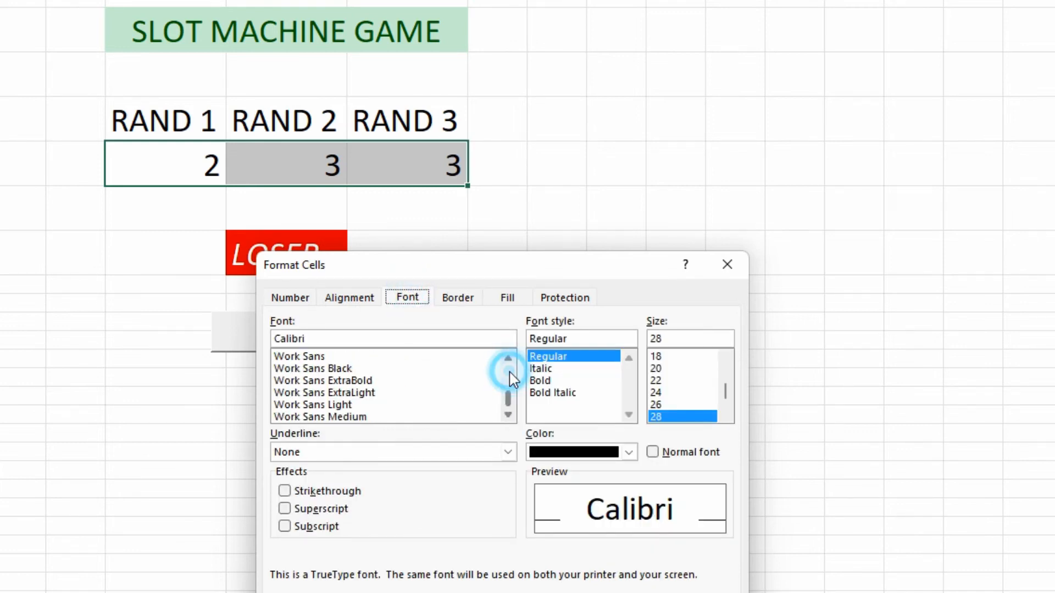
left_click(507, 415)
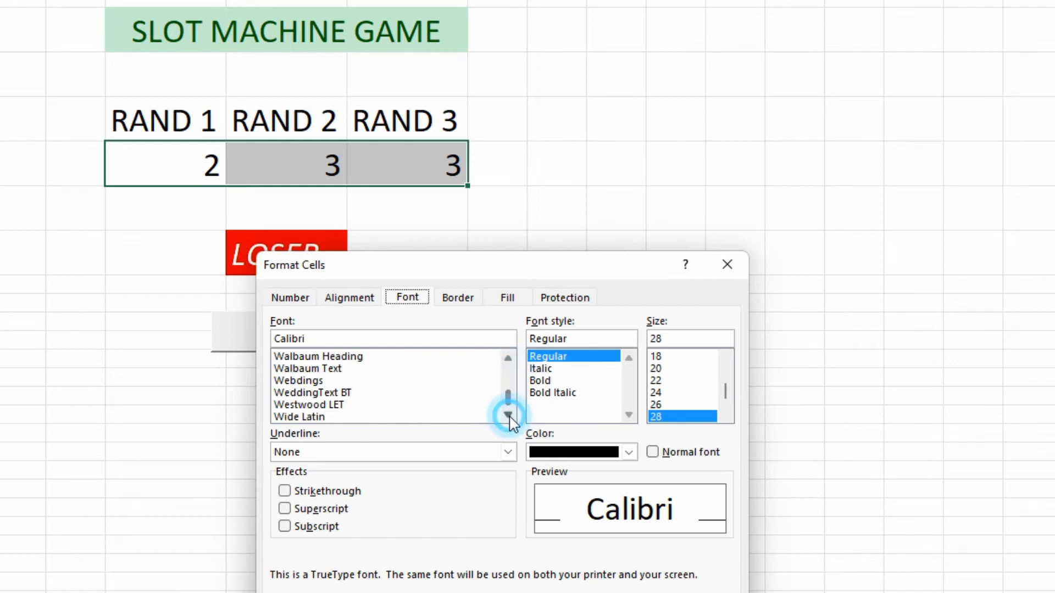
left_click(508, 417)
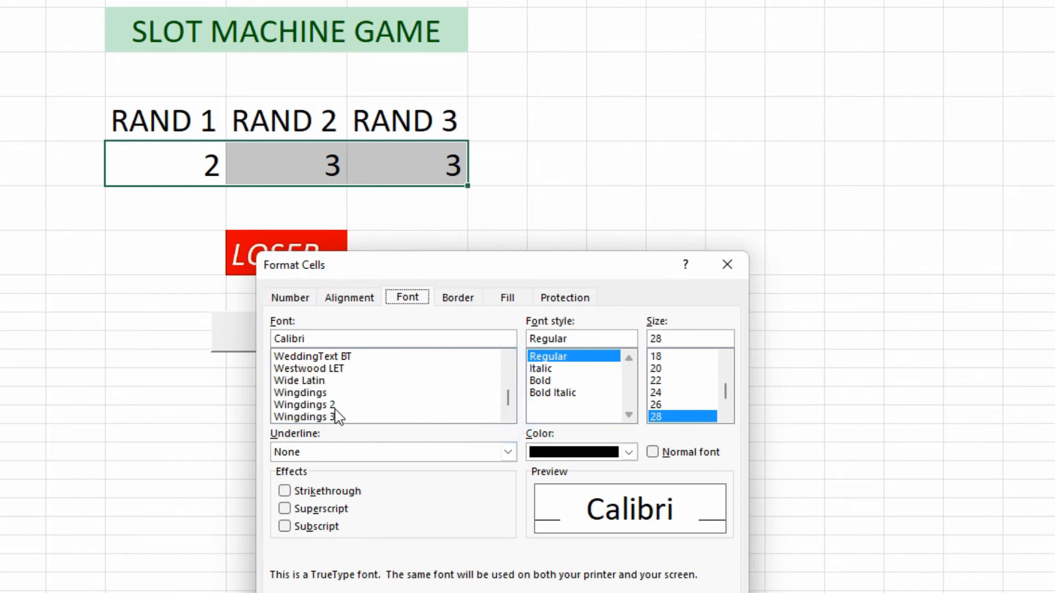
left_click(304, 404)
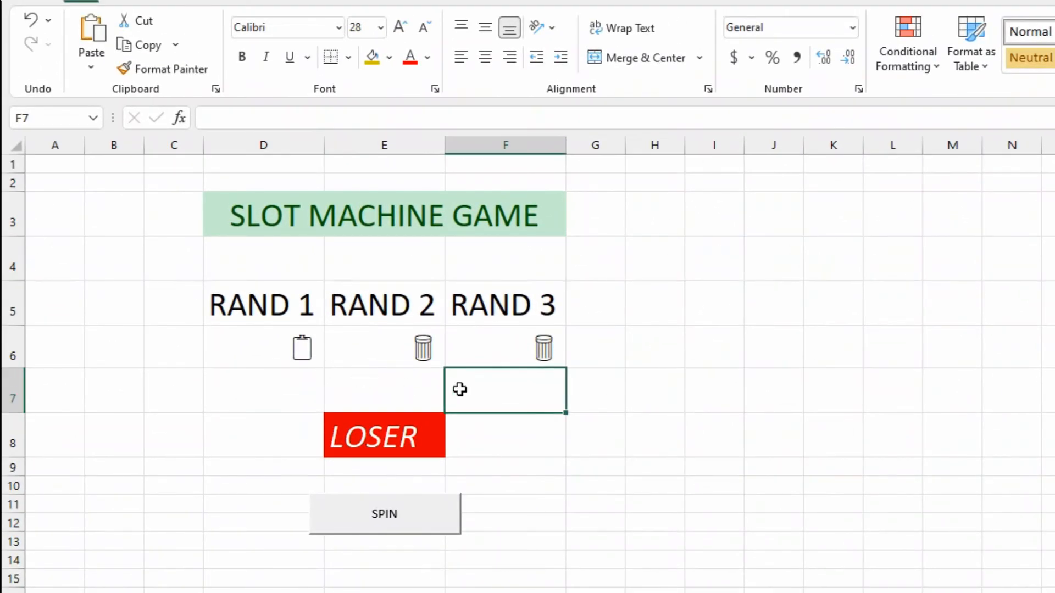
- Test-spin twice, then edit the reel RANDBETWEEN formulas to pick 1 to 9
left_click(384, 513)
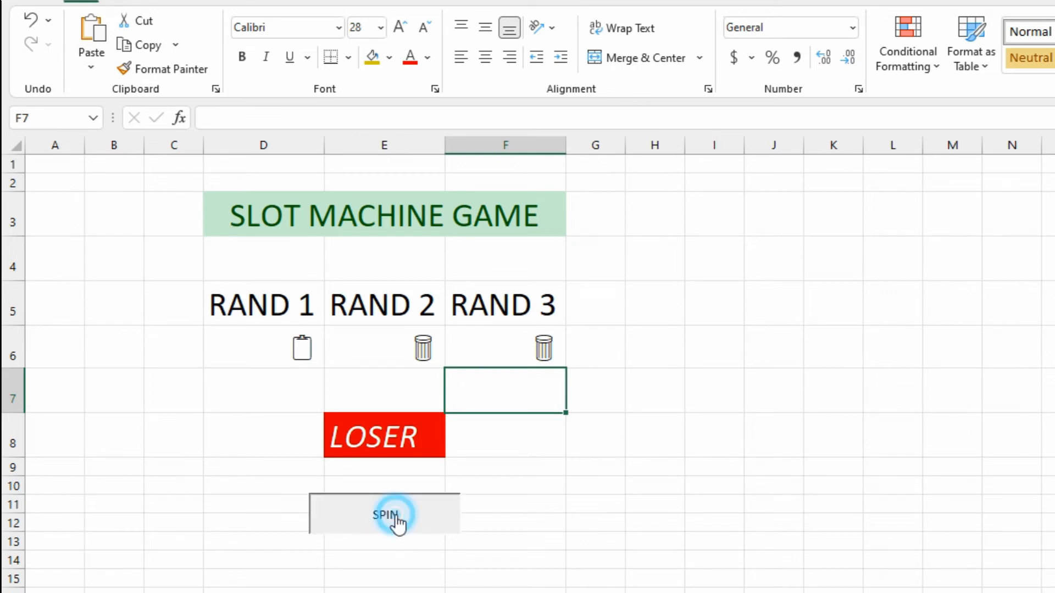
left_click(384, 515)
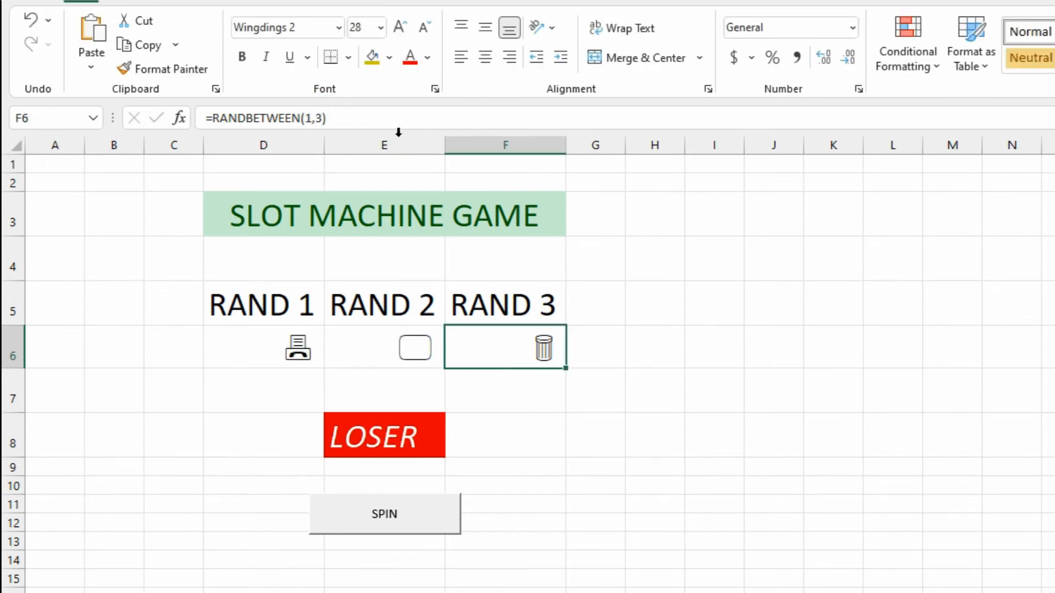
double_click(506, 346)
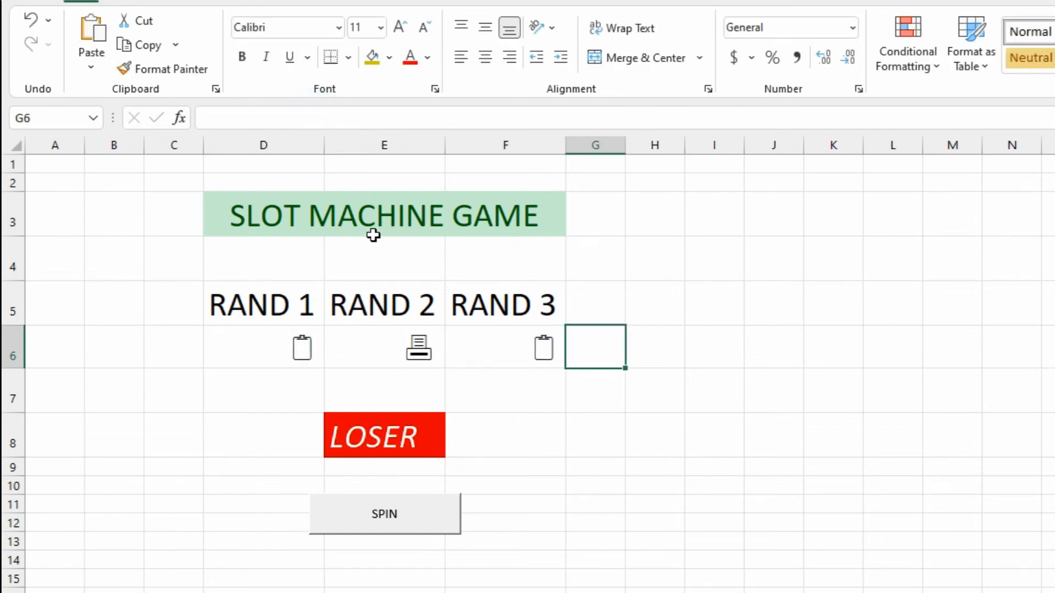
- Spin the reels four times to check the wider 1–9 symbol mix
left_click(384, 515)
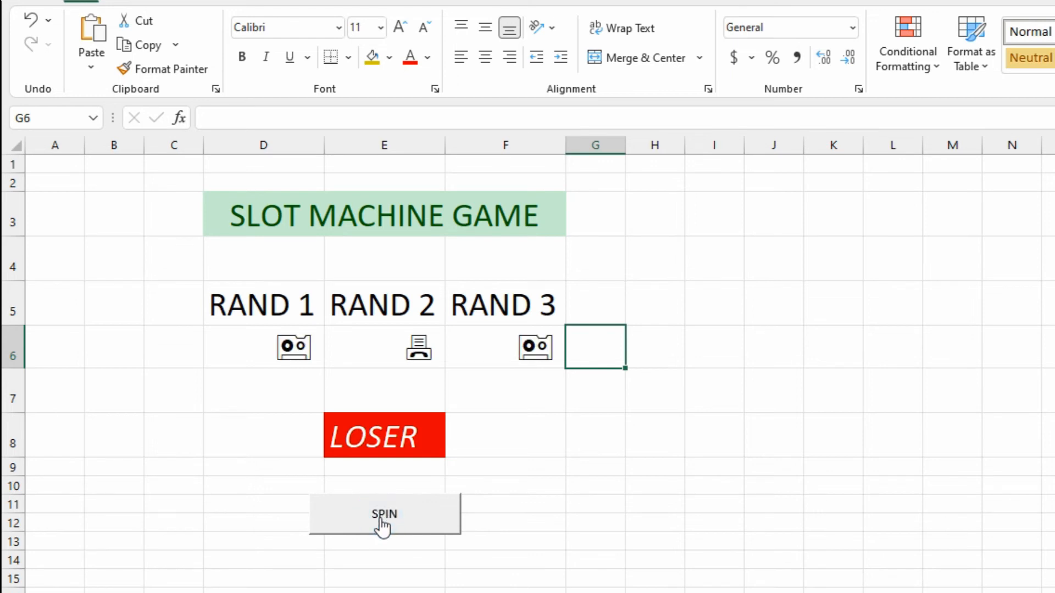
left_click(383, 513)
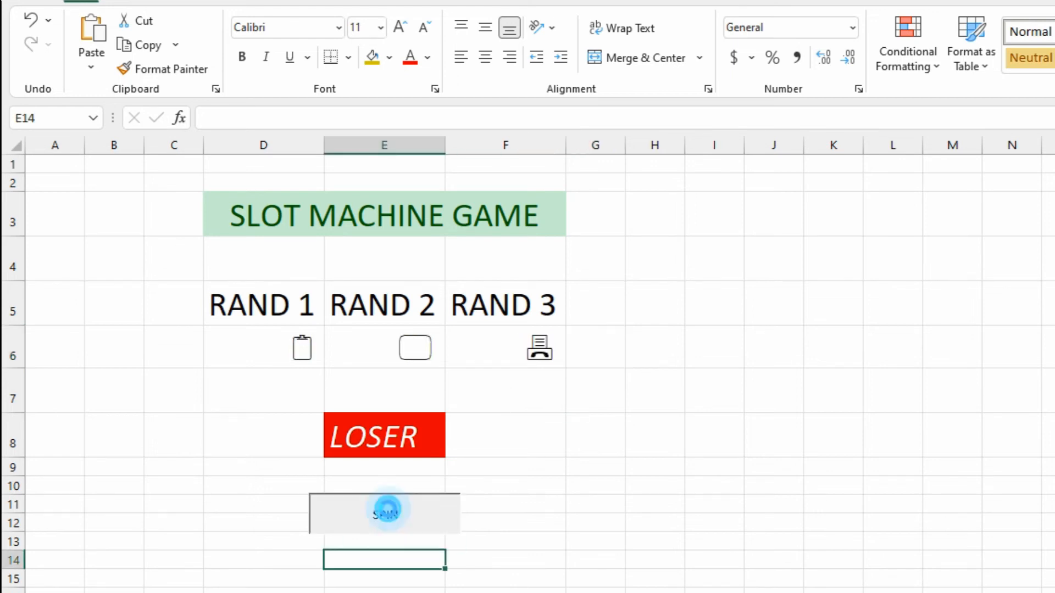
left_click(384, 513)
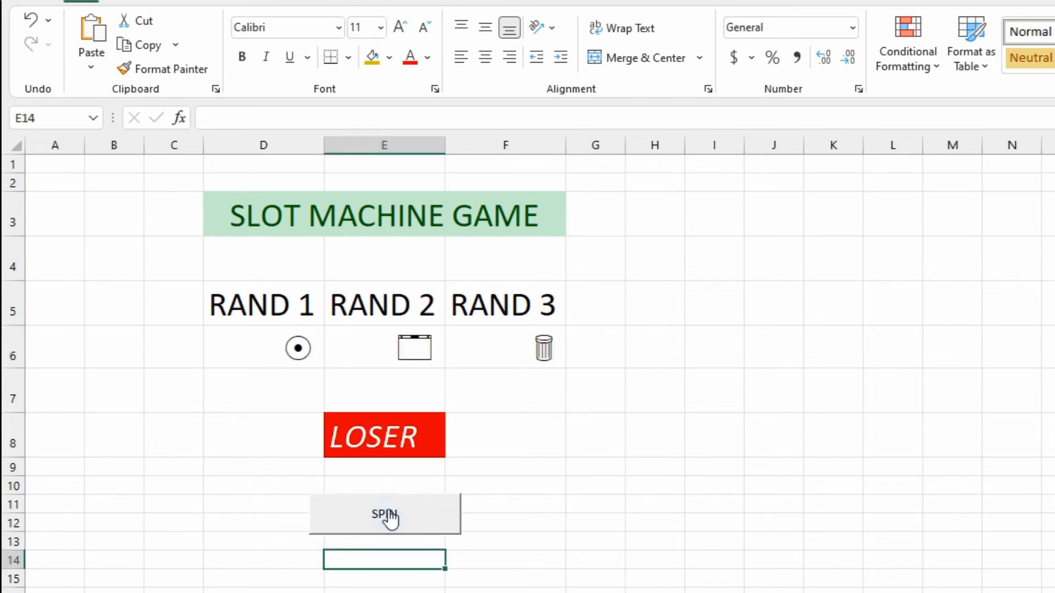
left_click(384, 515)
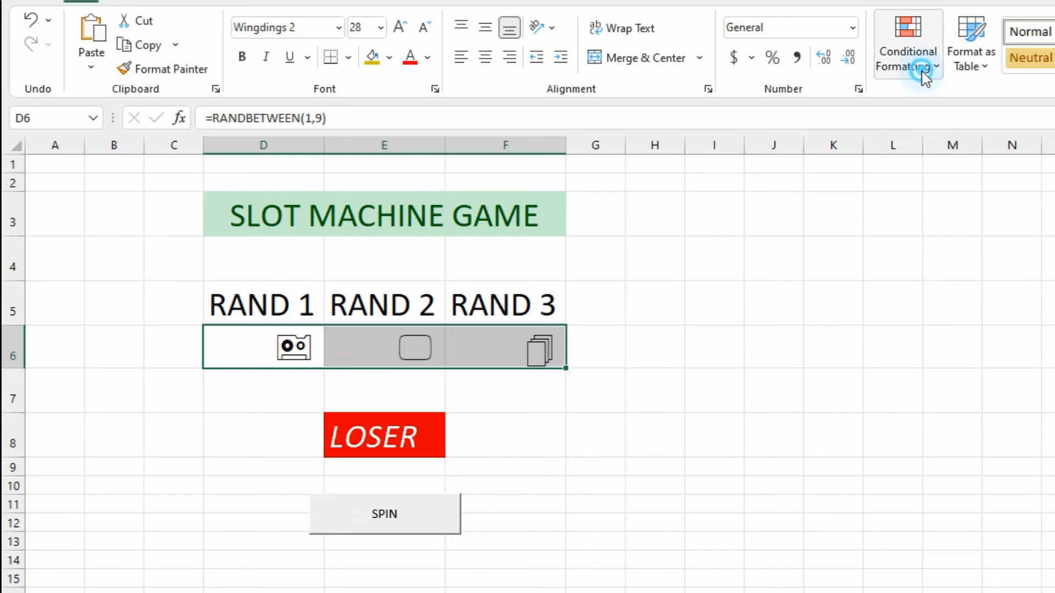
- Create a D6:F6 rule giving cells whose value equals 1 a light gray fill
left_click(907, 50)
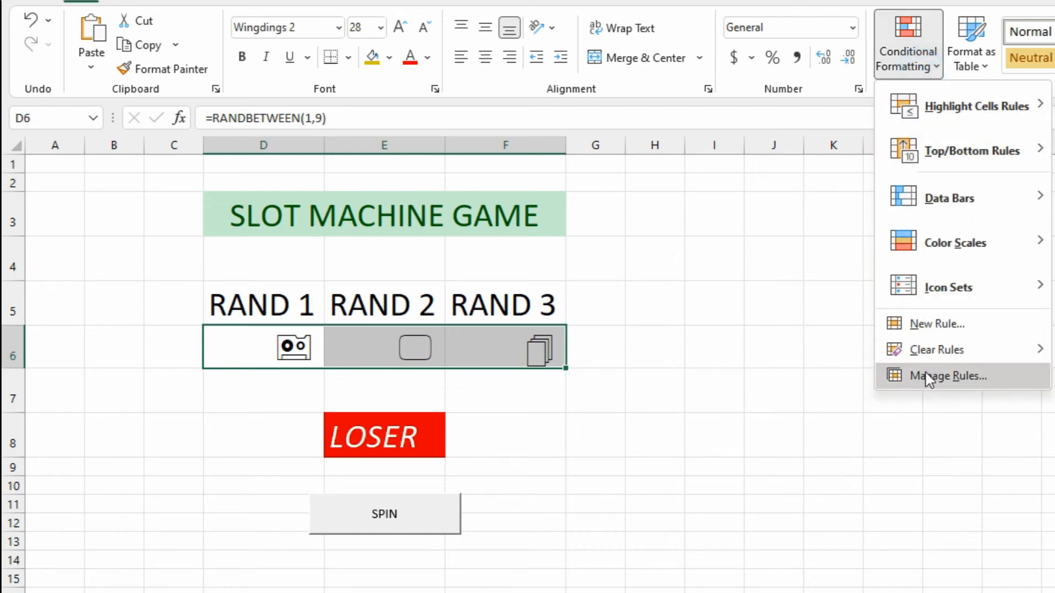
left_click(947, 376)
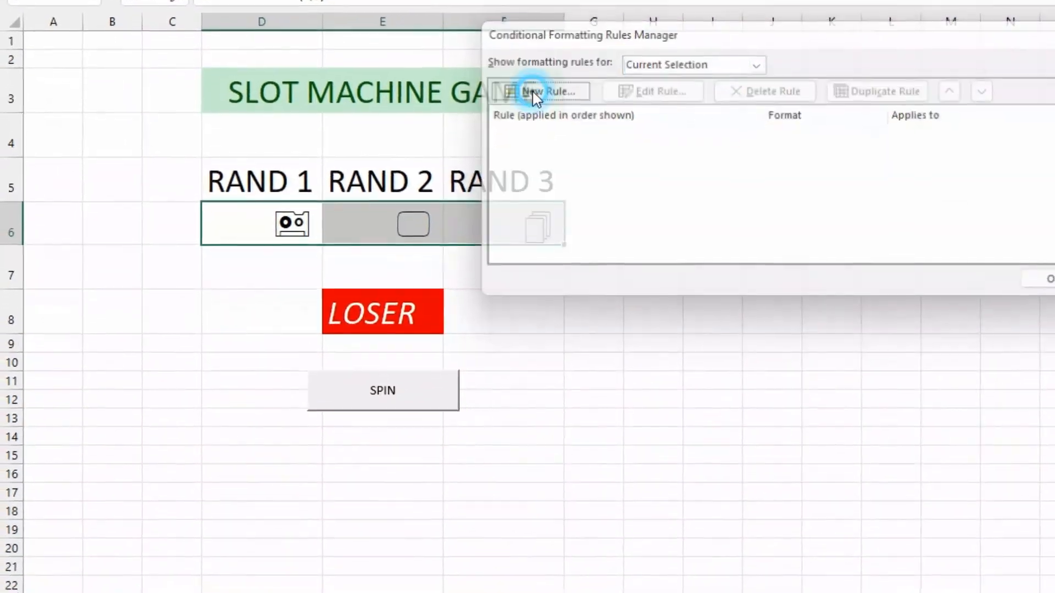
left_click(545, 91)
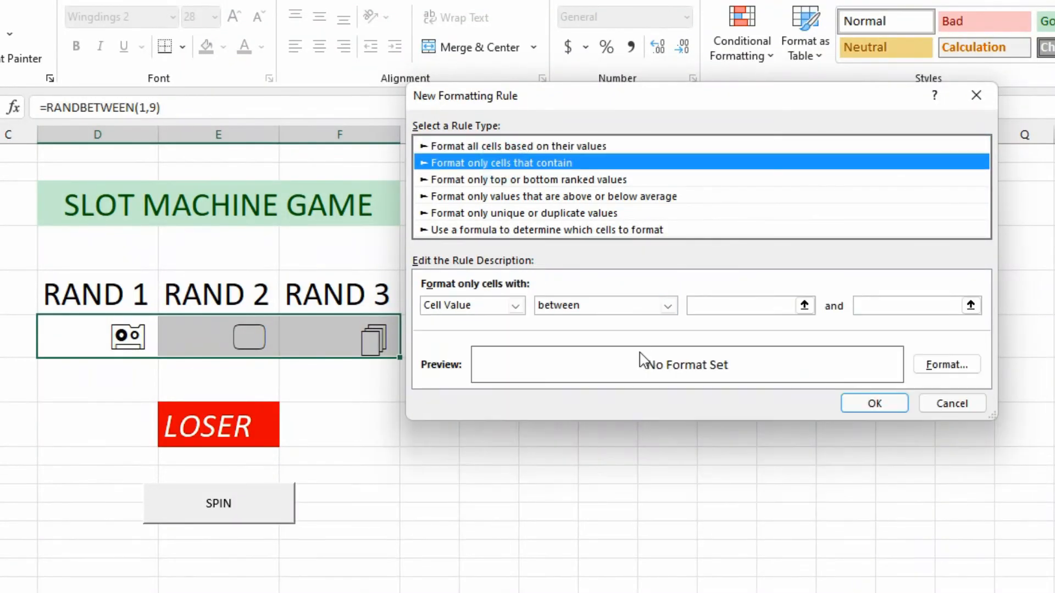
left_click(603, 305)
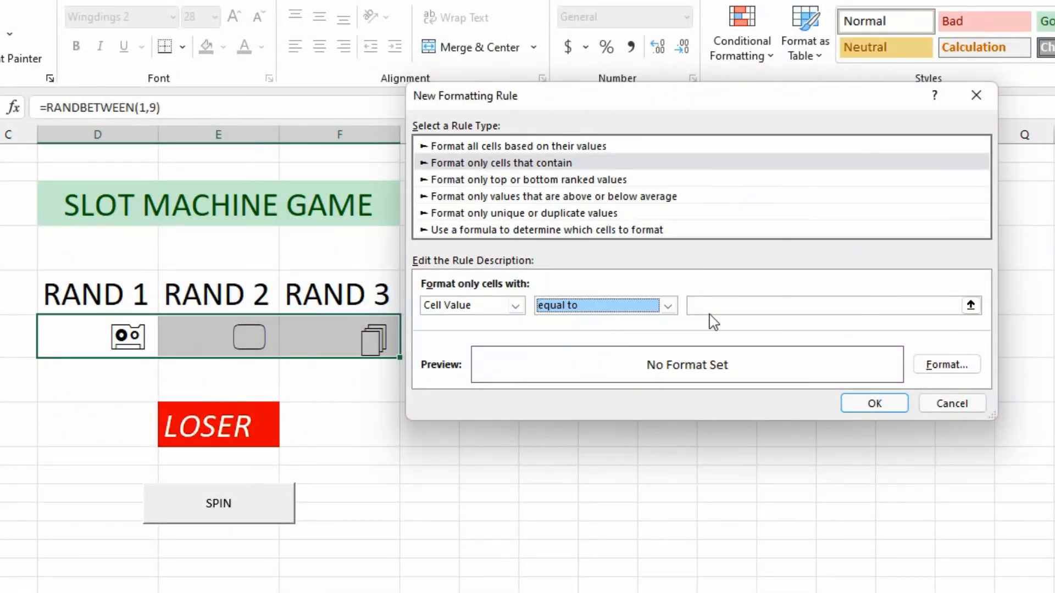
left_click(947, 364)
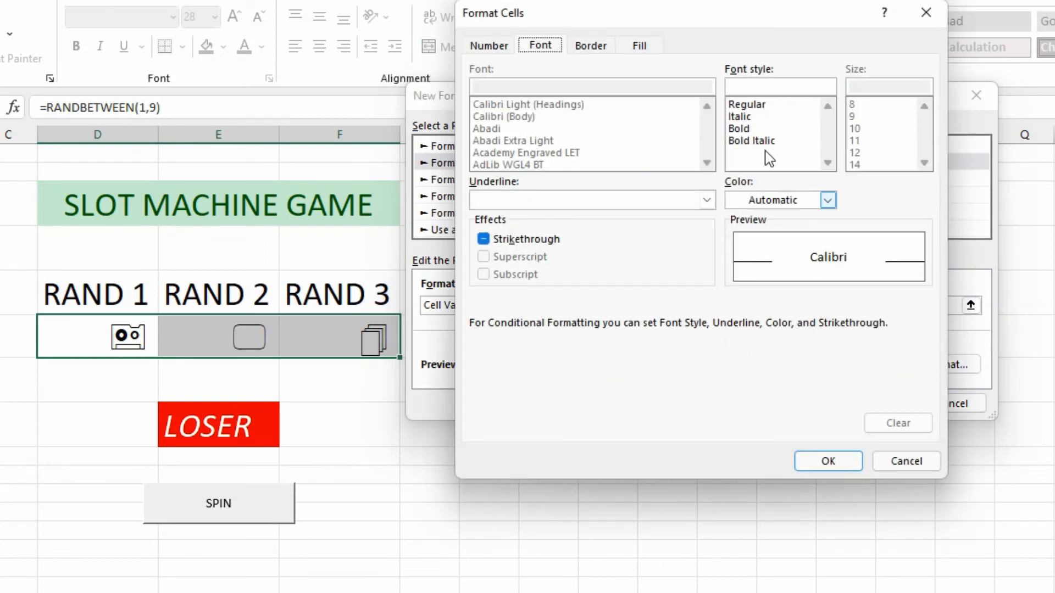
left_click(638, 45)
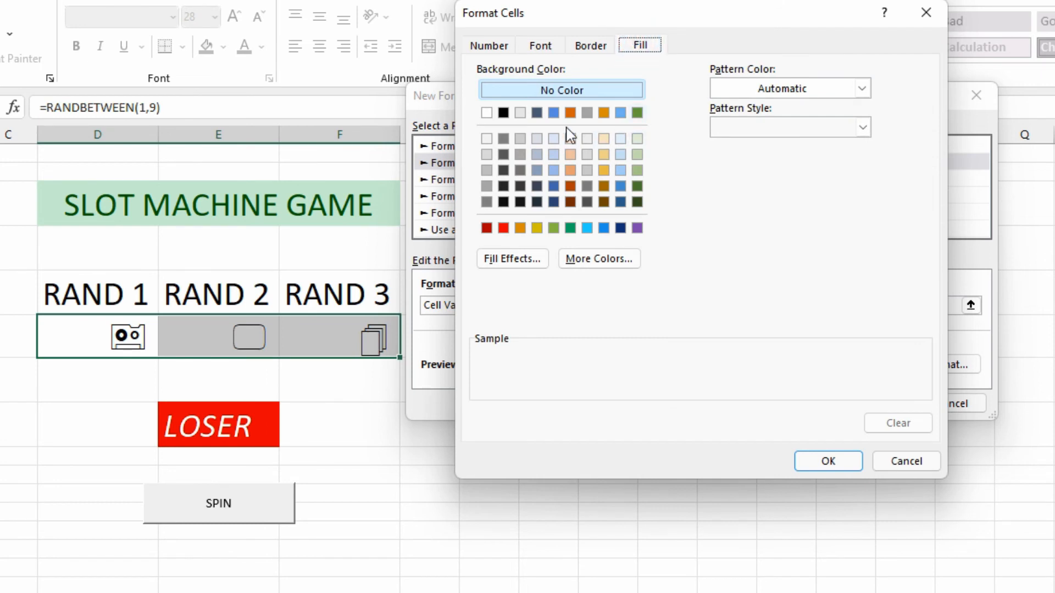
left_click(519, 138)
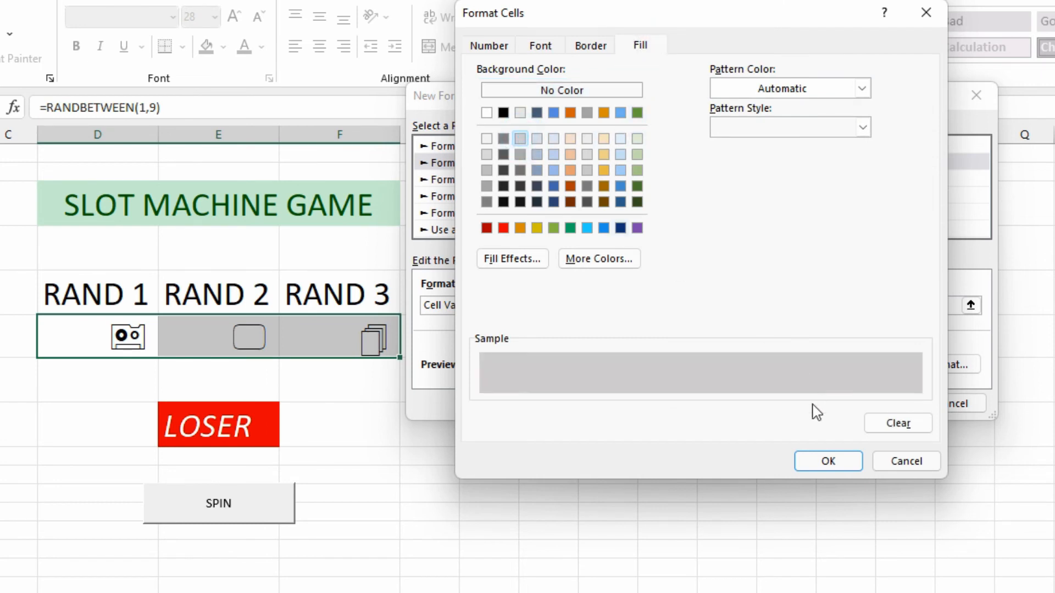
left_click(827, 461)
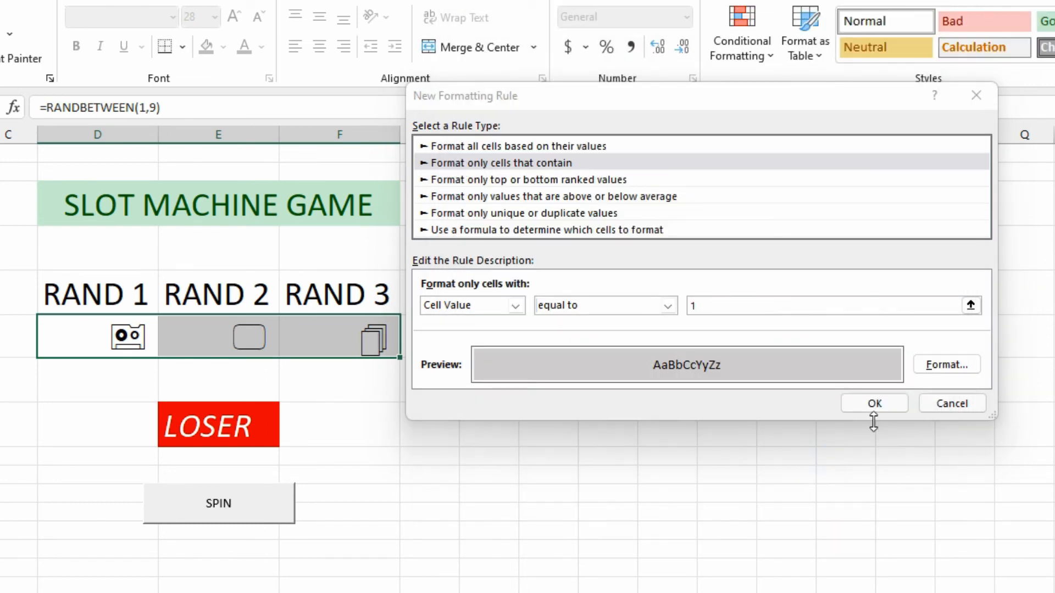
- Confirm the value-1 rule and add a light green fill rule for value 2
left_click(875, 403)
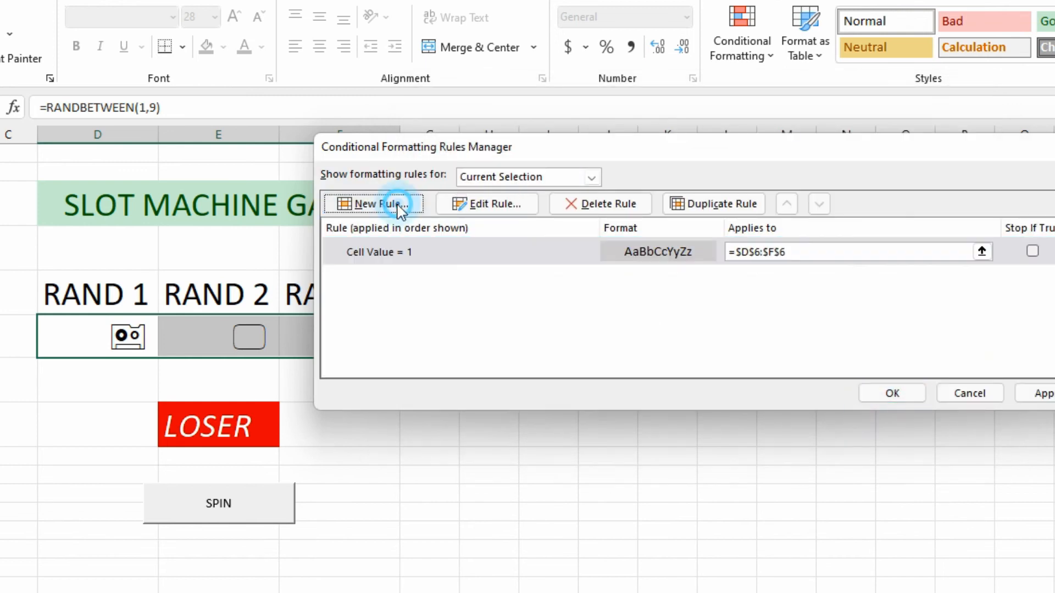
left_click(373, 204)
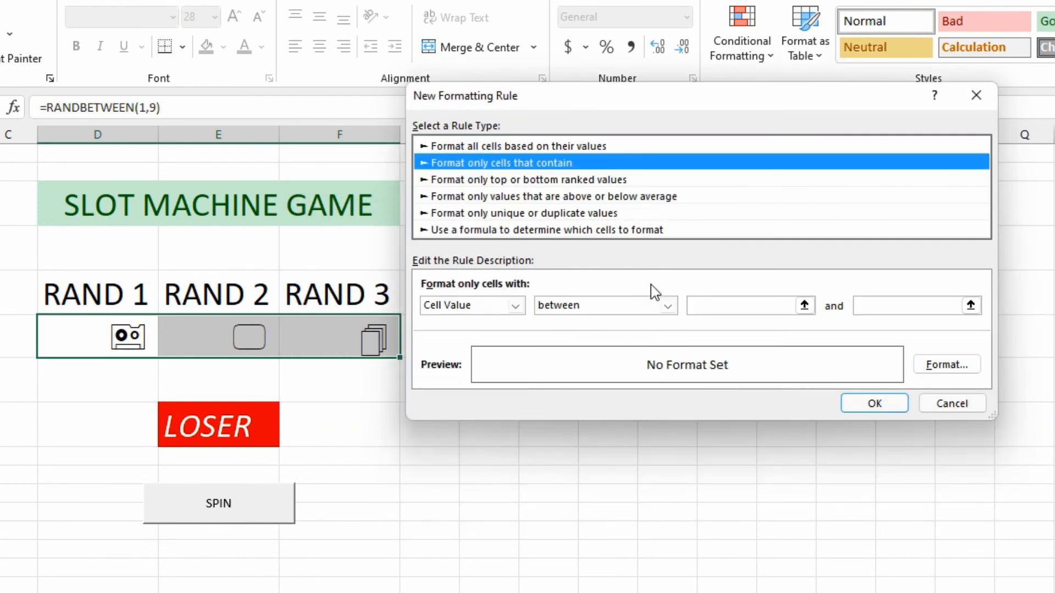
left_click(666, 306)
type("2")
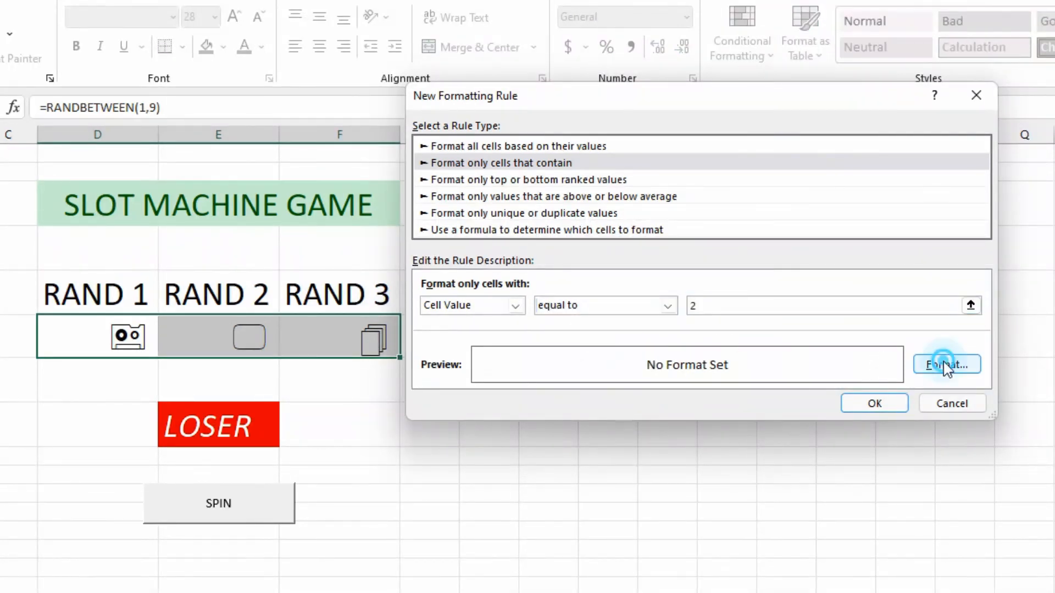
left_click(945, 364)
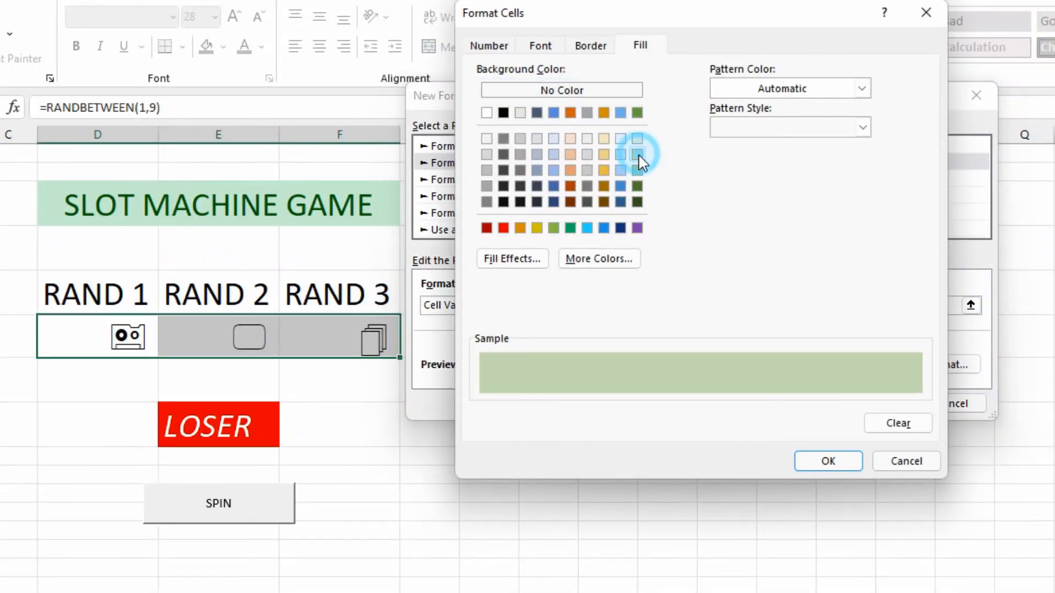
left_click(827, 461)
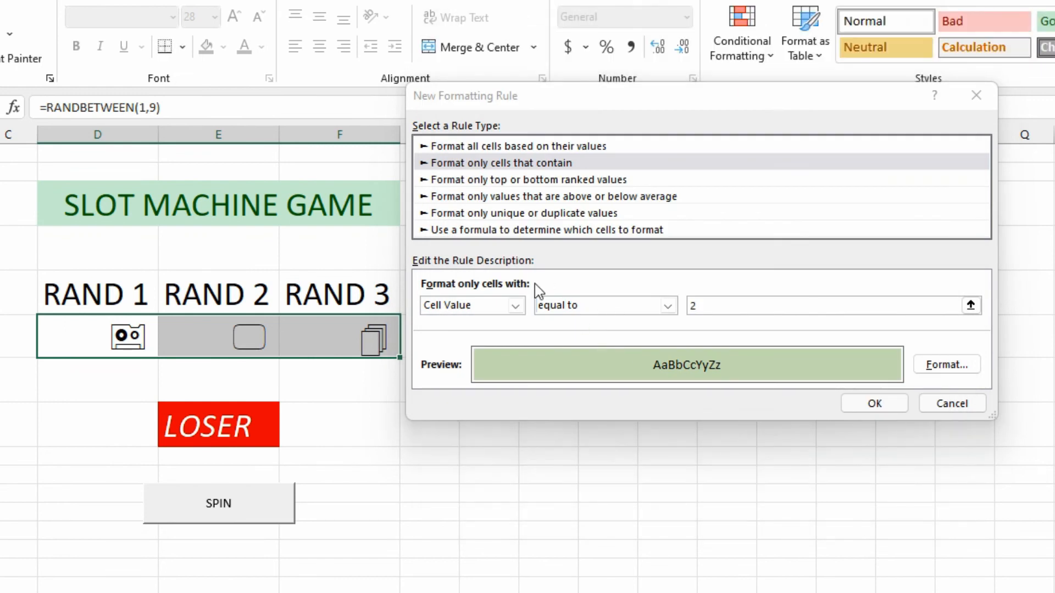
left_click(875, 403)
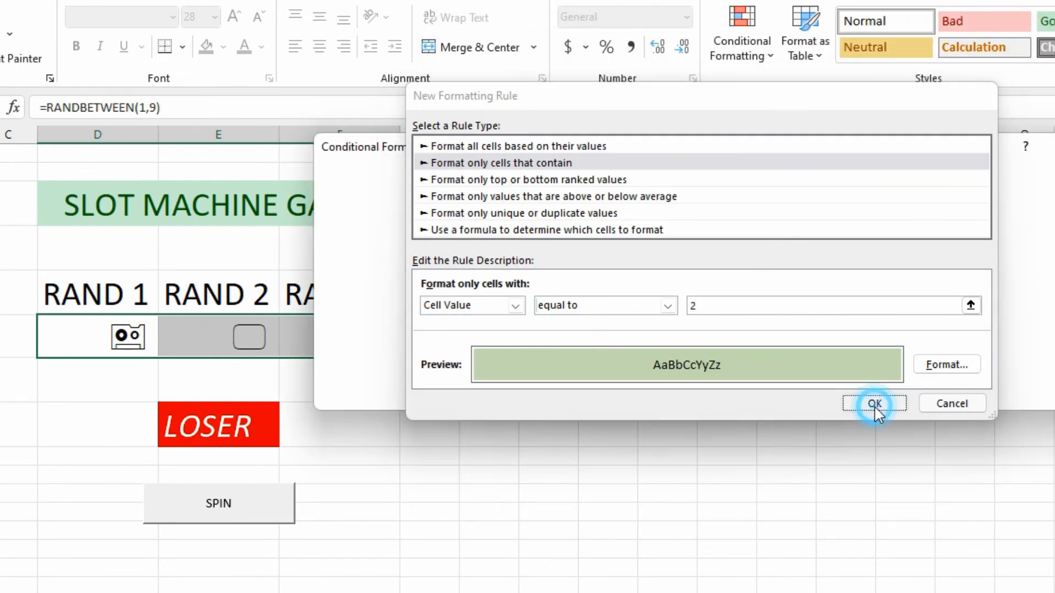
- Add another Cell Value equal-to rule with its own fill colour for the next value
left_click(873, 403)
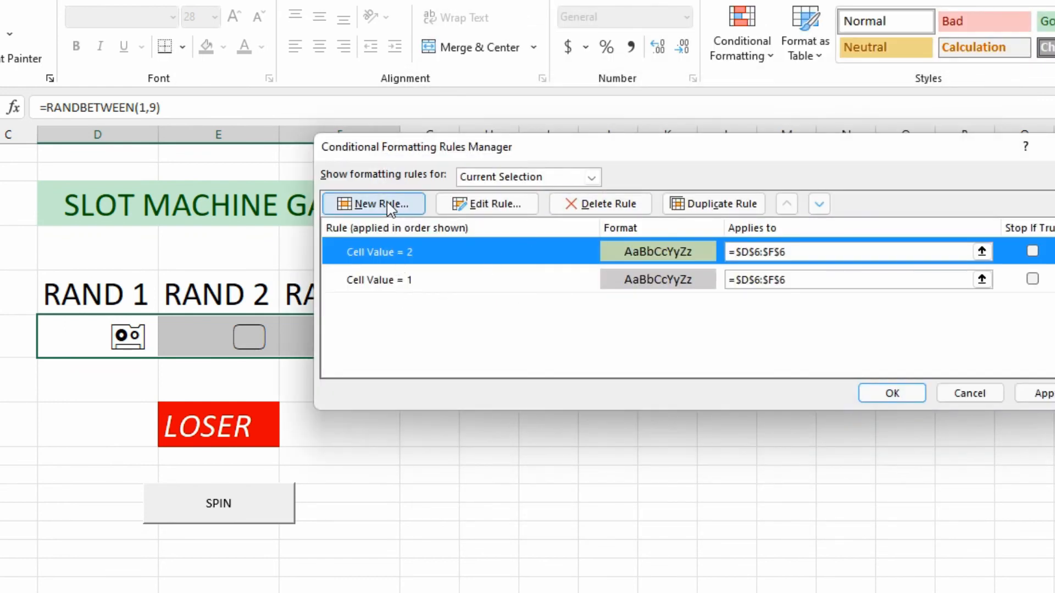
left_click(373, 204)
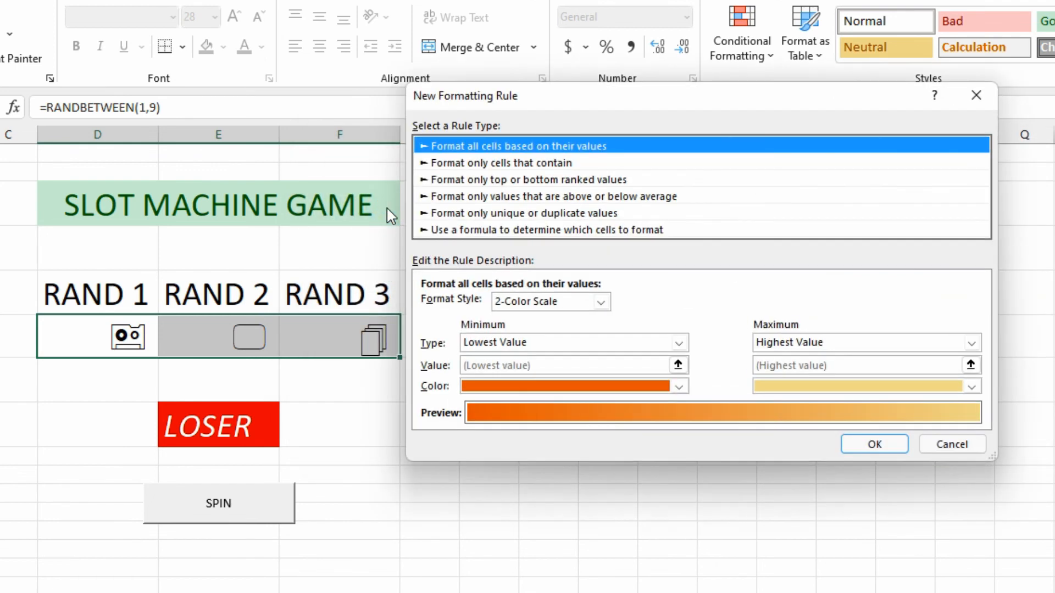
left_click(501, 162)
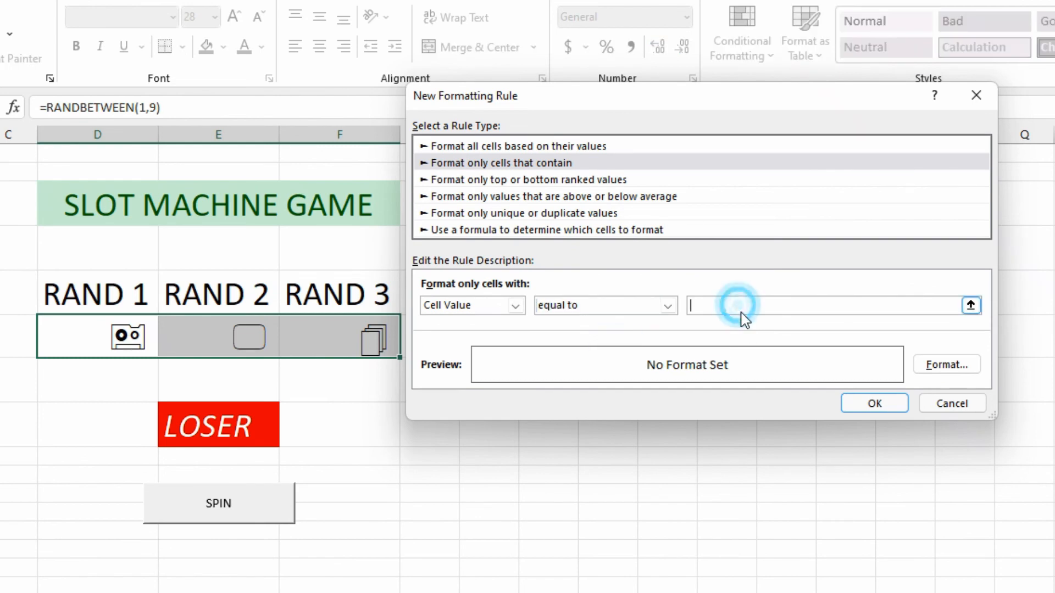
left_click(944, 363)
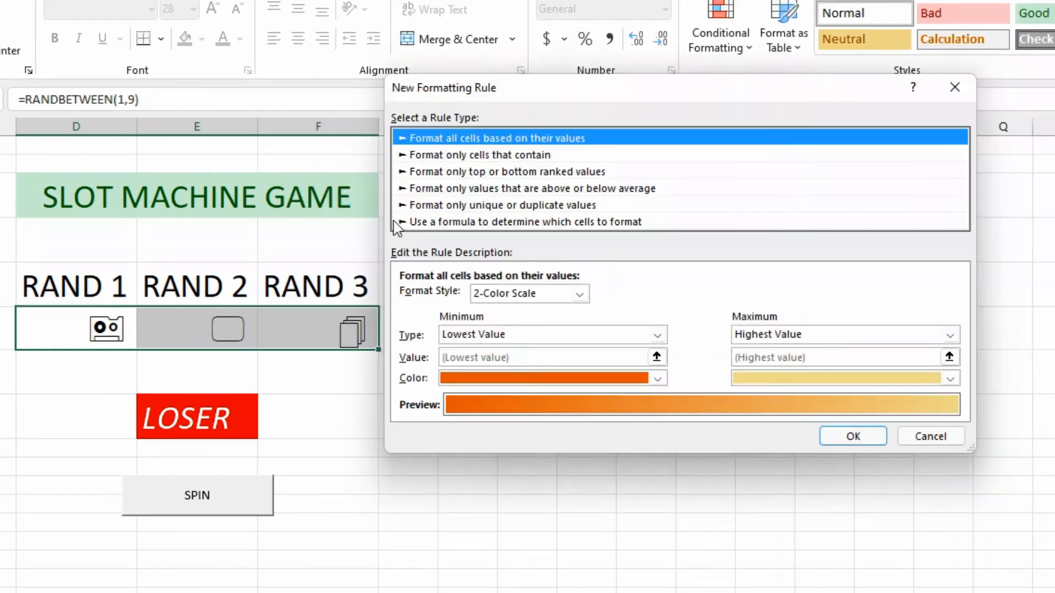
left_click(659, 378)
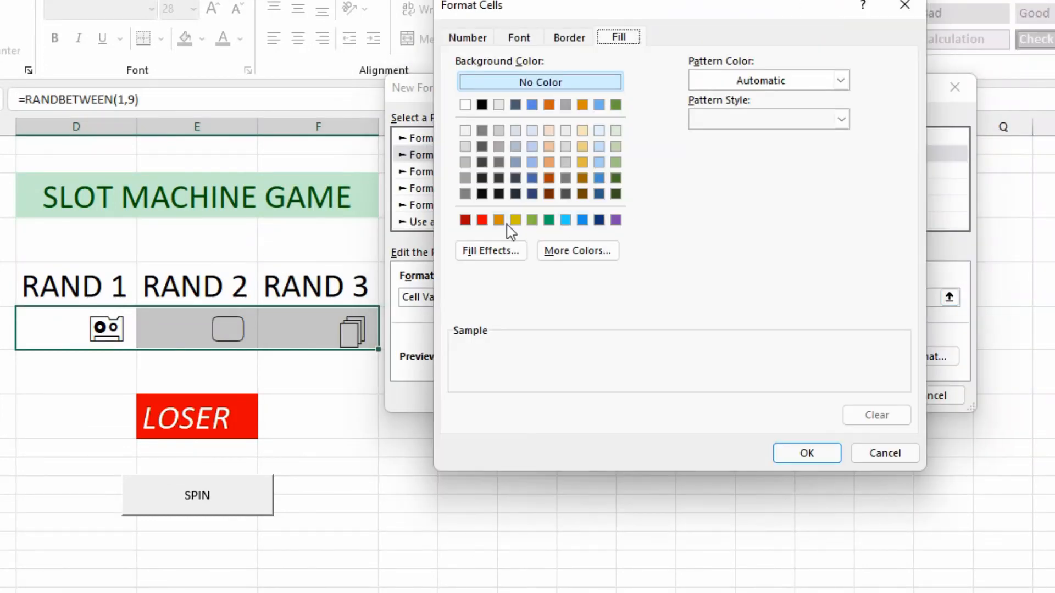
left_click(805, 452)
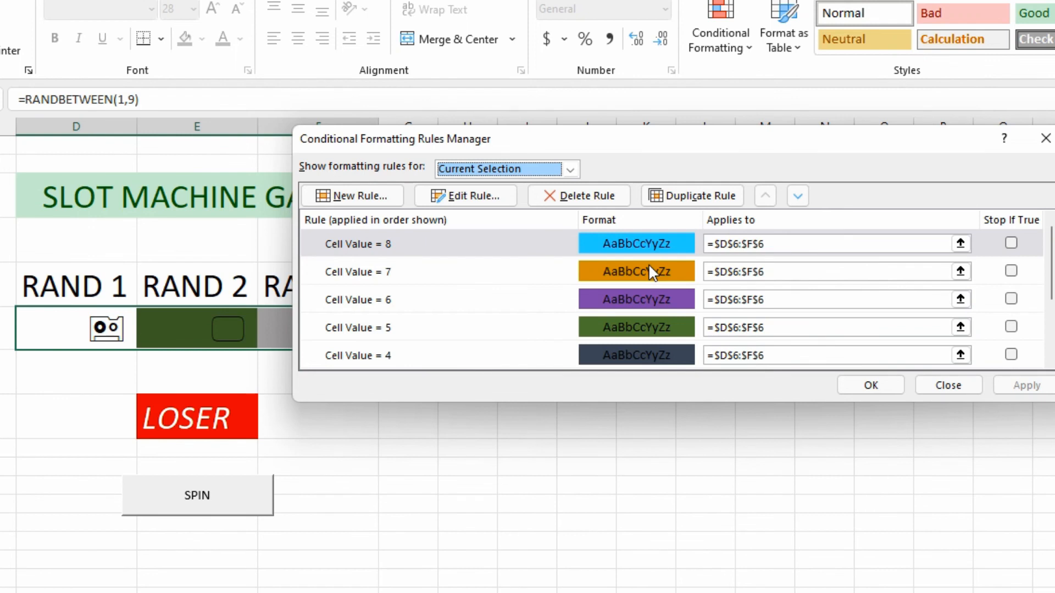
mouse_move(669, 298)
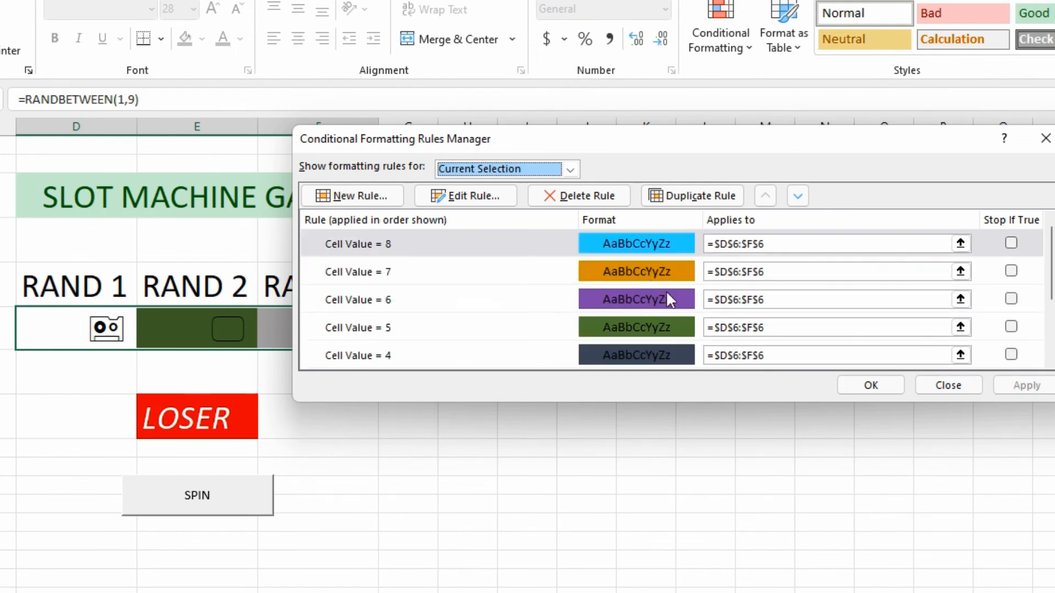
- Close the Rules Manager and spin repeatedly until three matching symbols show WINNER
left_click(870, 385)
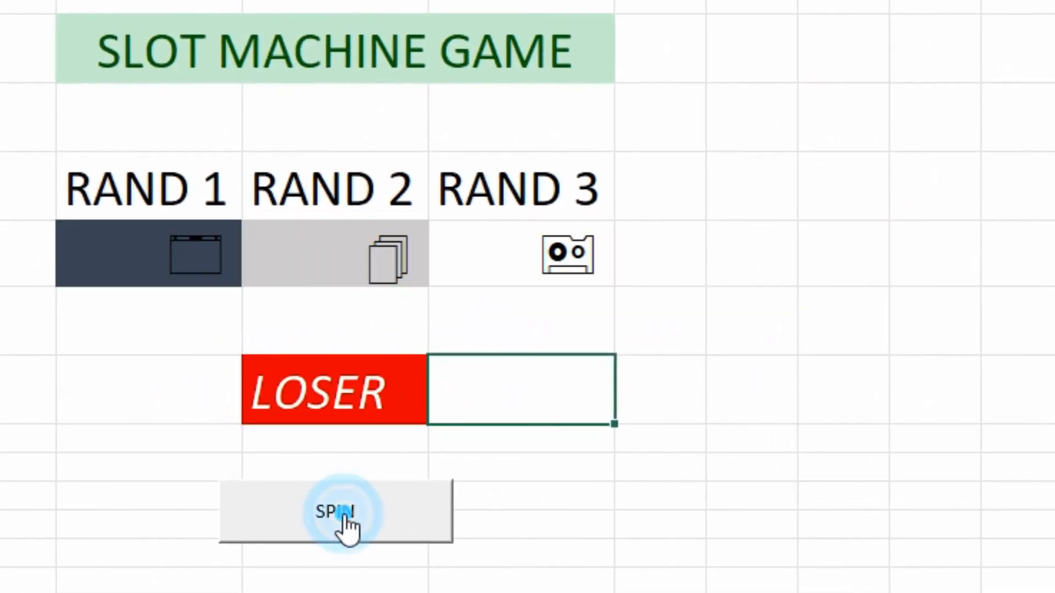
left_click(334, 512)
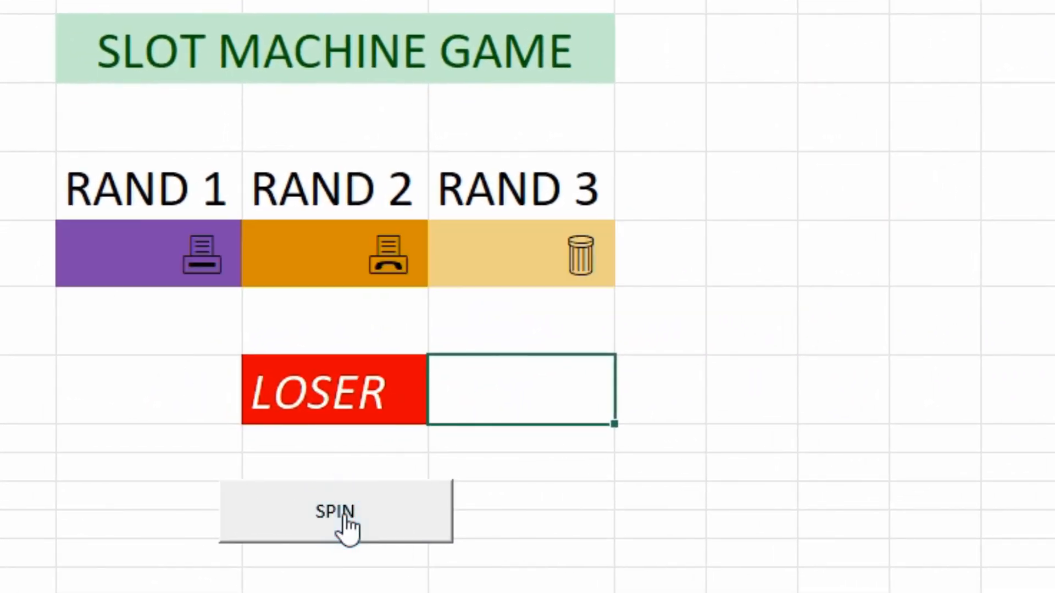
left_click(335, 512)
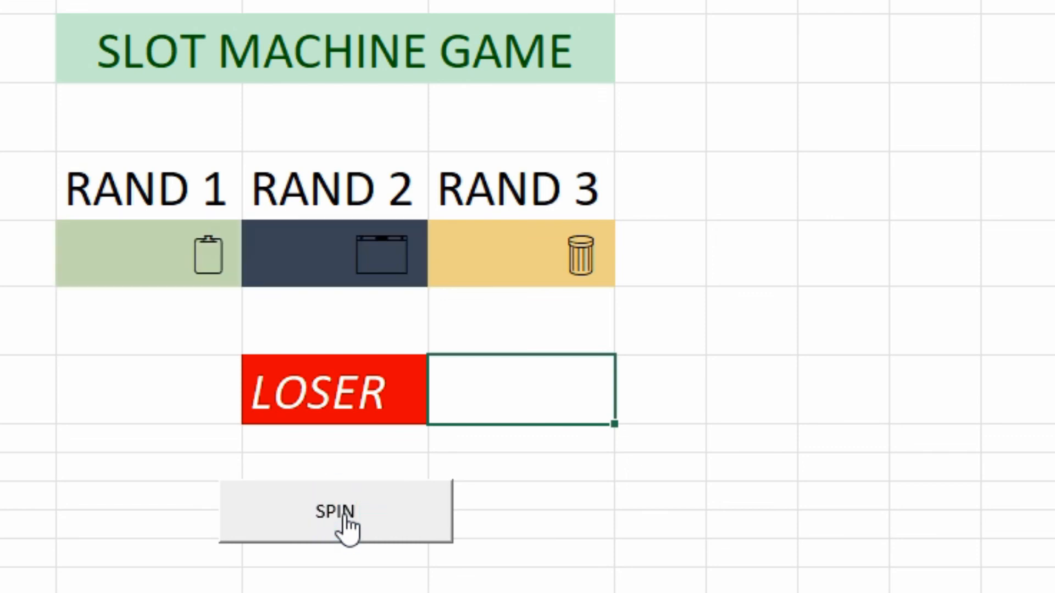
left_click(335, 512)
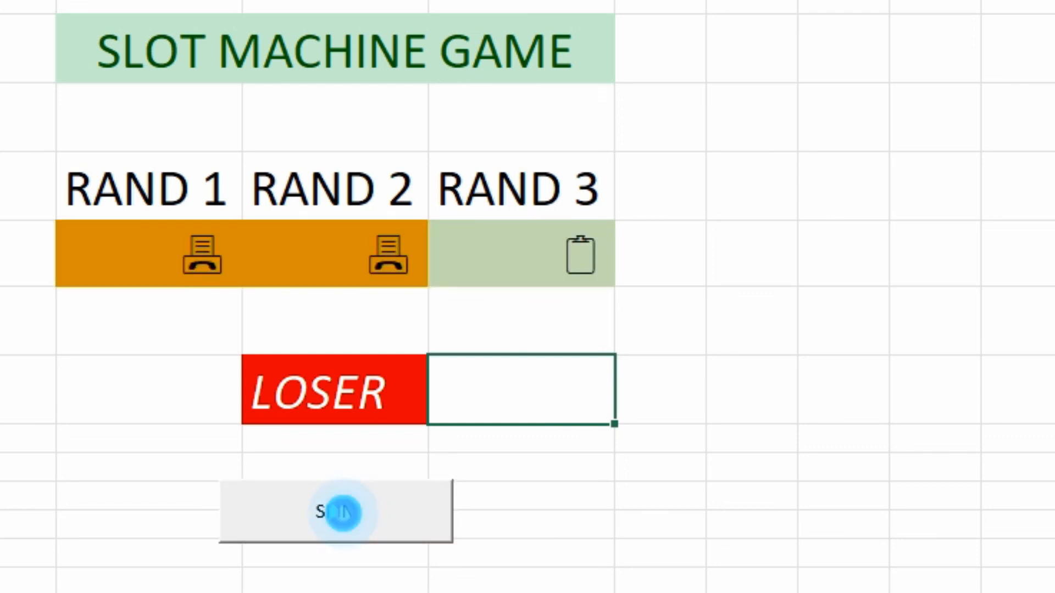
left_click(335, 512)
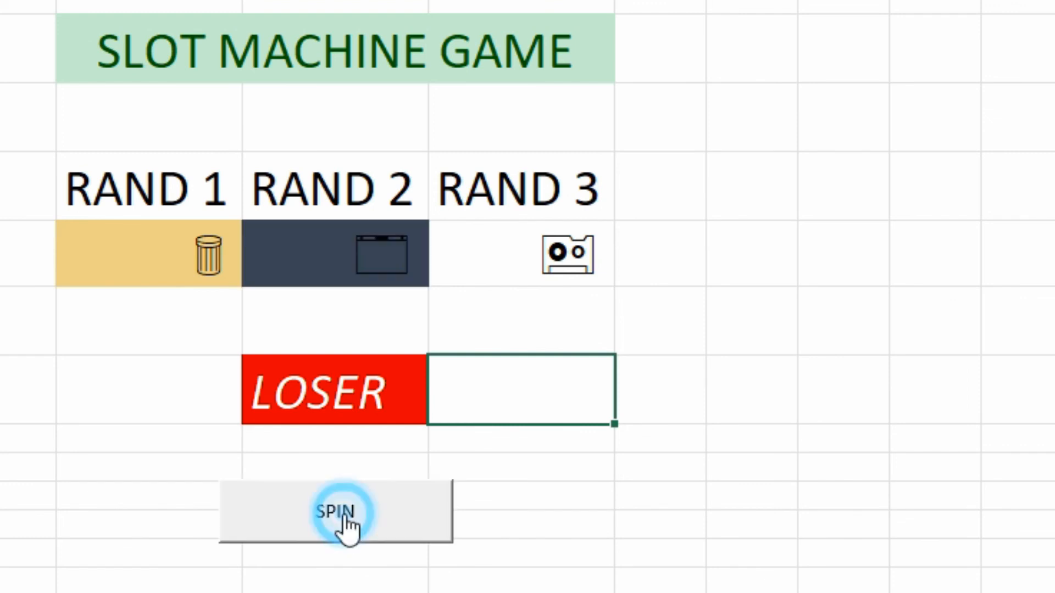
left_click(335, 511)
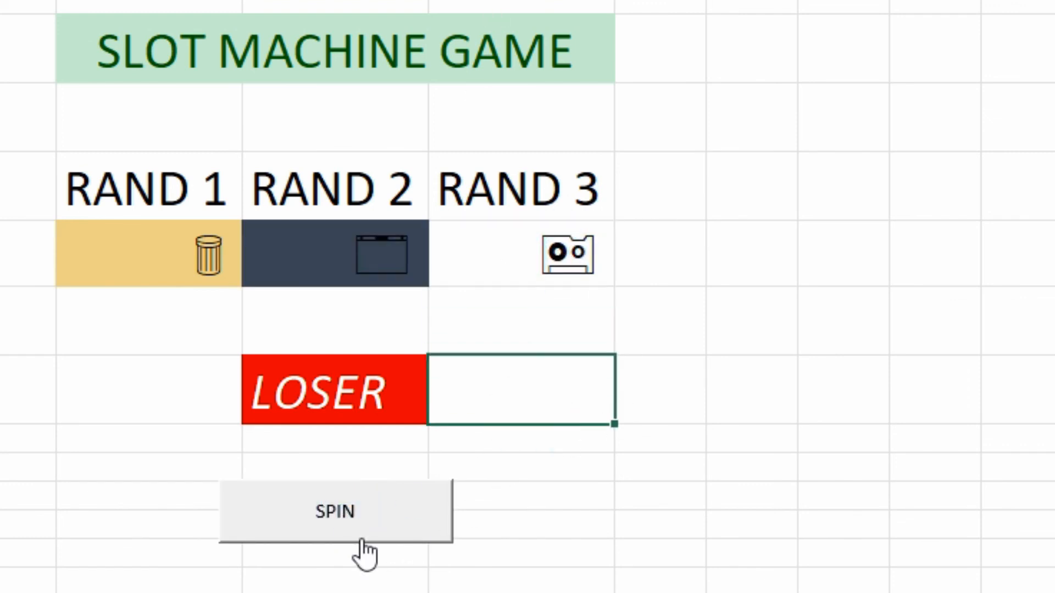
left_click(335, 512)
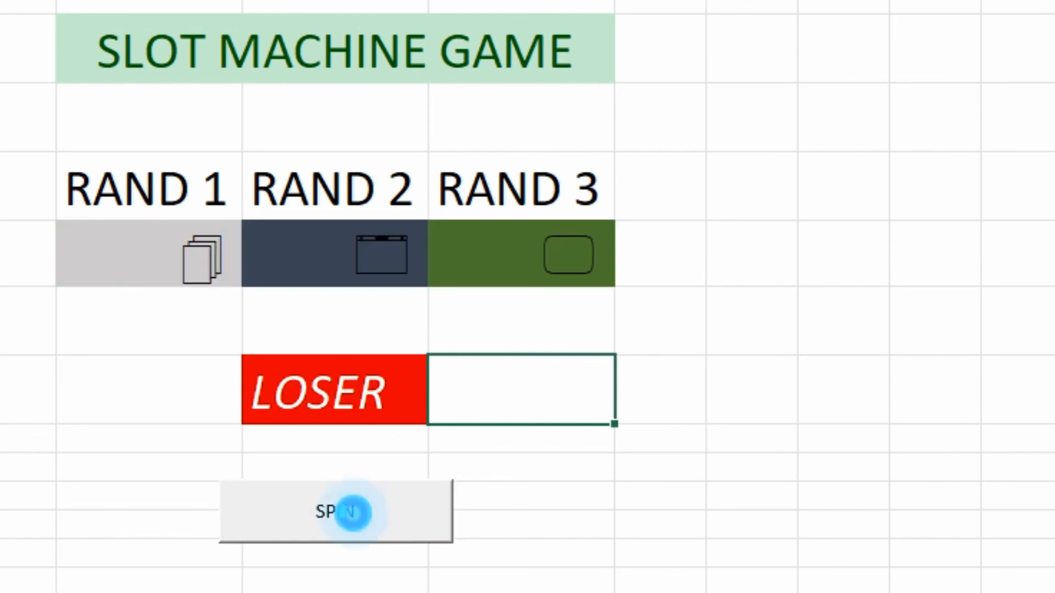
left_click(336, 512)
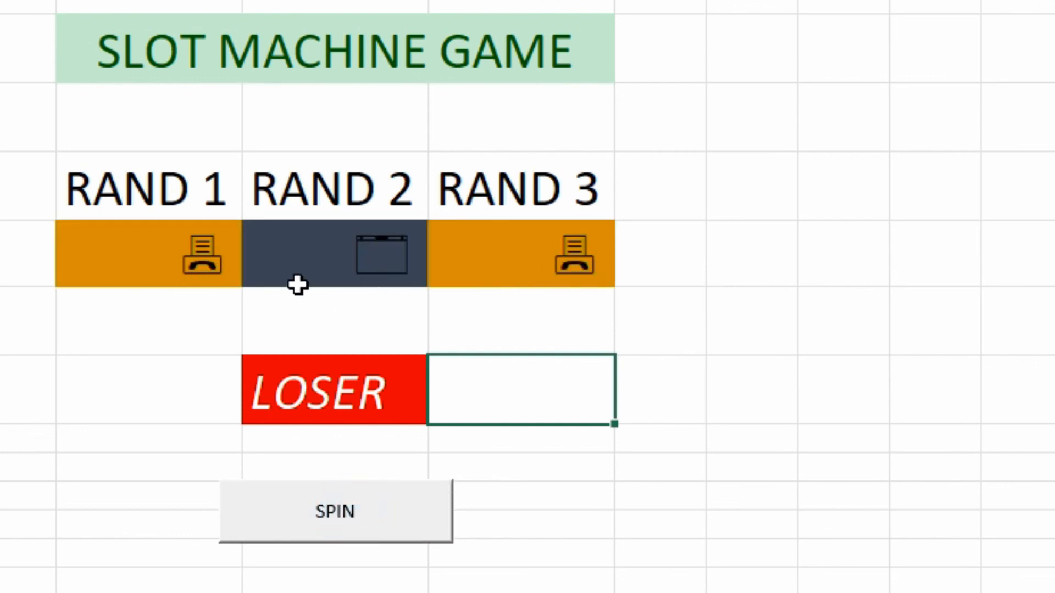
left_click(335, 512)
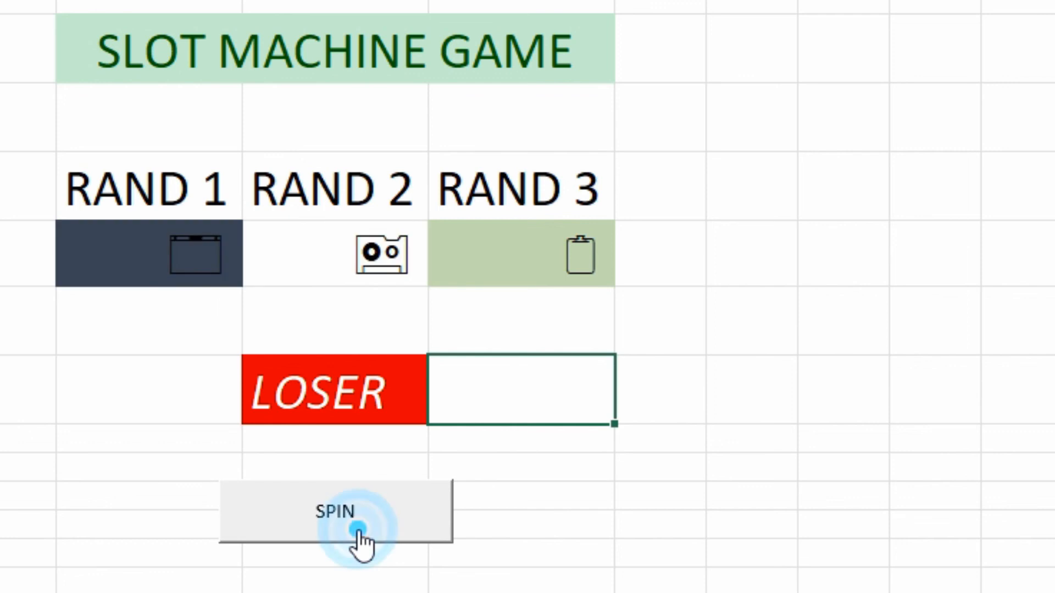
left_click(336, 512)
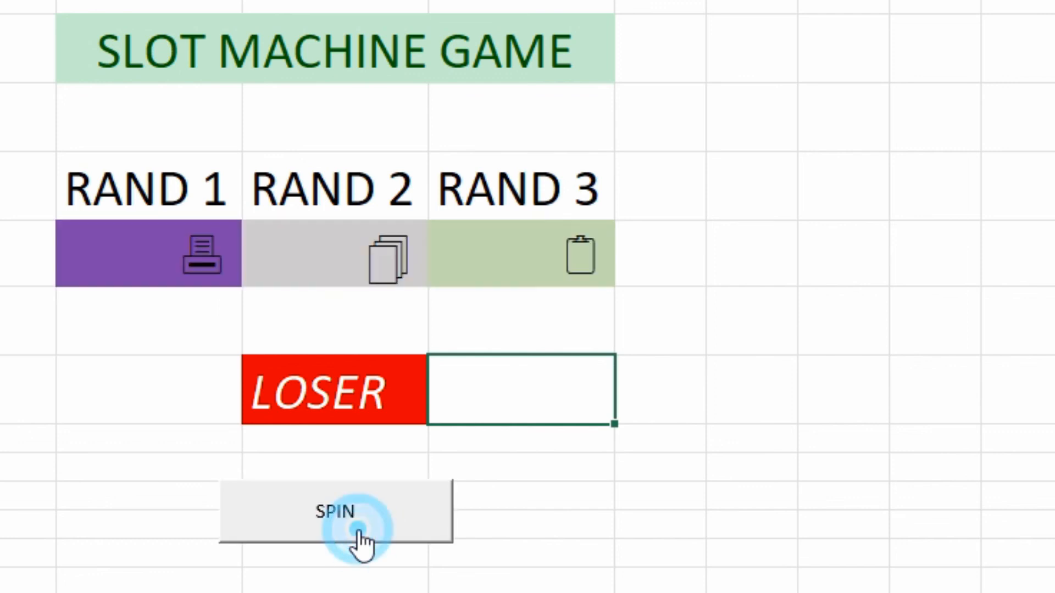
left_click(335, 512)
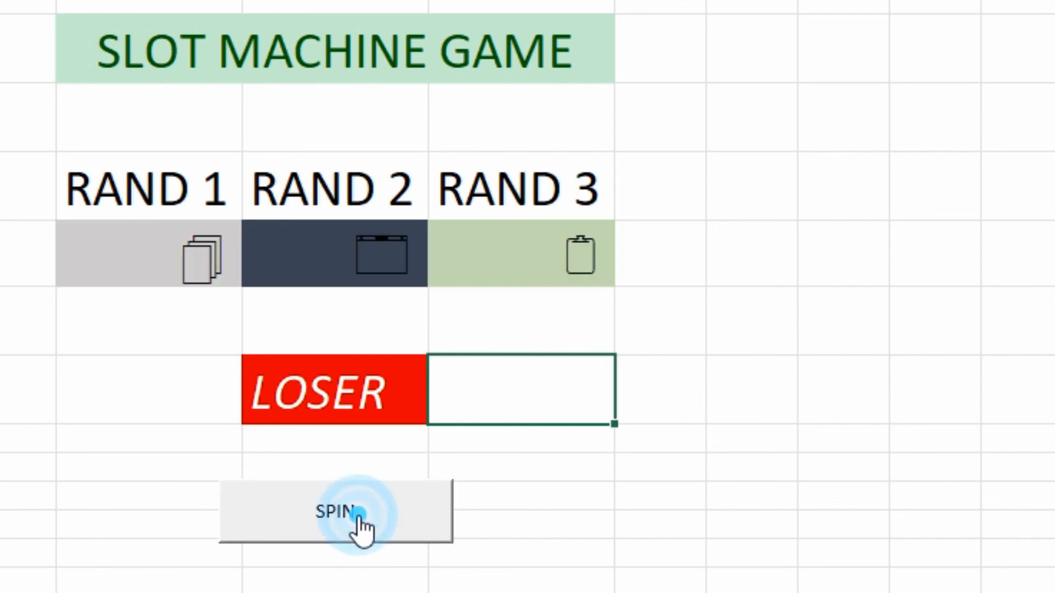
left_click(335, 512)
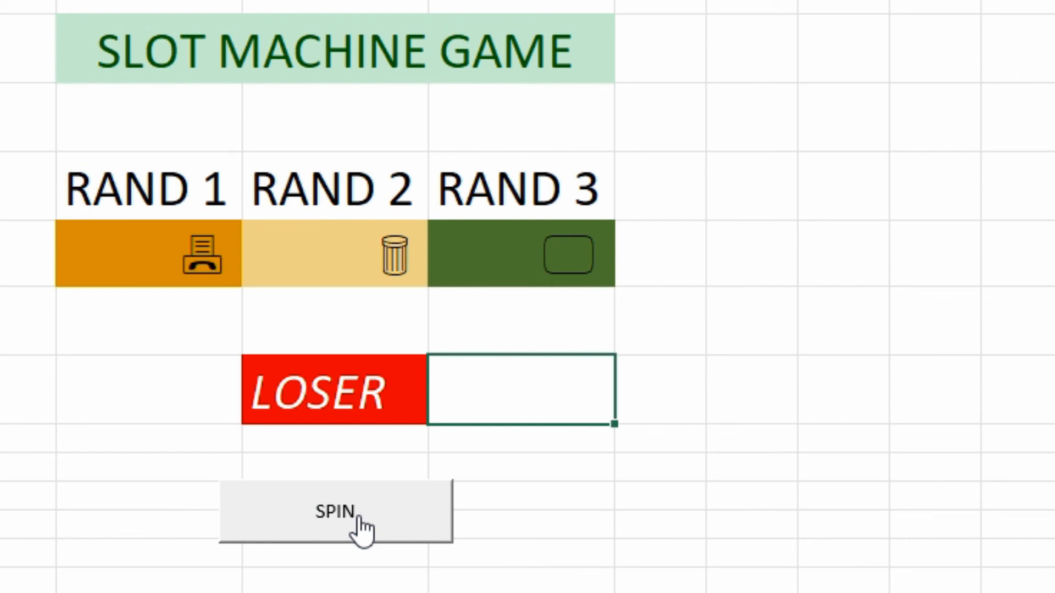
left_click(336, 511)
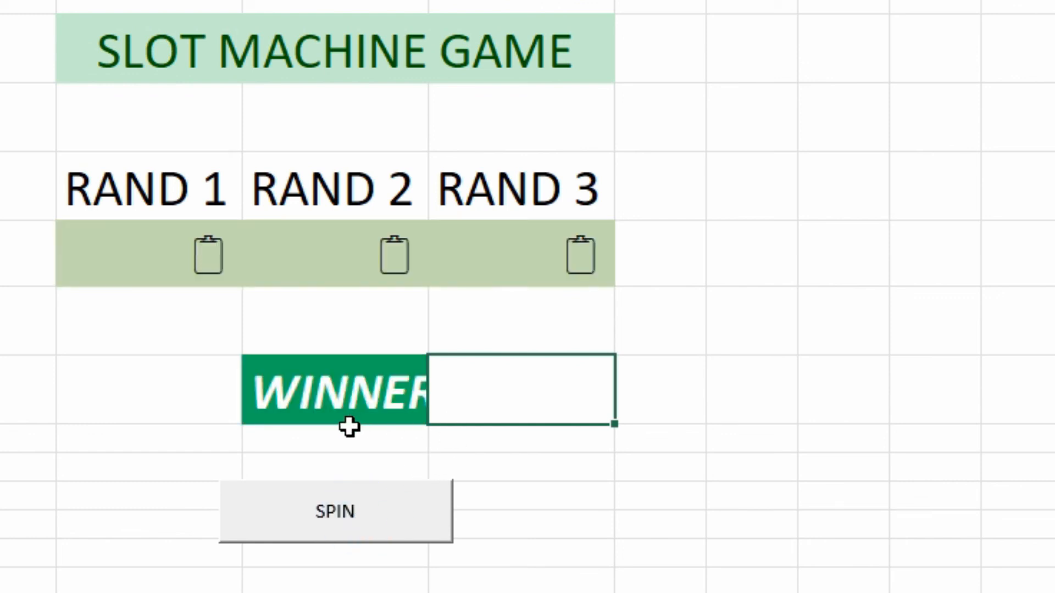
mouse_move(346, 402)
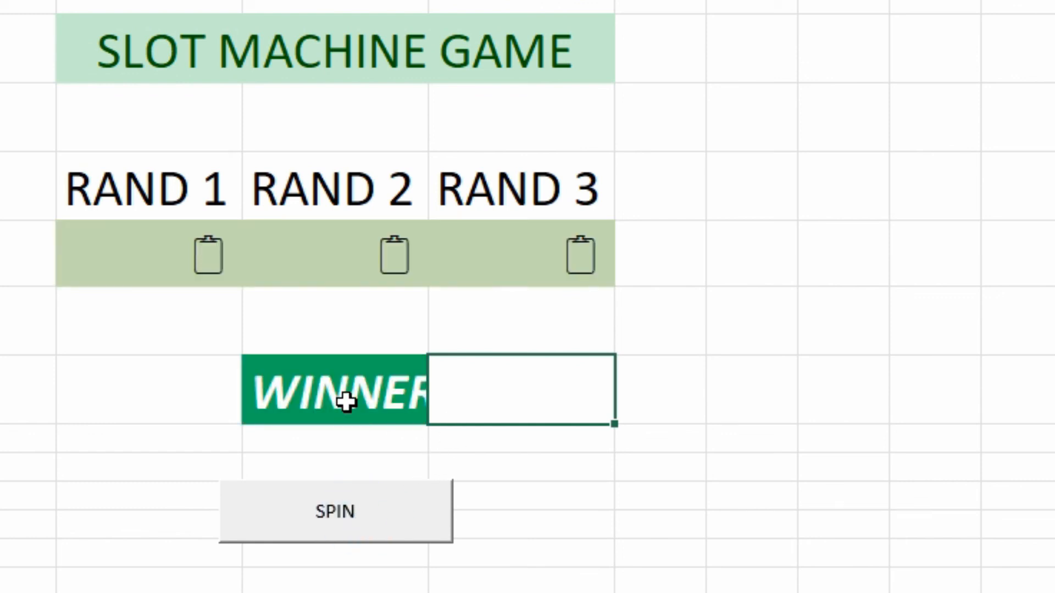
mouse_move(498, 454)
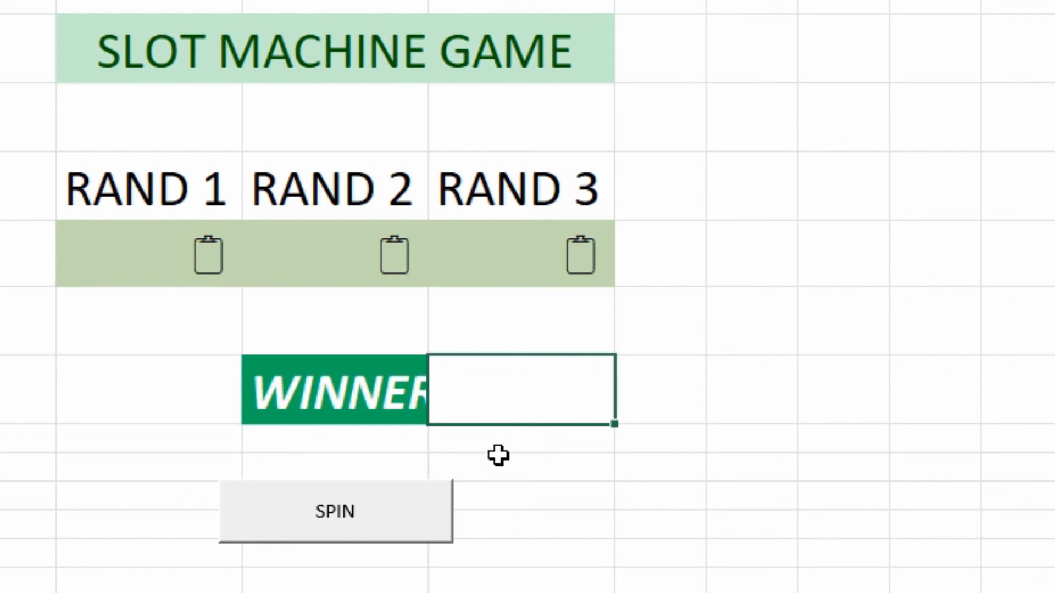